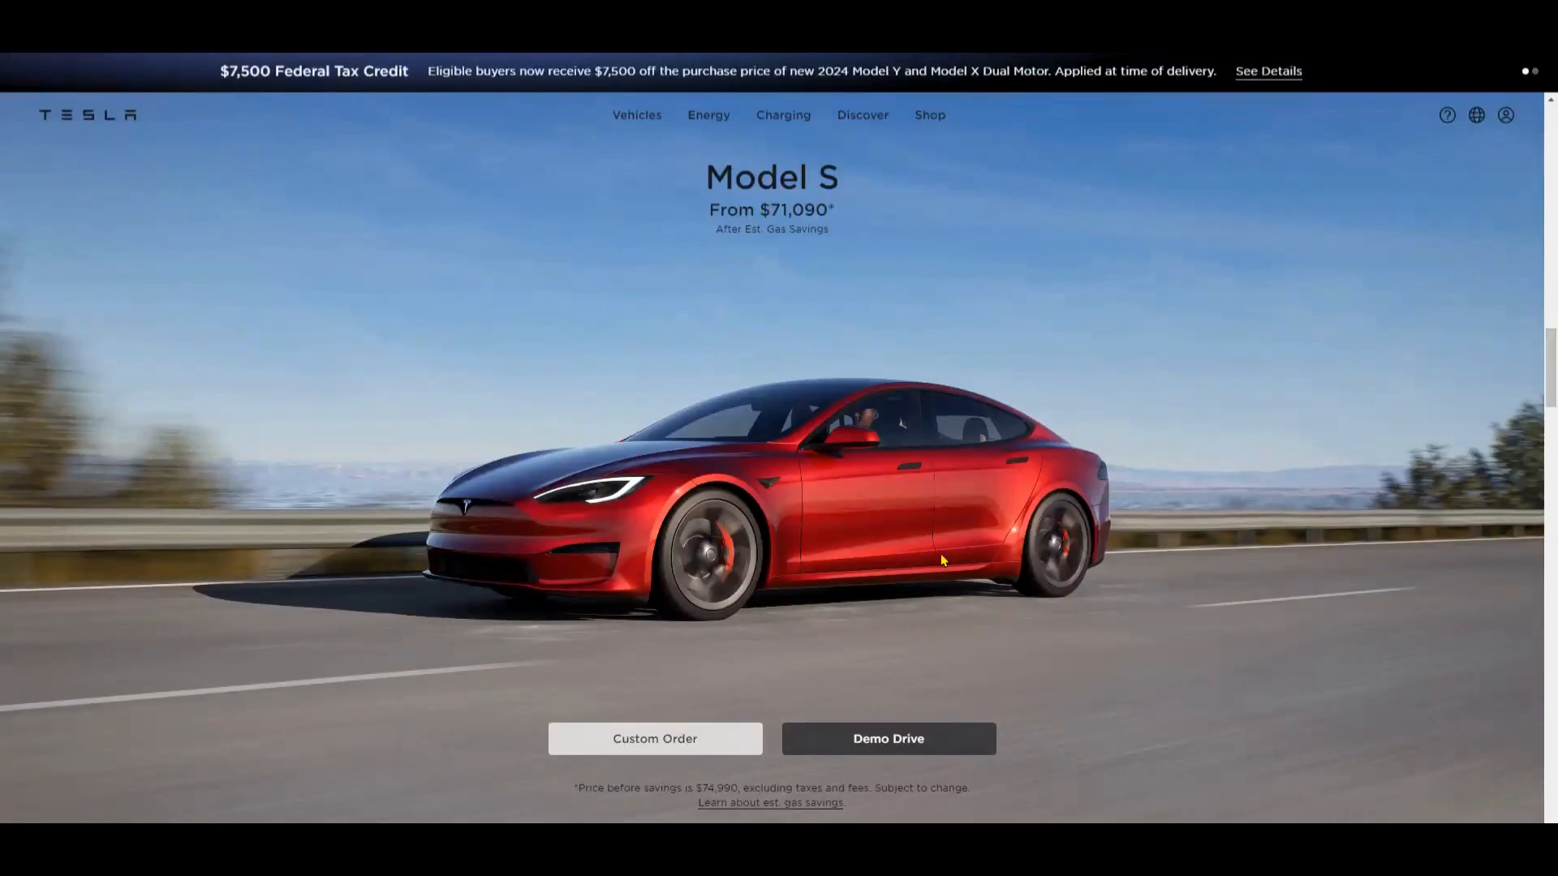
mouse_move(784, 115)
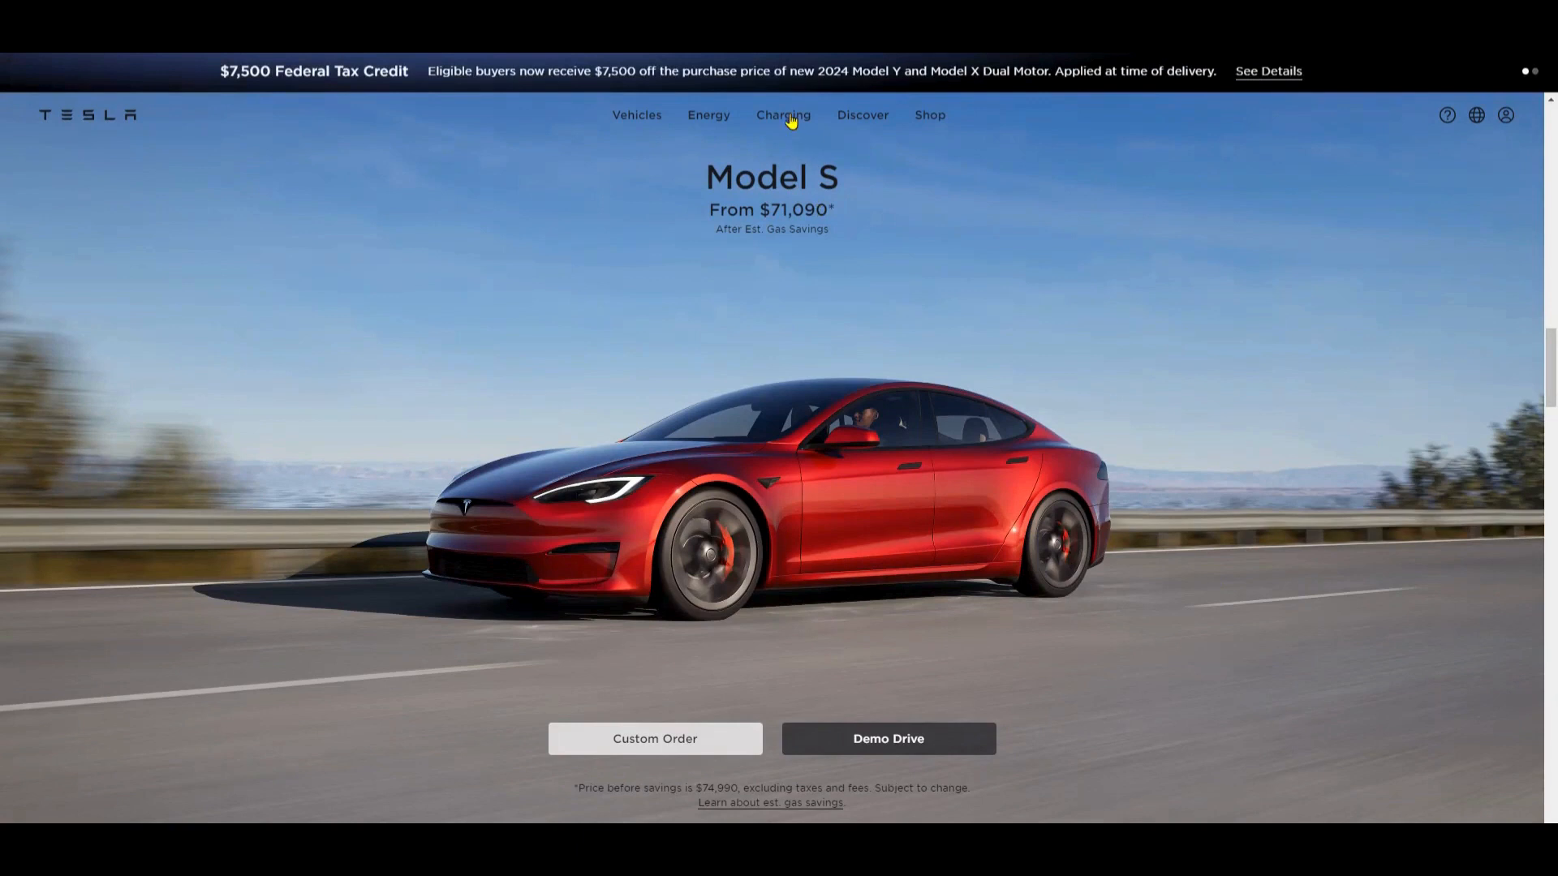
- From the Pages list, add a page titled 'Hero Section (Sample)' and save it as a draft
left_click(783, 115)
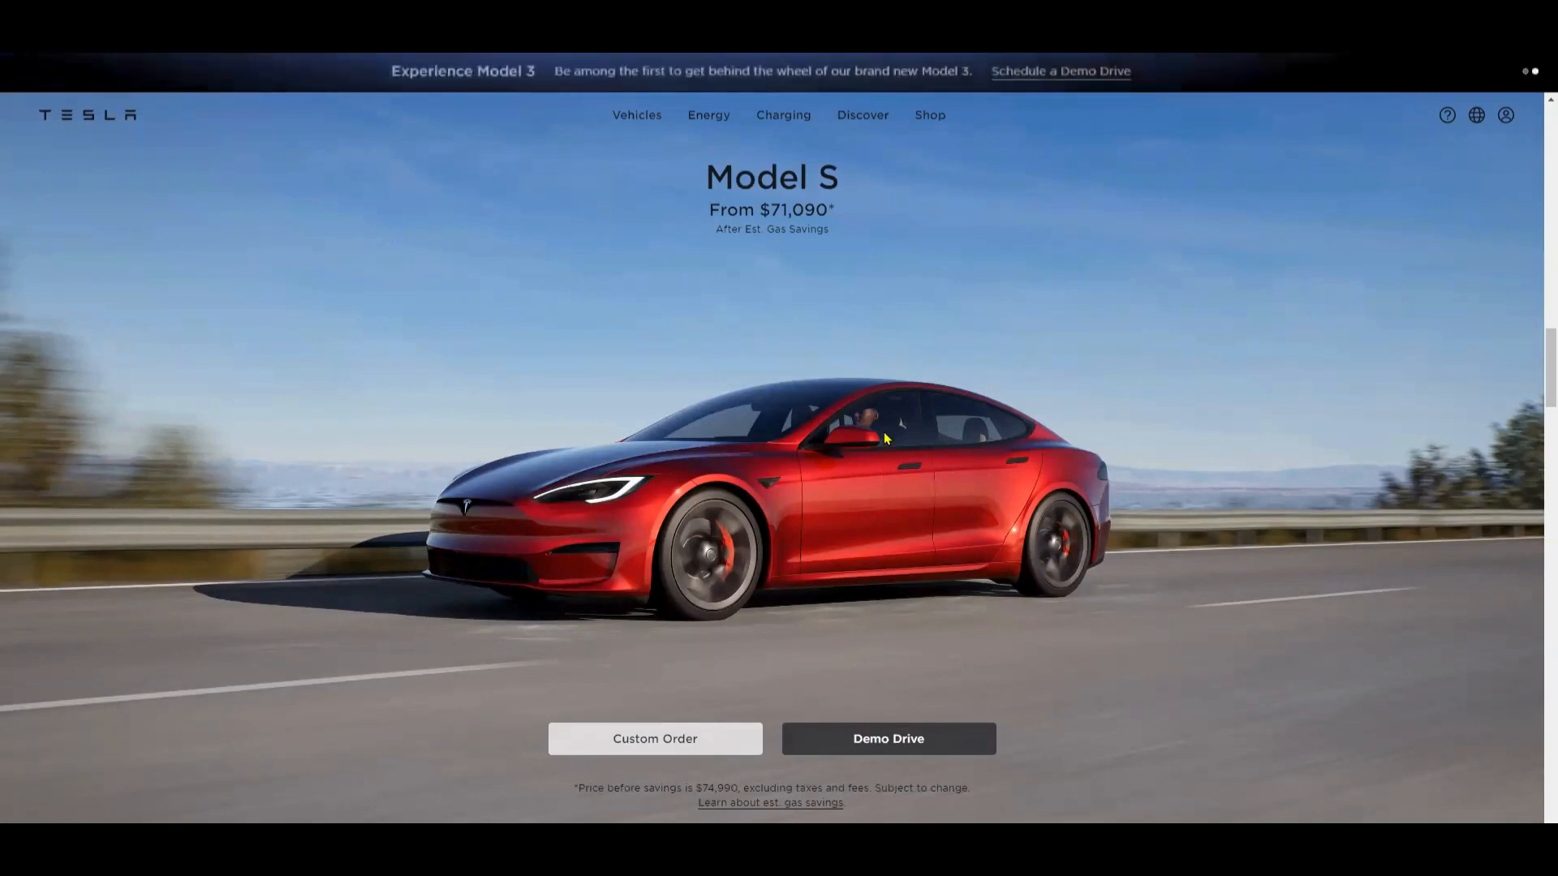
mouse_move(884, 477)
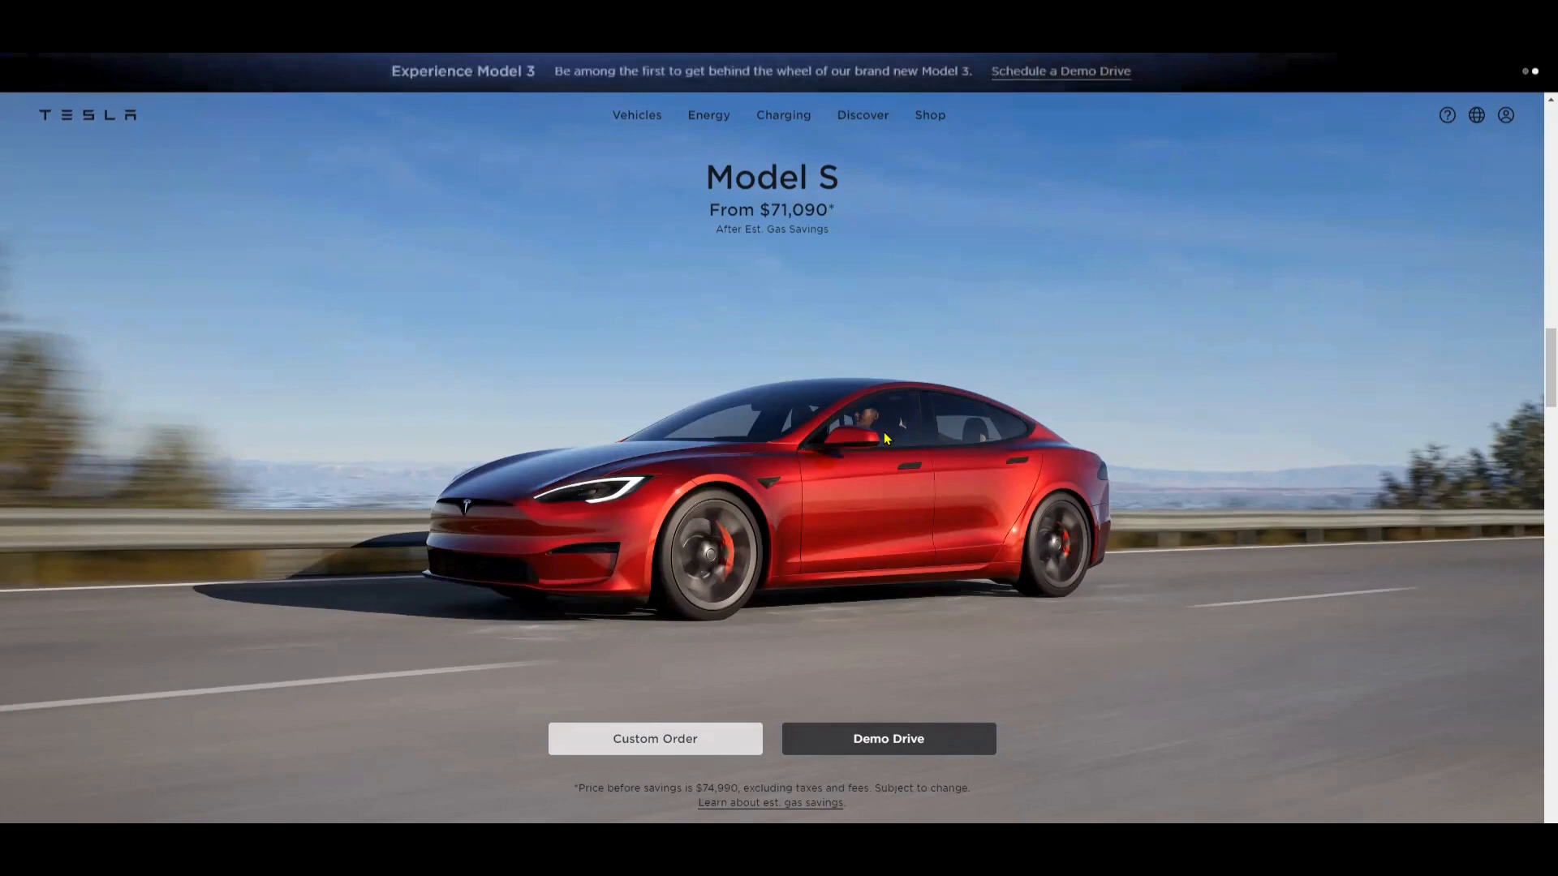
mouse_move(882, 474)
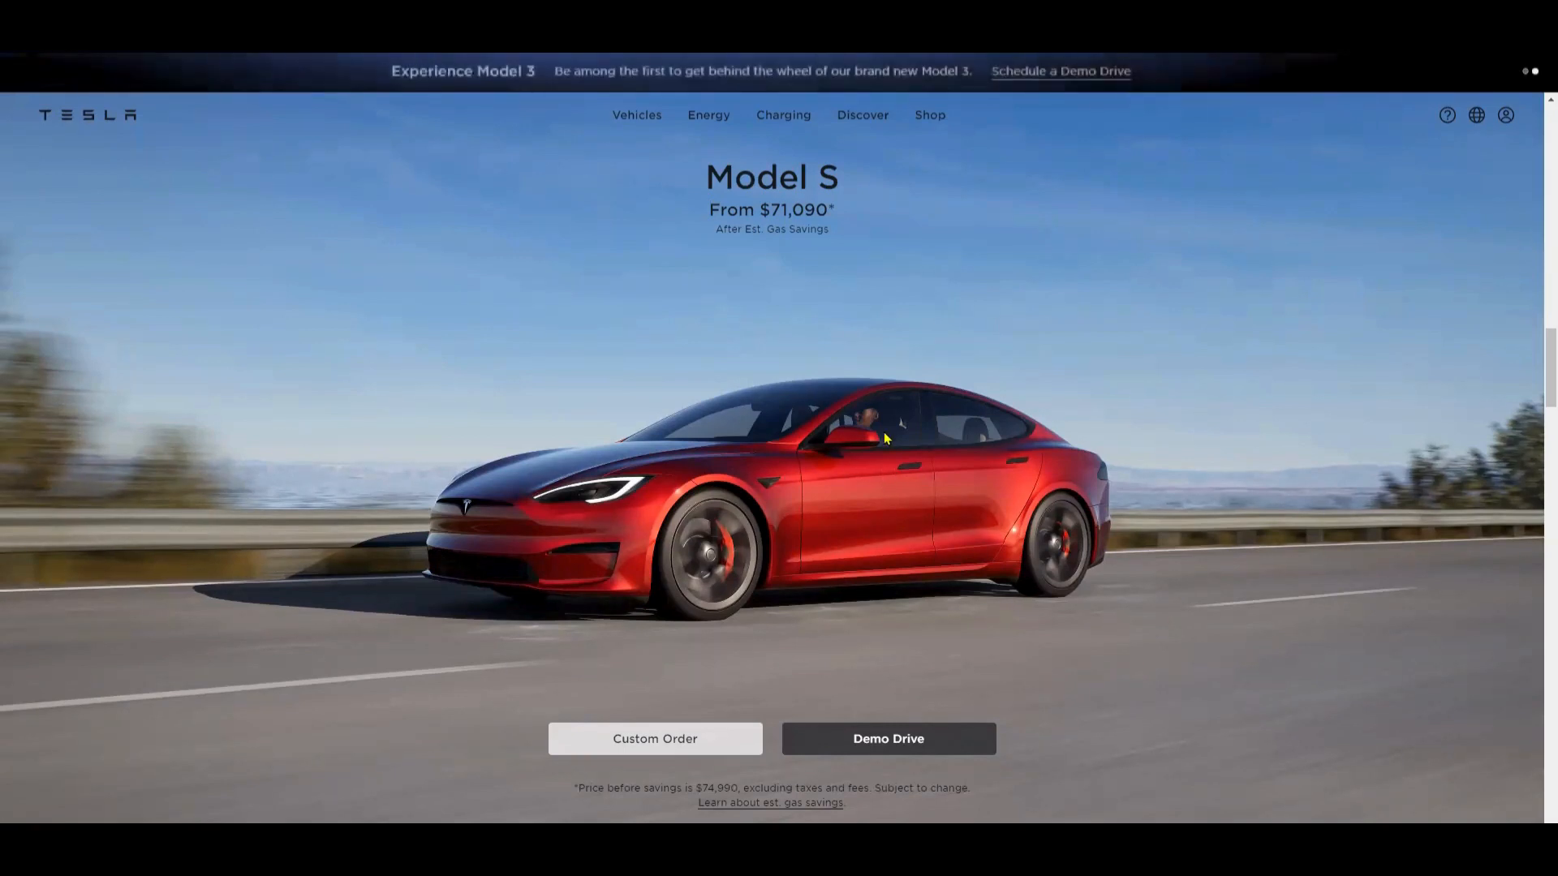
mouse_move(884, 477)
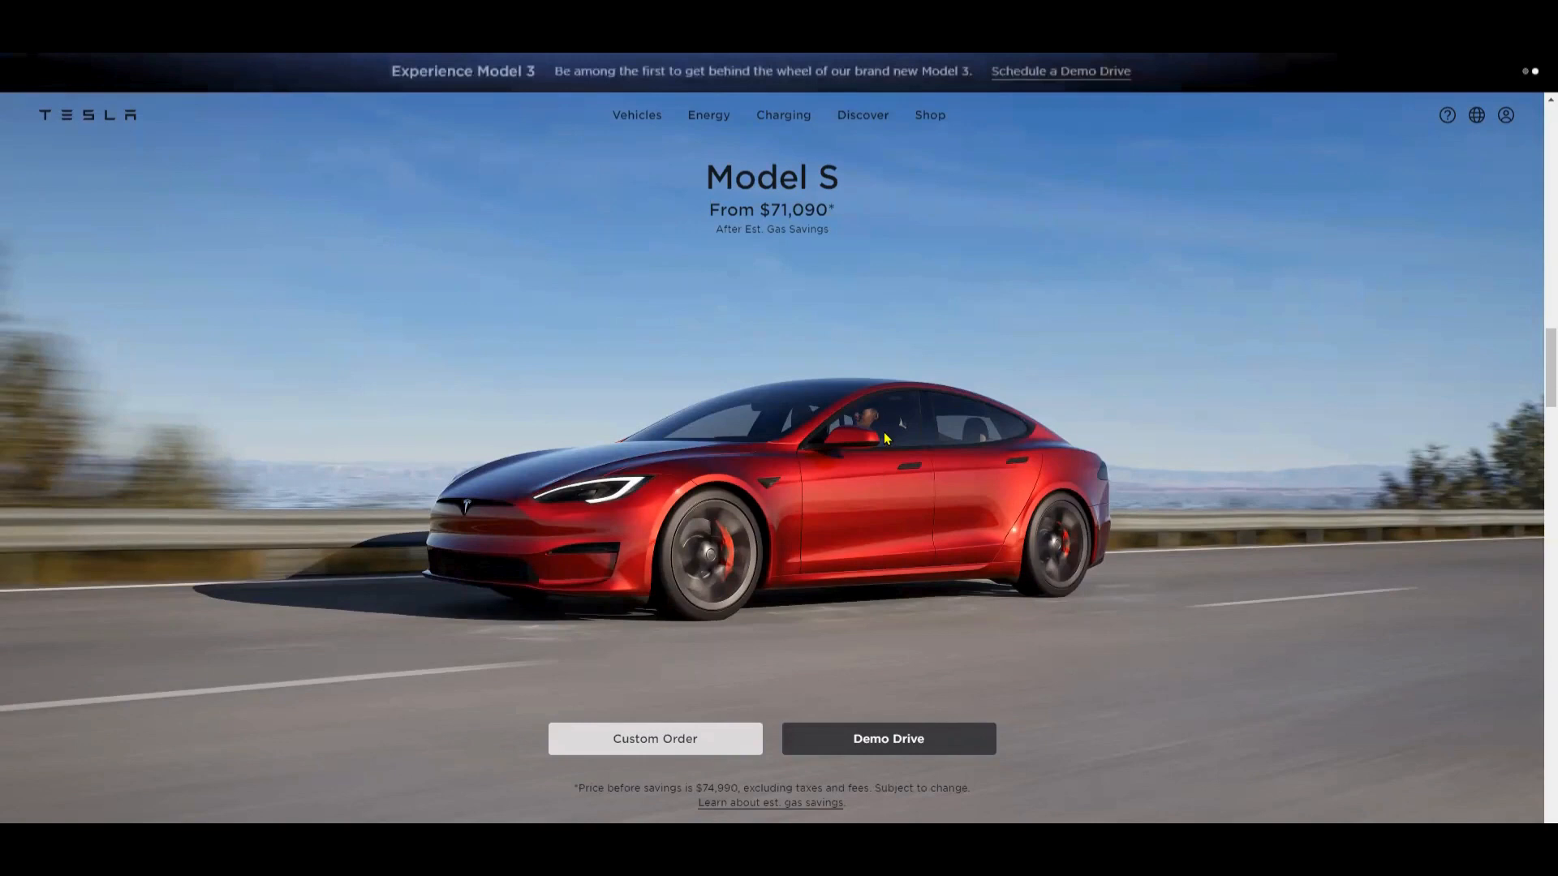
mouse_move(882, 477)
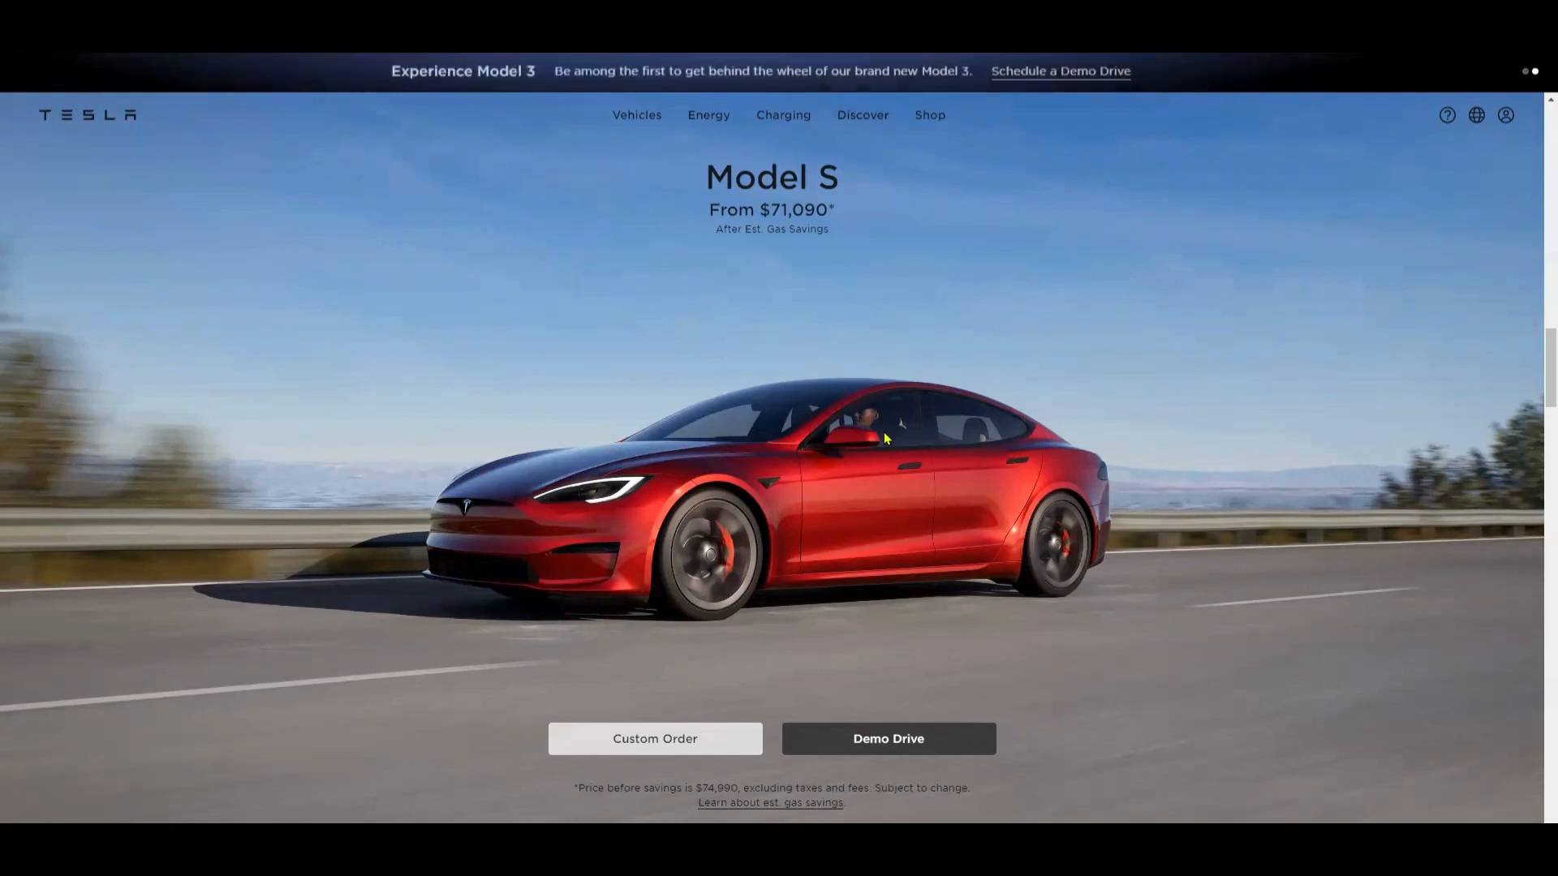
mouse_move(882, 475)
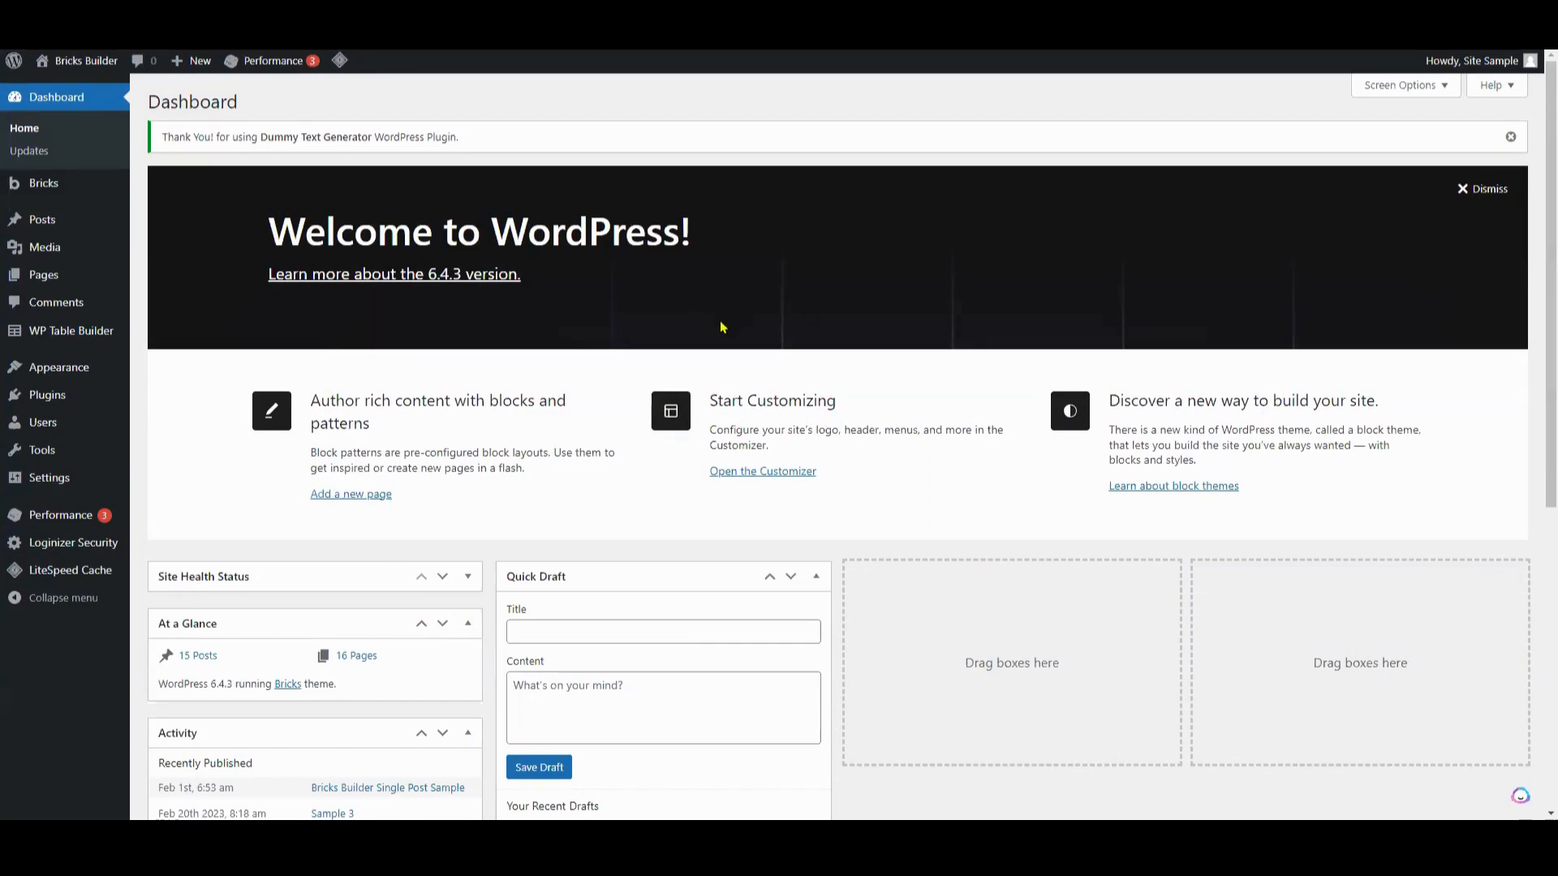
mouse_move(44, 274)
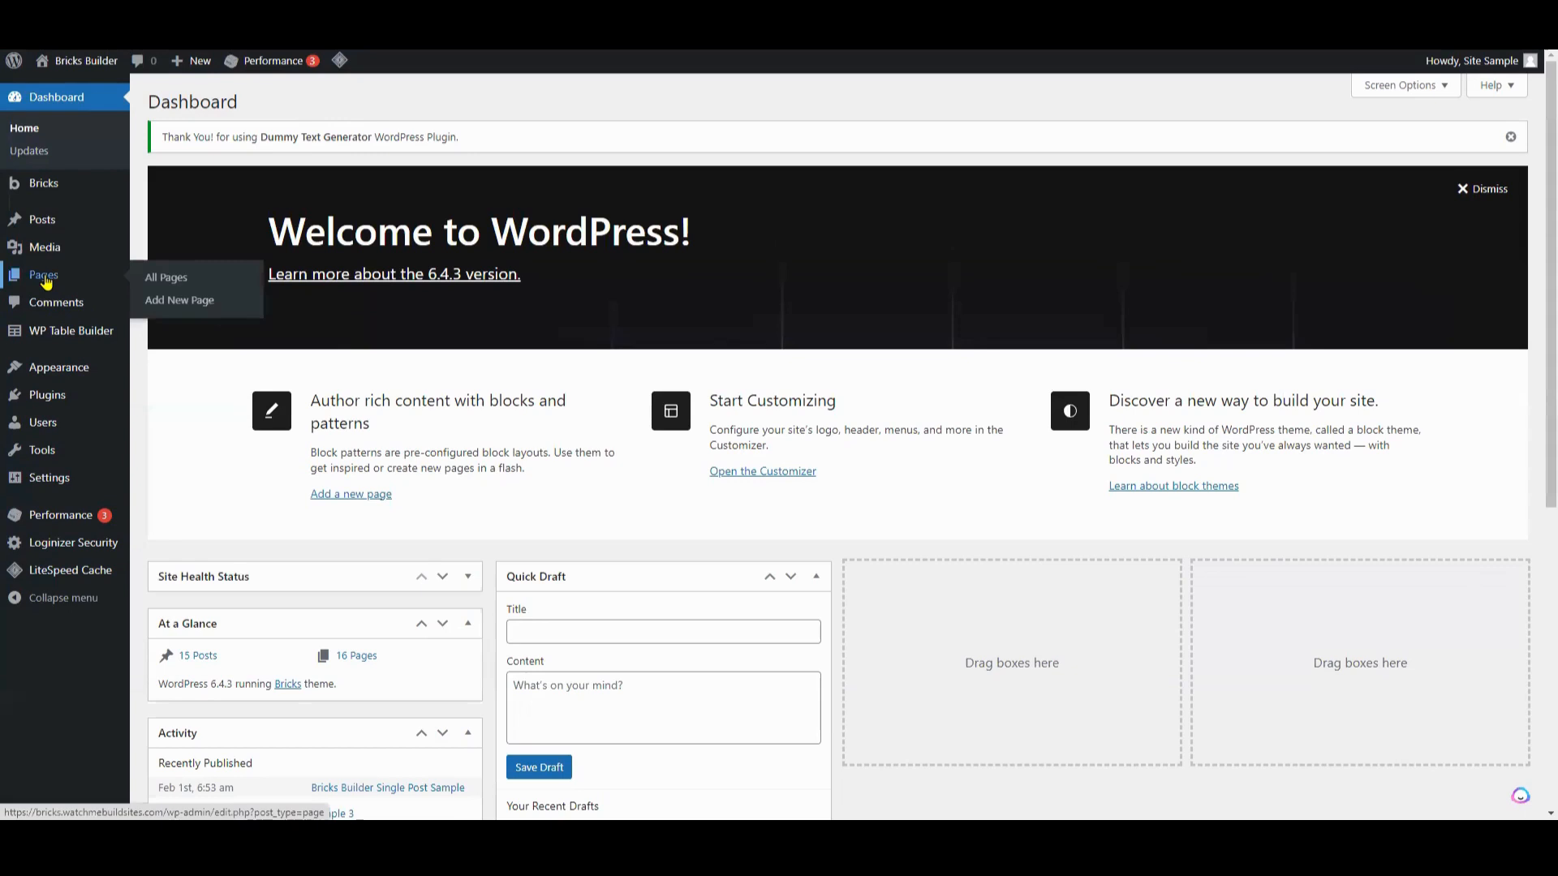
left_click(165, 278)
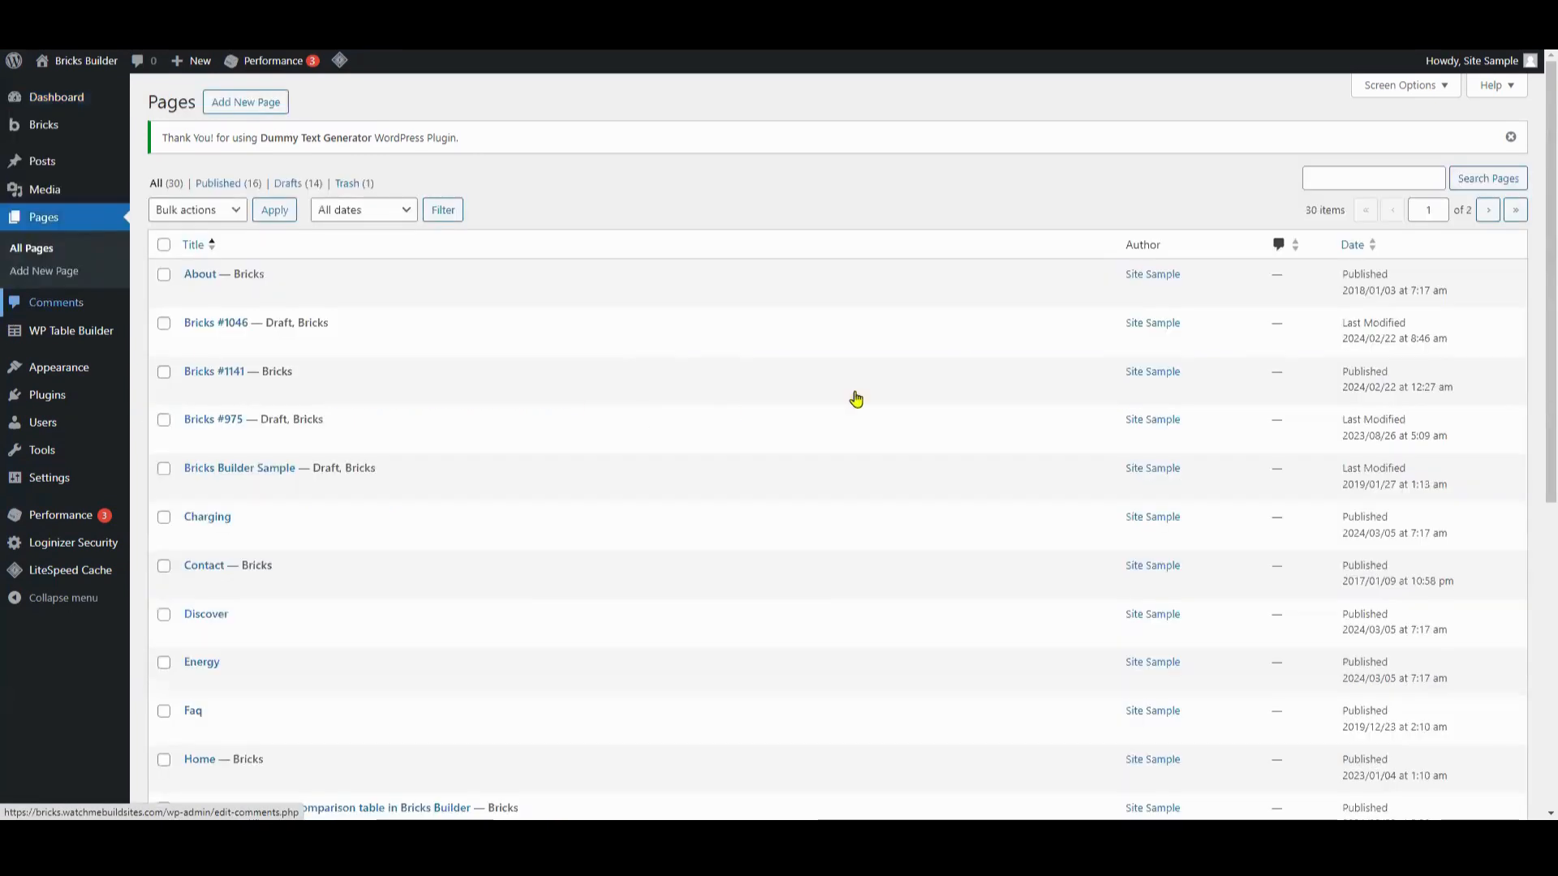
scroll("down", 3)
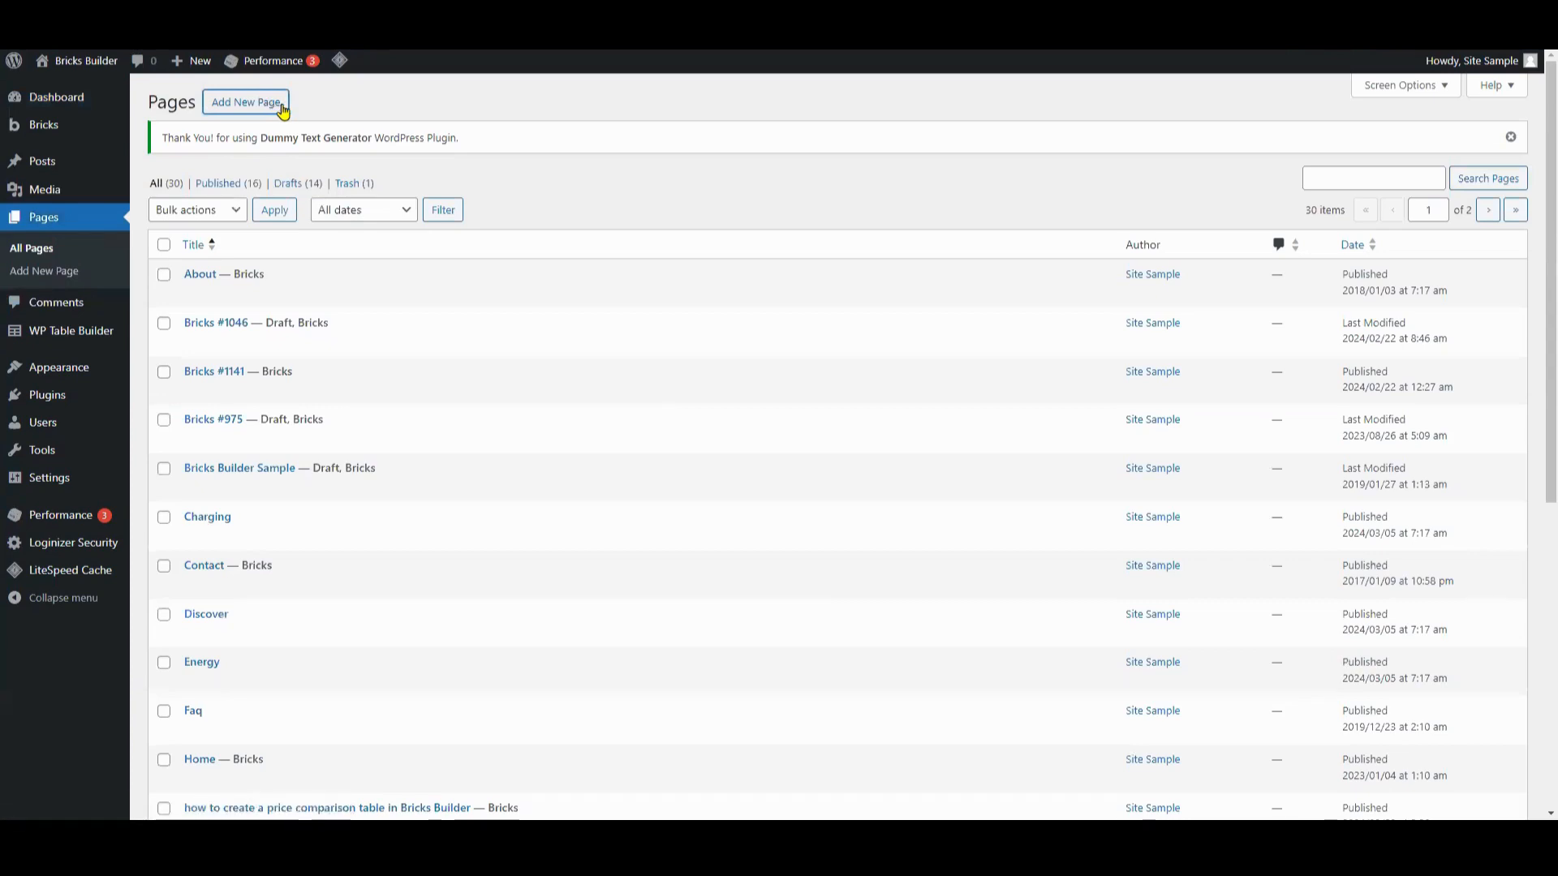
left_click(245, 101)
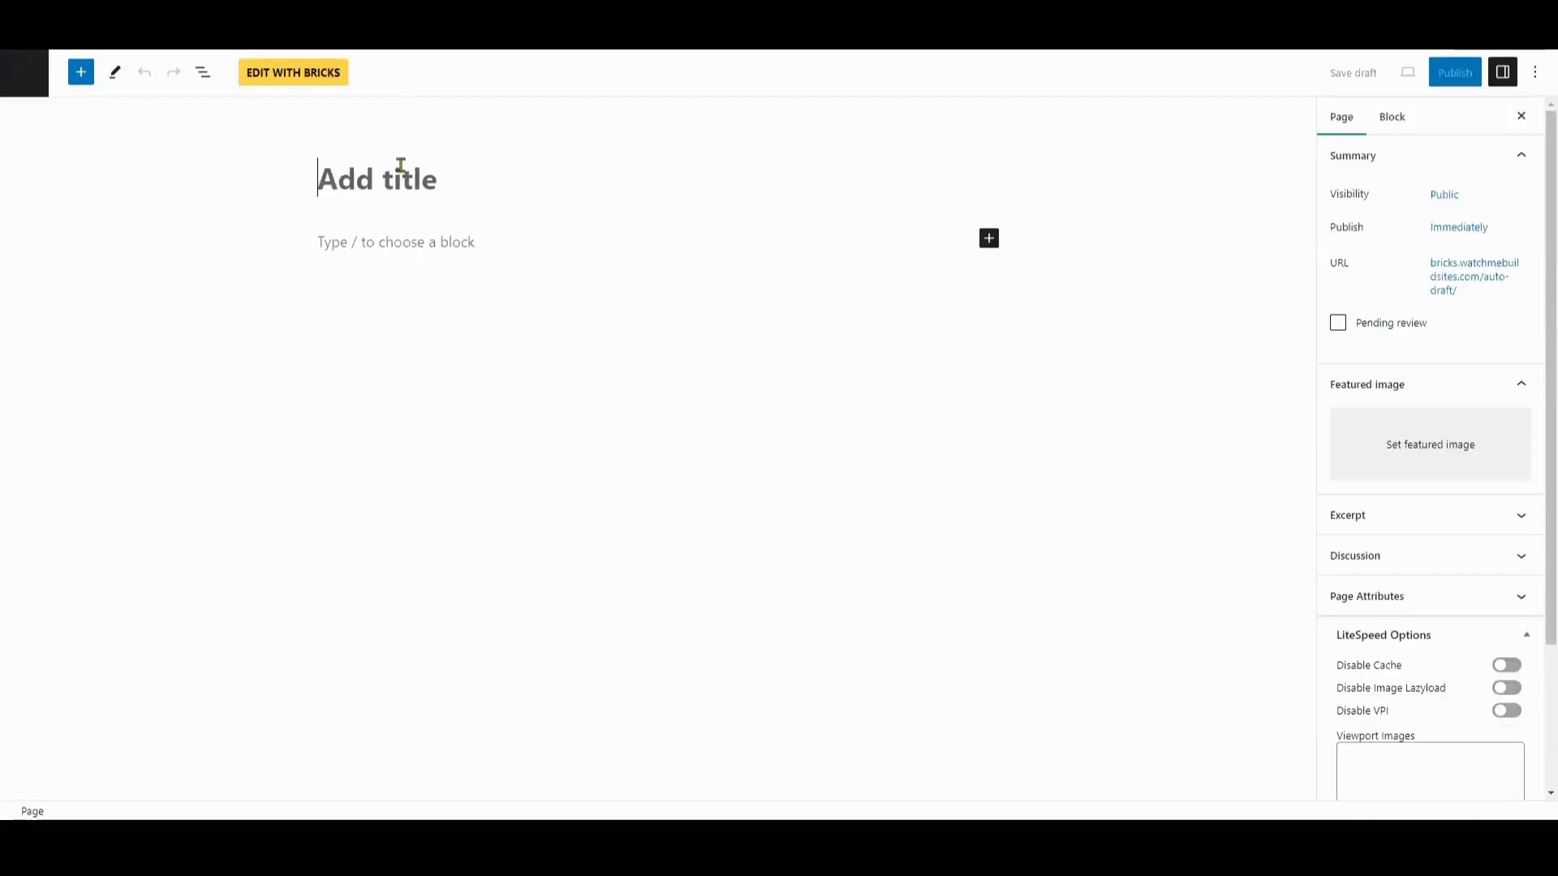
type("Hero Section ()")
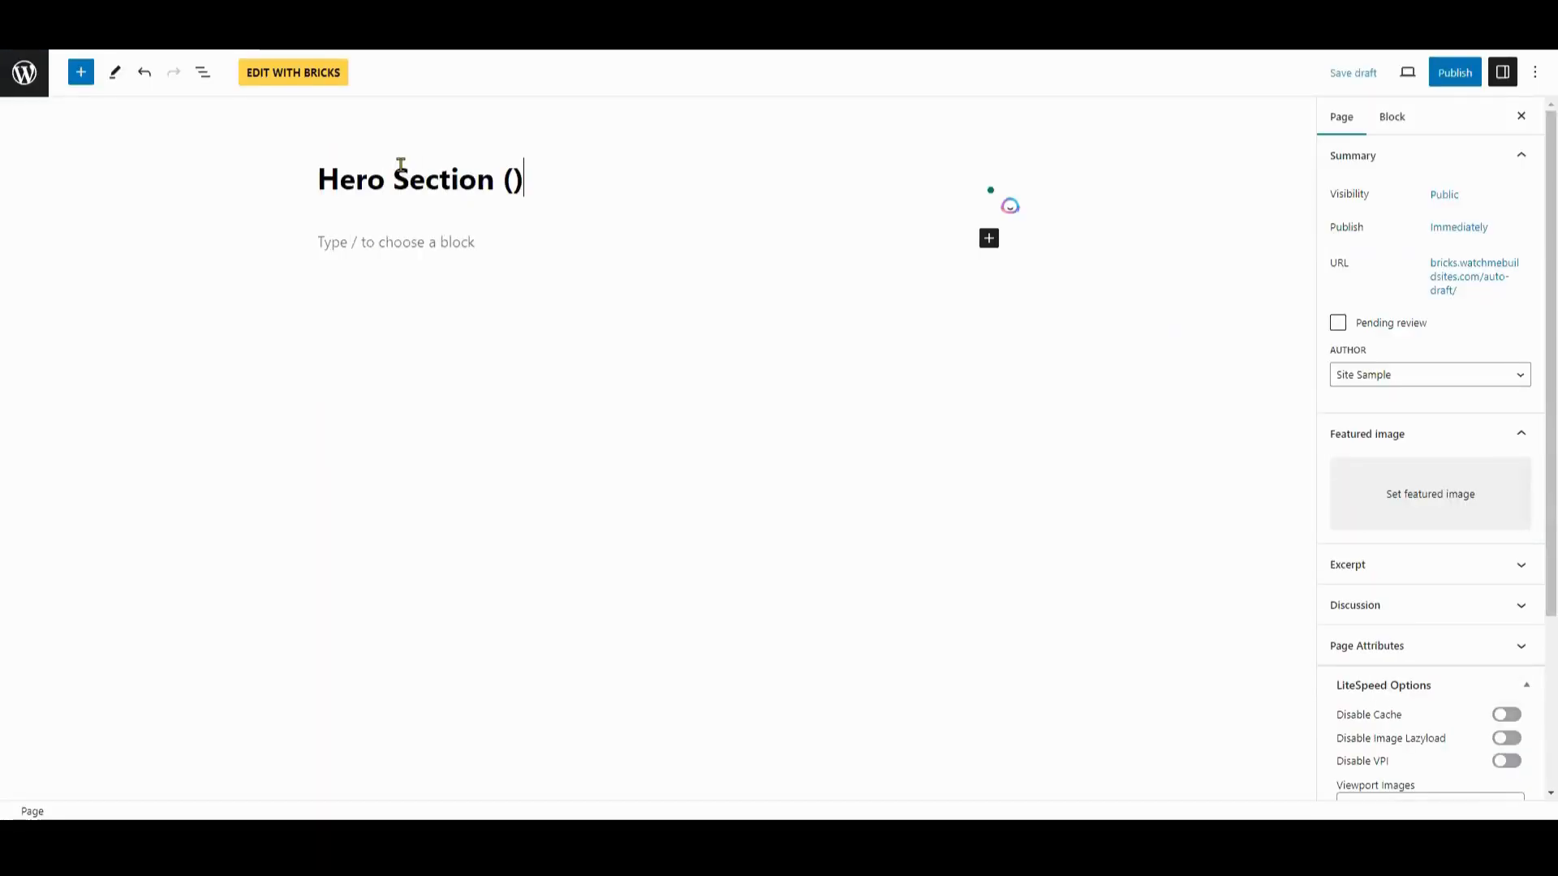
type("Sample")
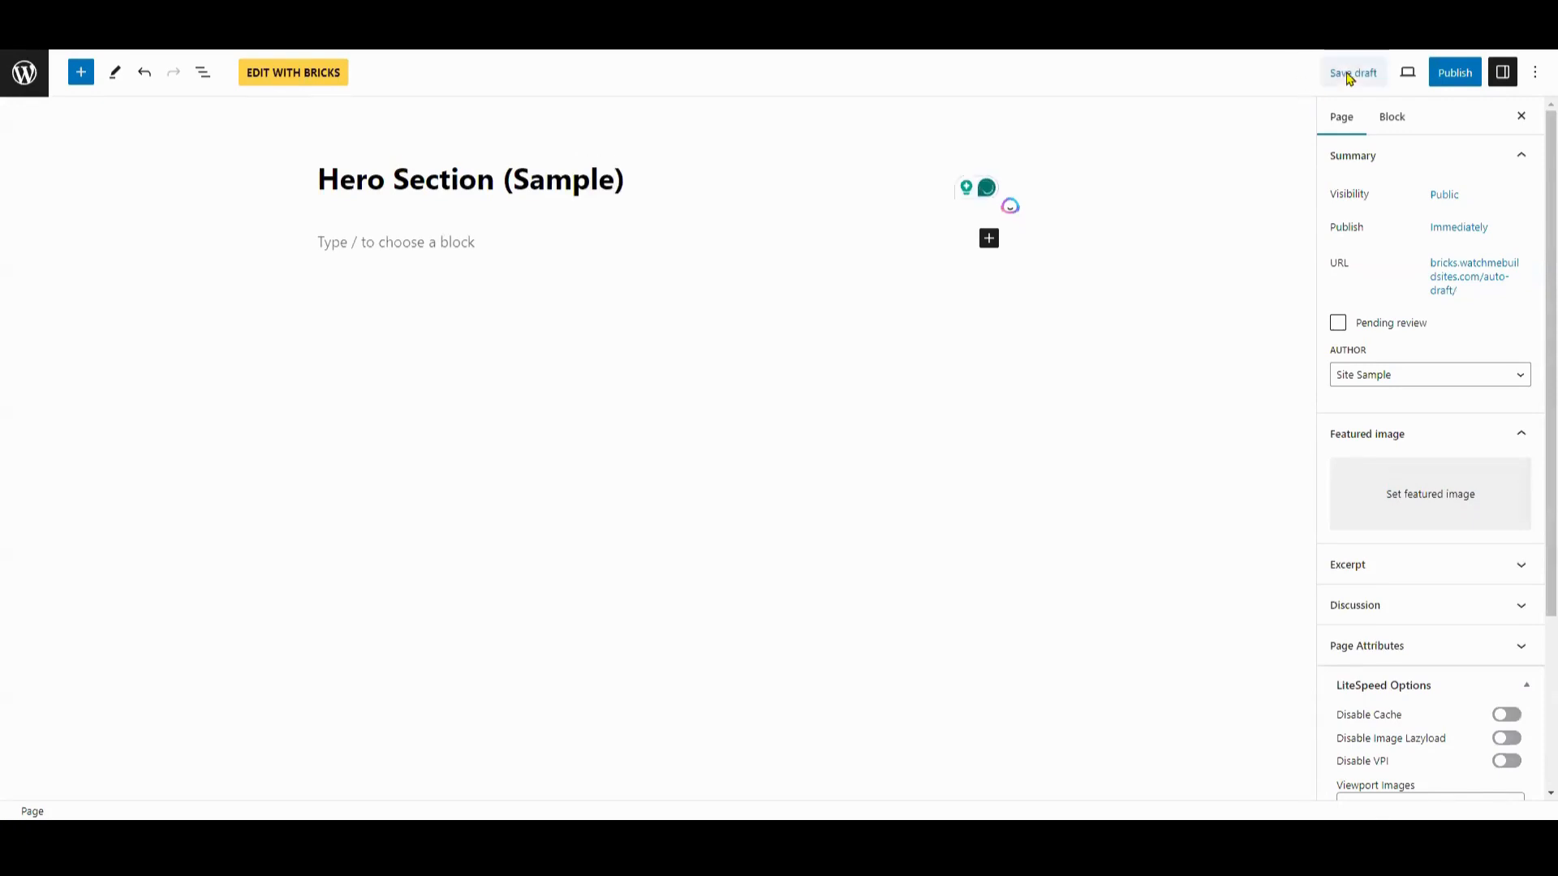
left_click(1353, 71)
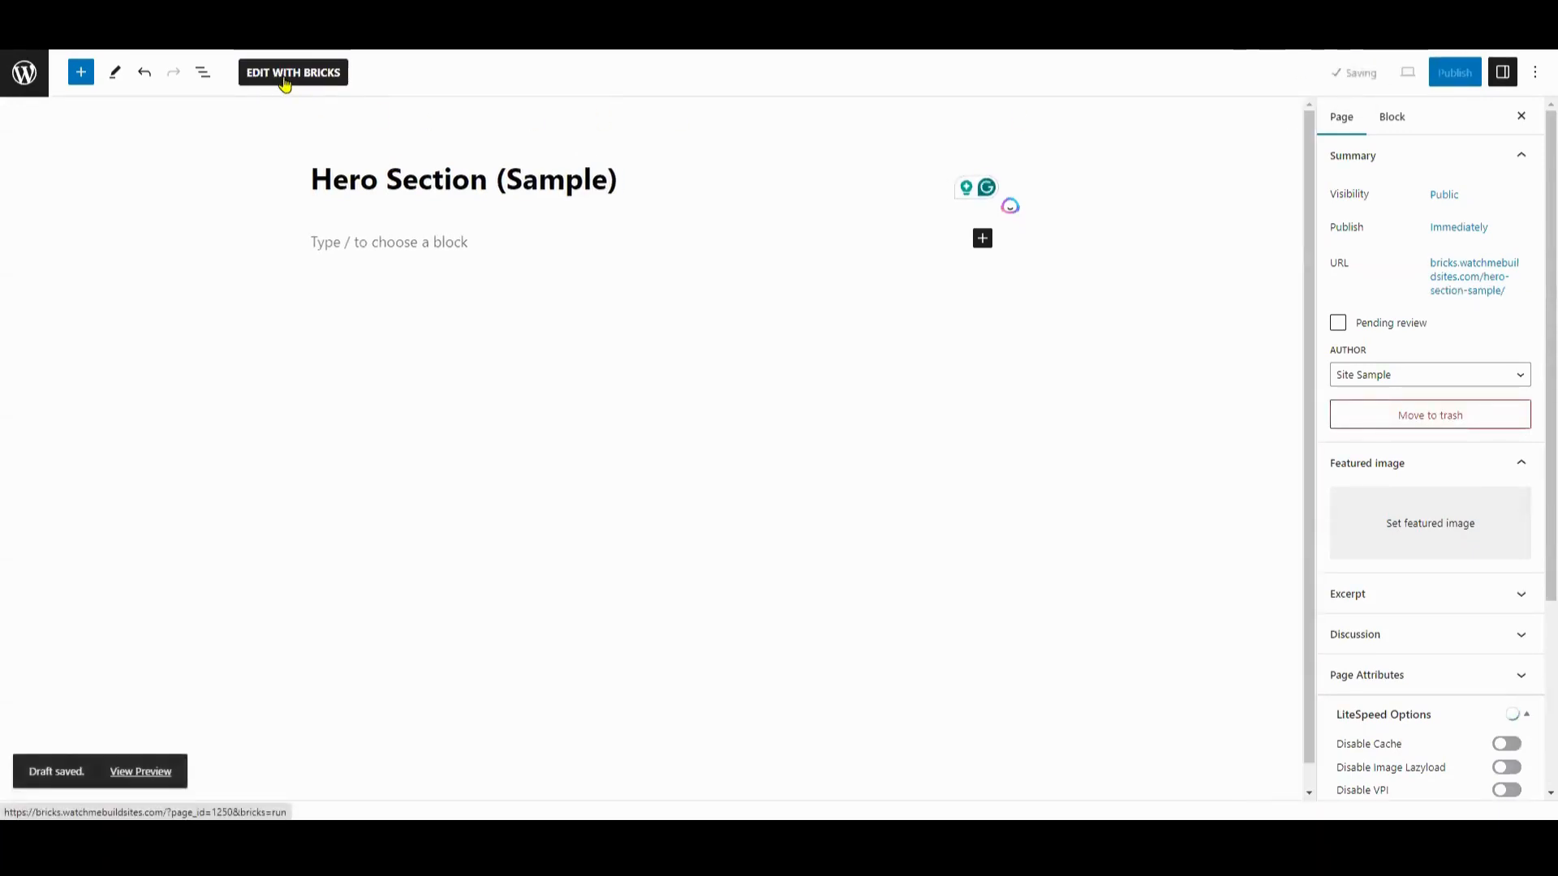
- Open the page in Bricks, set the car photo as the section background, and set height 1000
left_click(292, 72)
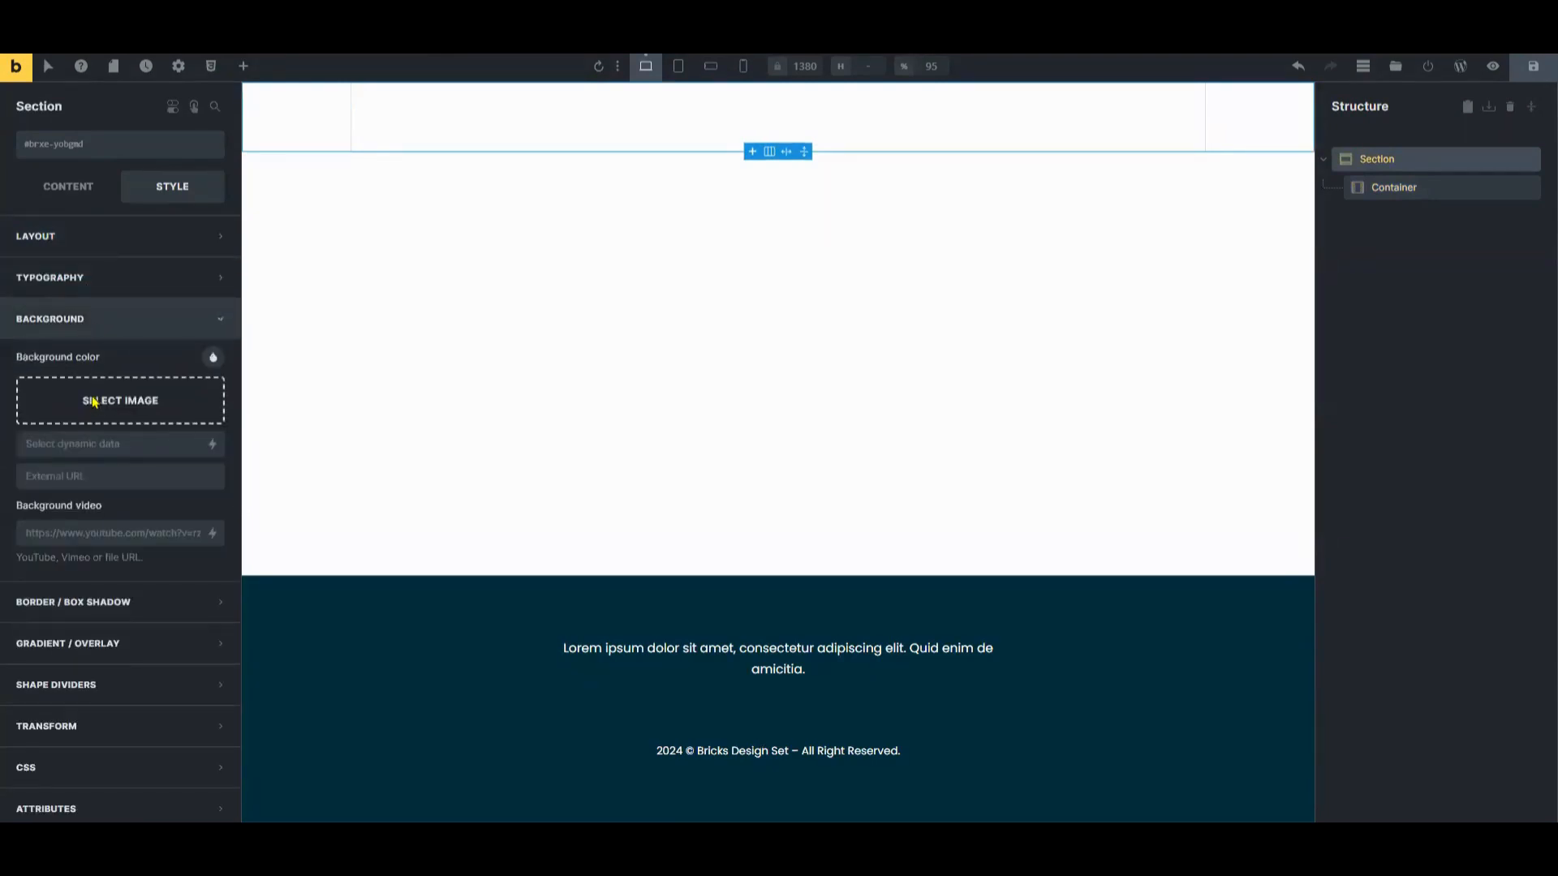
left_click(118, 400)
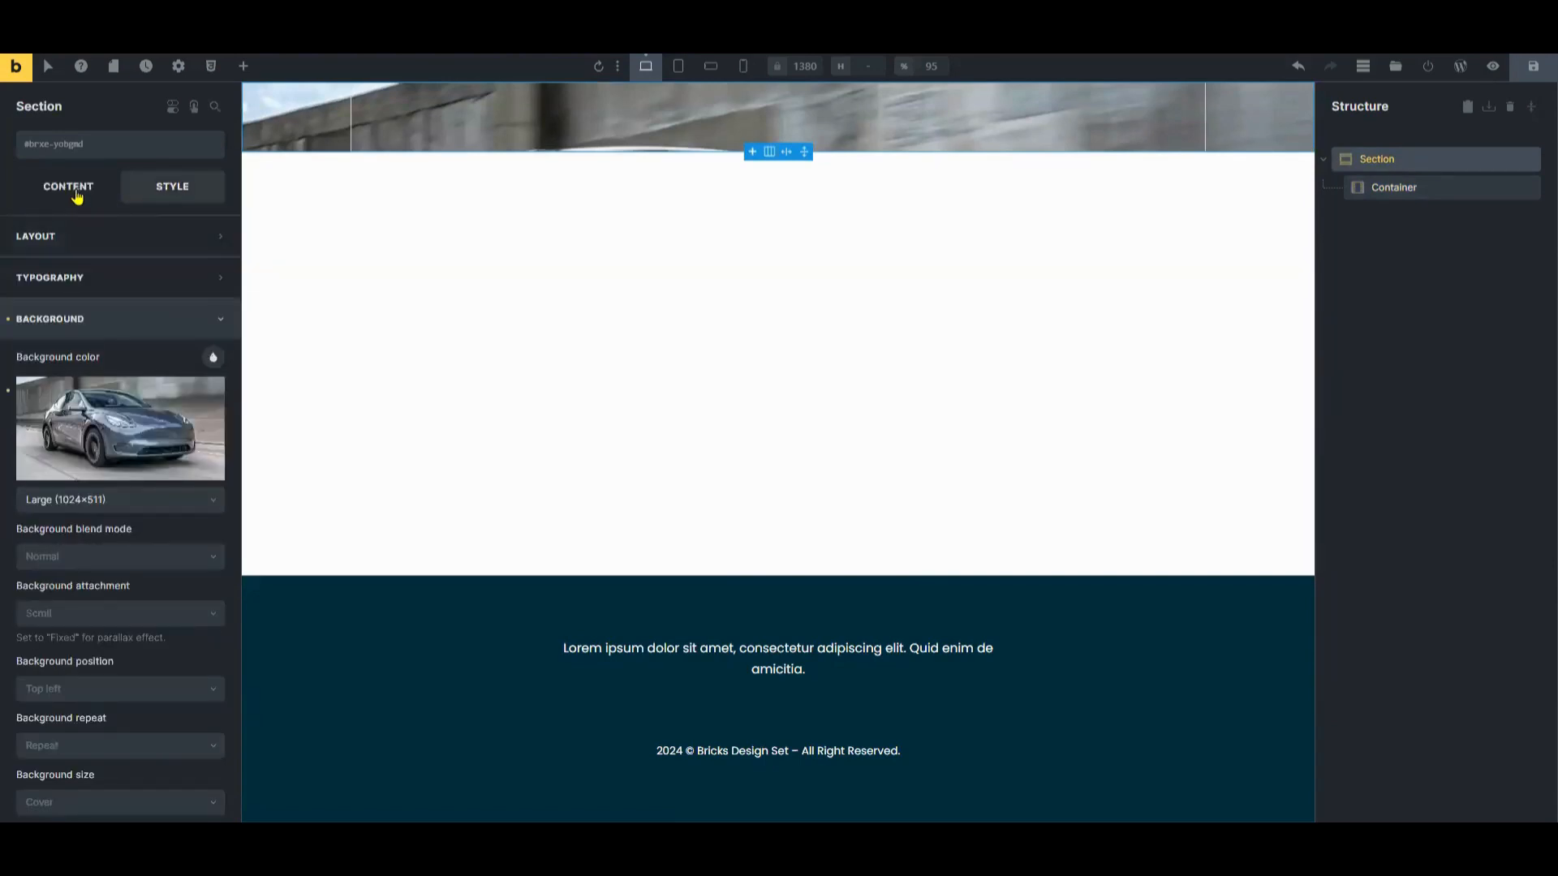
left_click(172, 186)
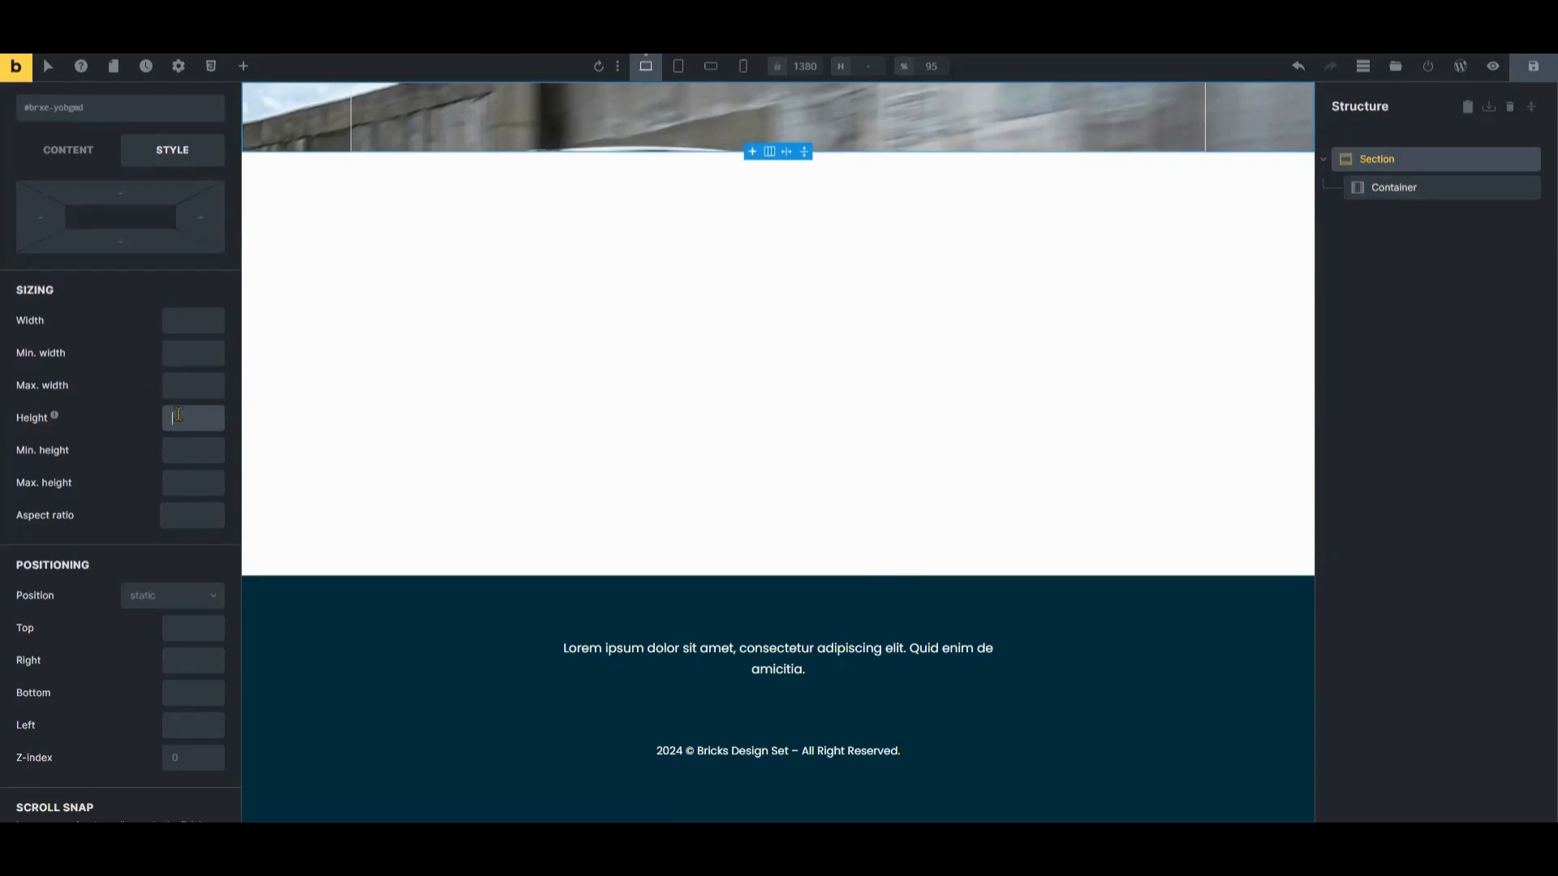
type("1000")
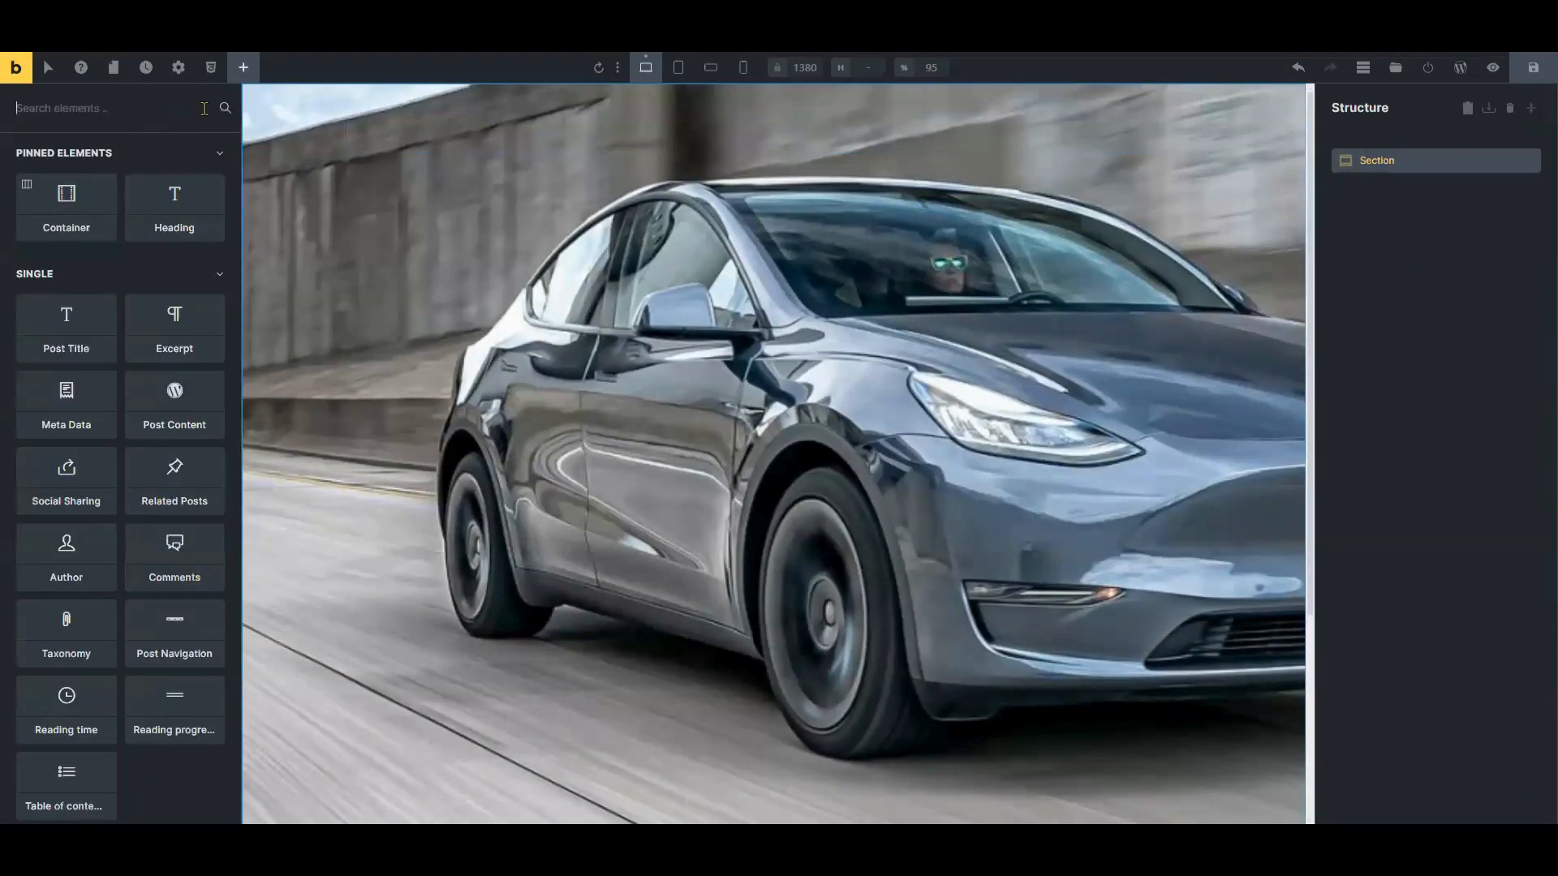
- Add a container to the section and place a logo element inside it
type("containe")
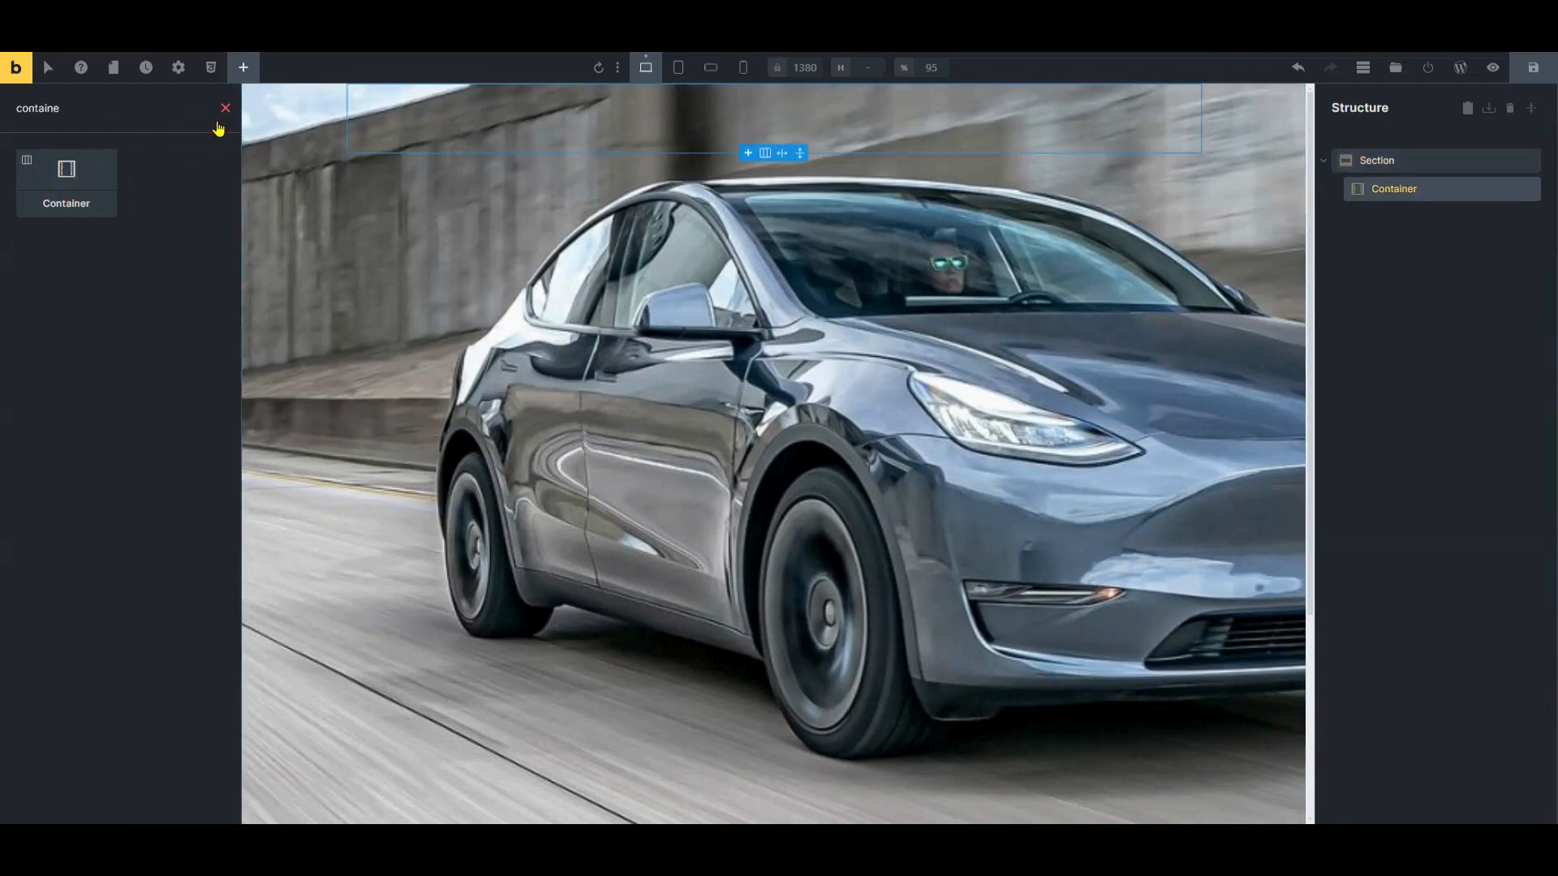
left_click(226, 107)
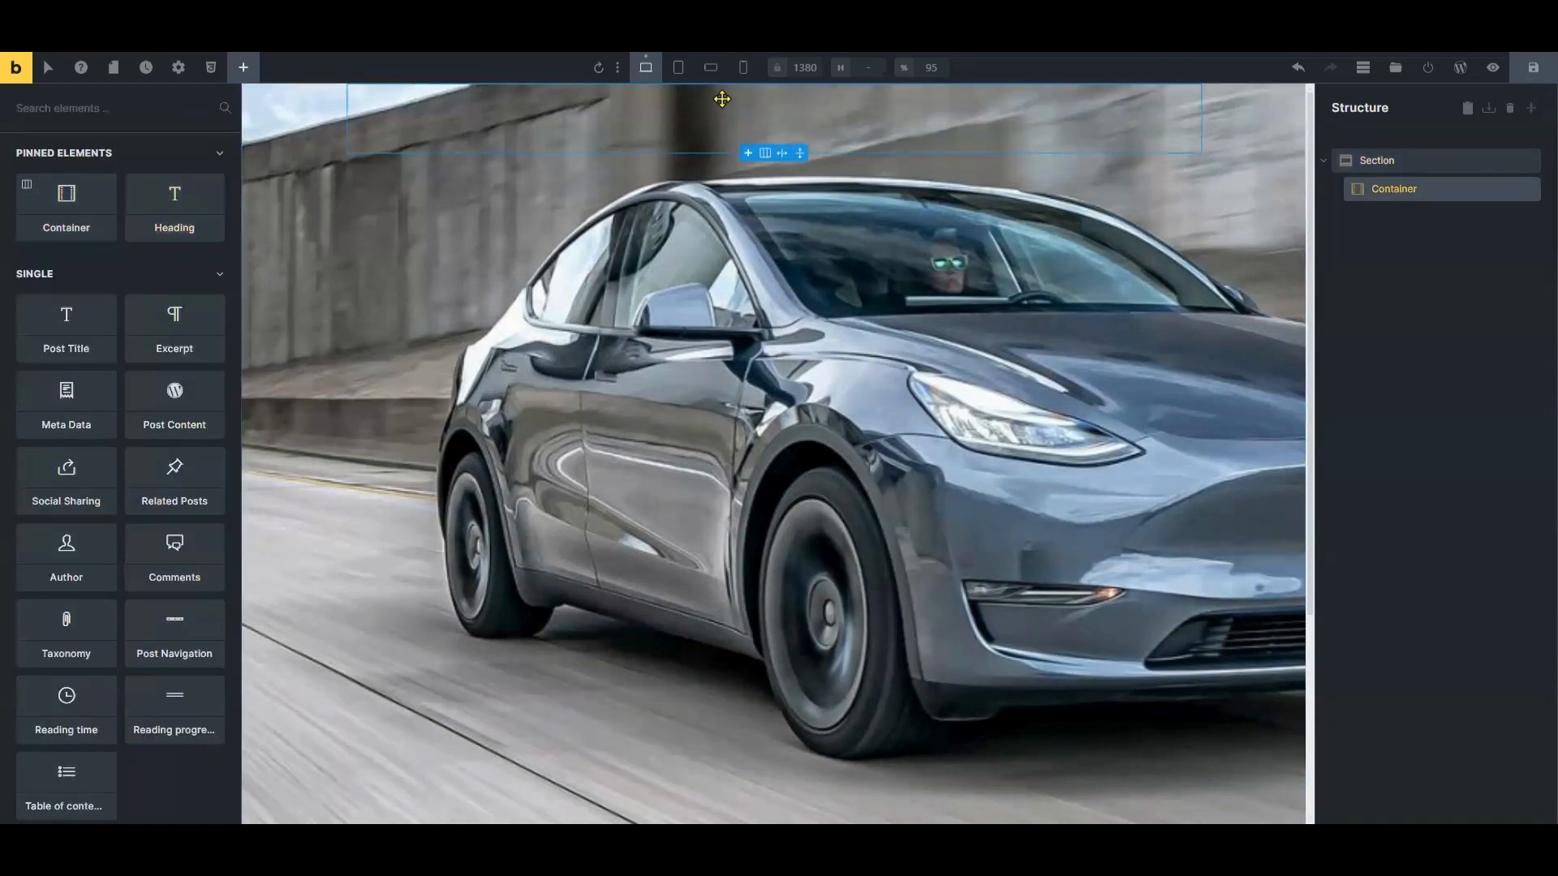
left_click(772, 151)
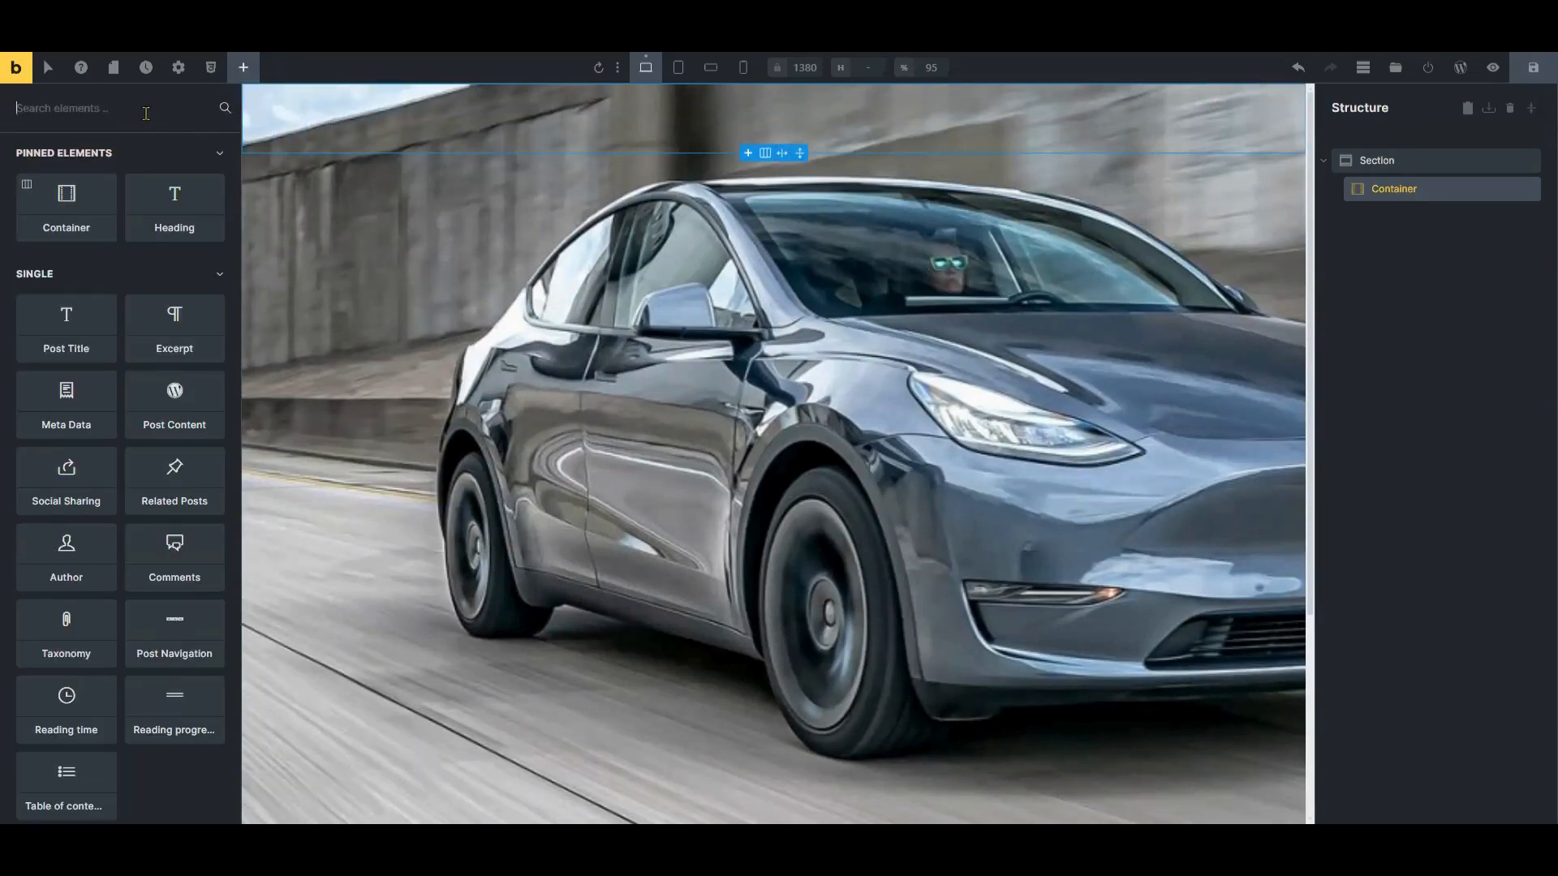
type("logo")
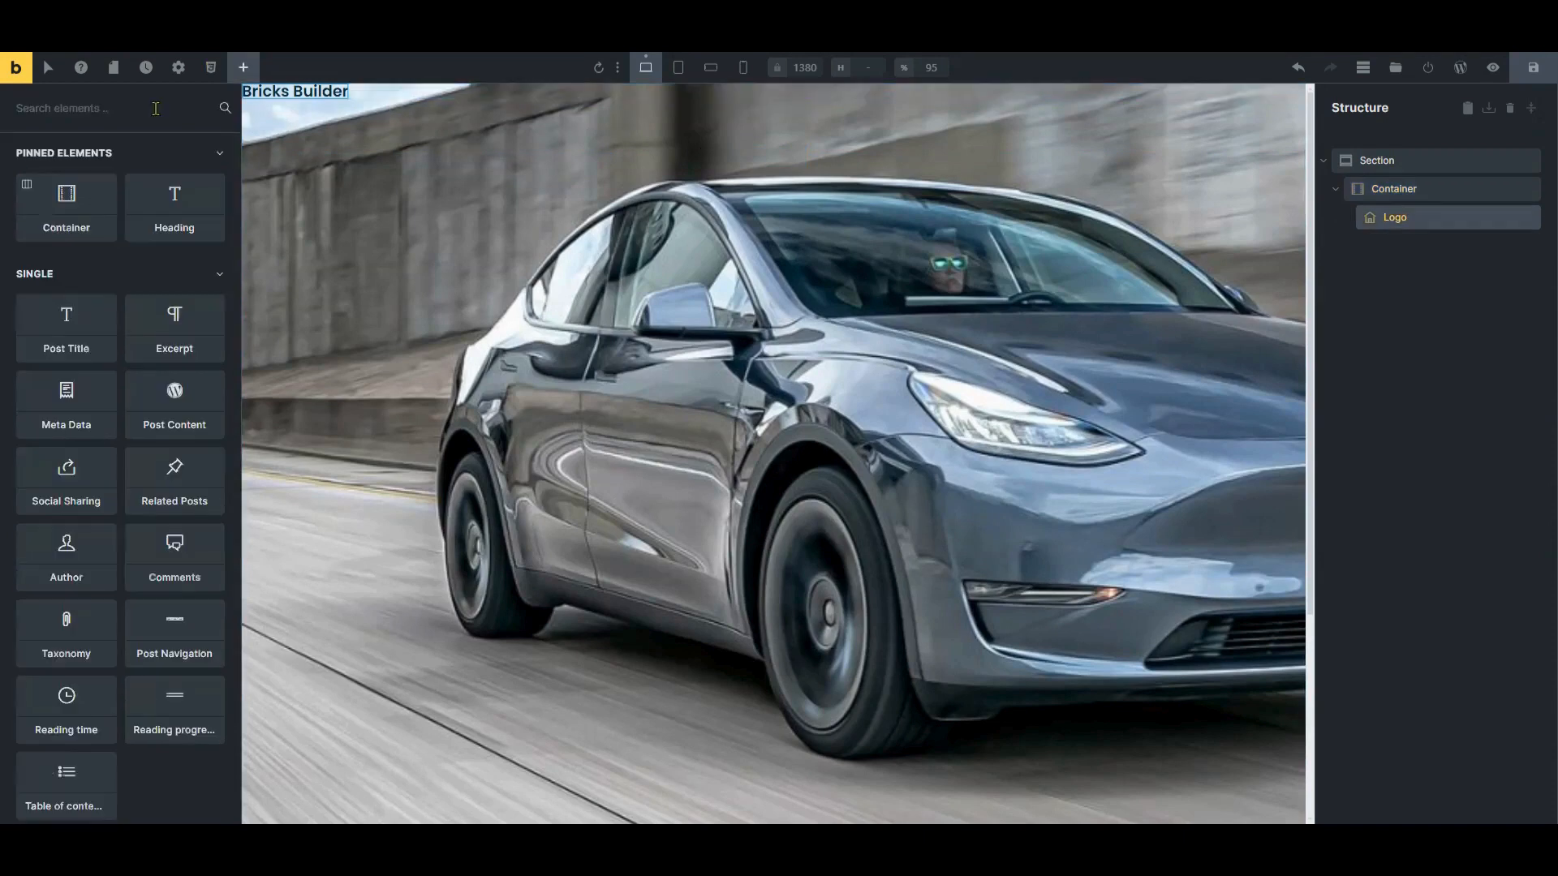
left_click(243, 67)
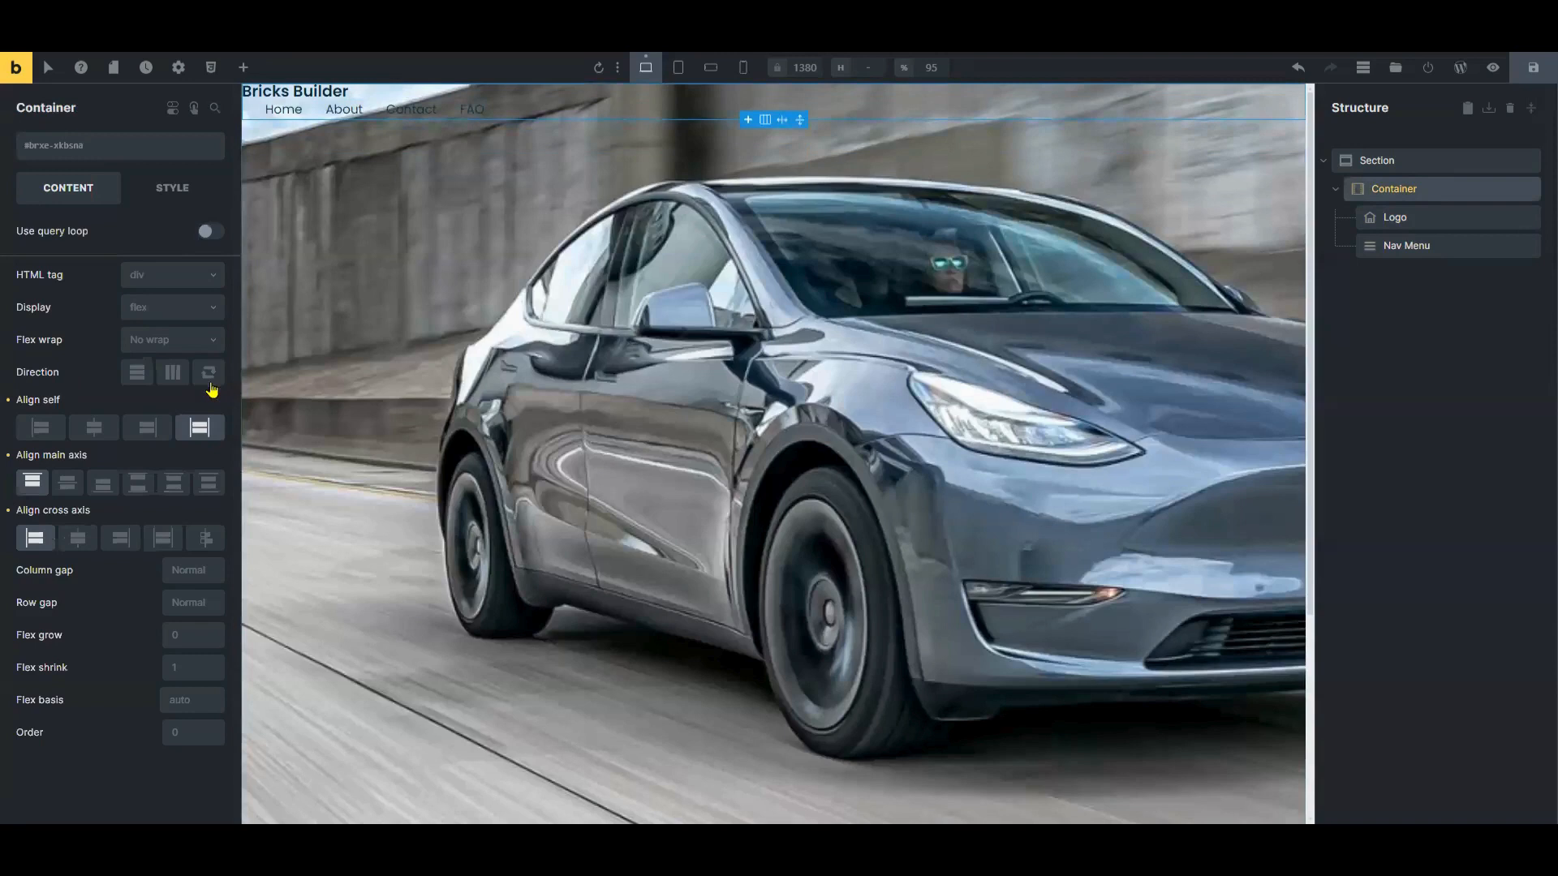
mouse_move(137, 372)
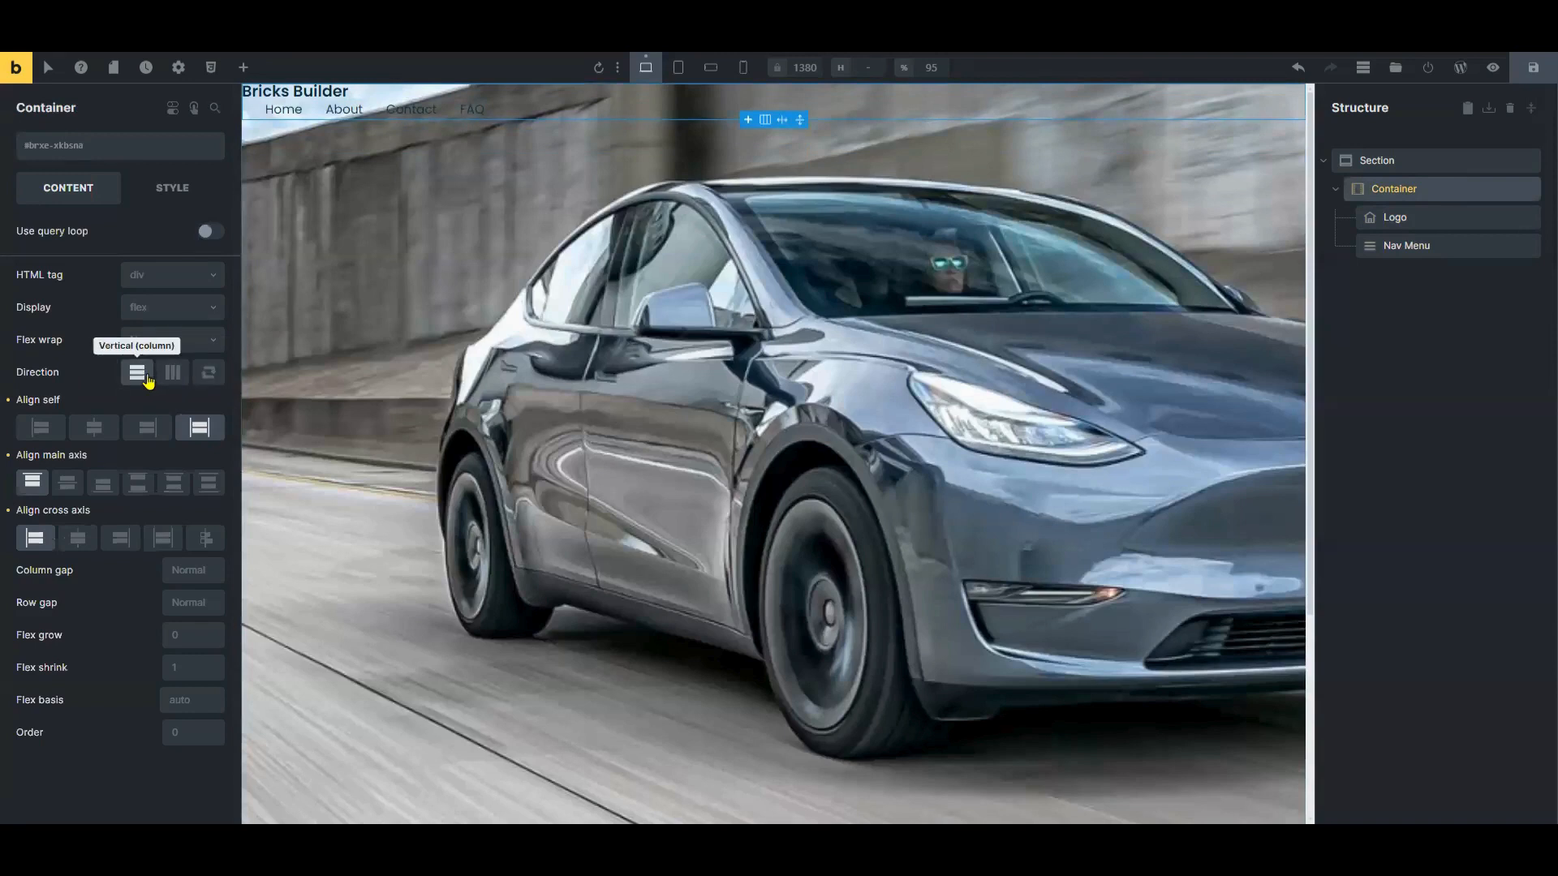
- Lay out the logo and menu in a row, add header icons, and set nav width to 1000
left_click(172, 371)
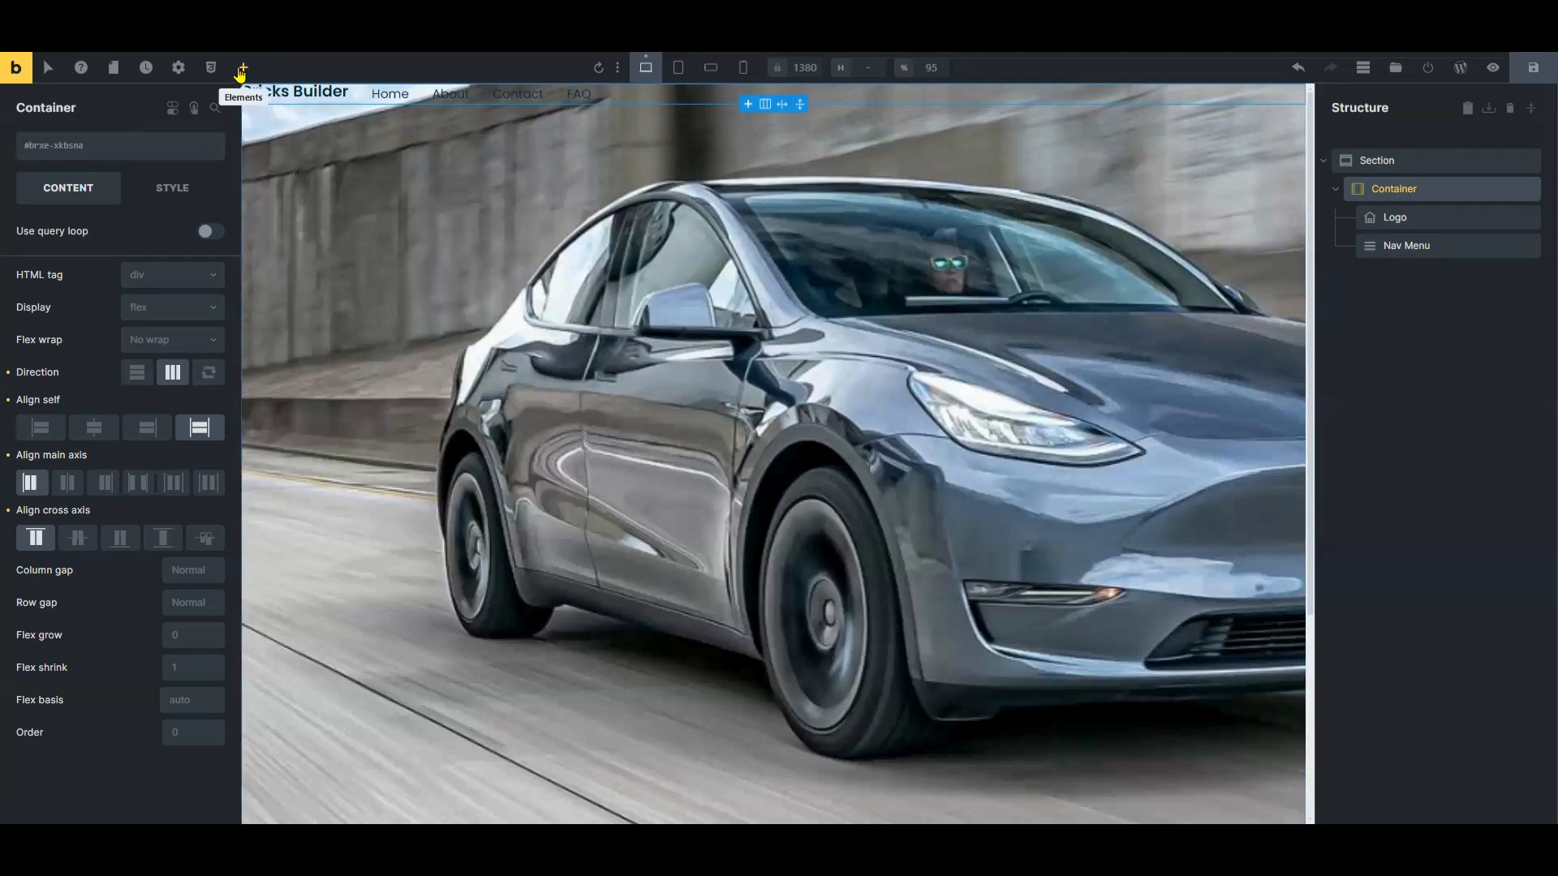
left_click(242, 67)
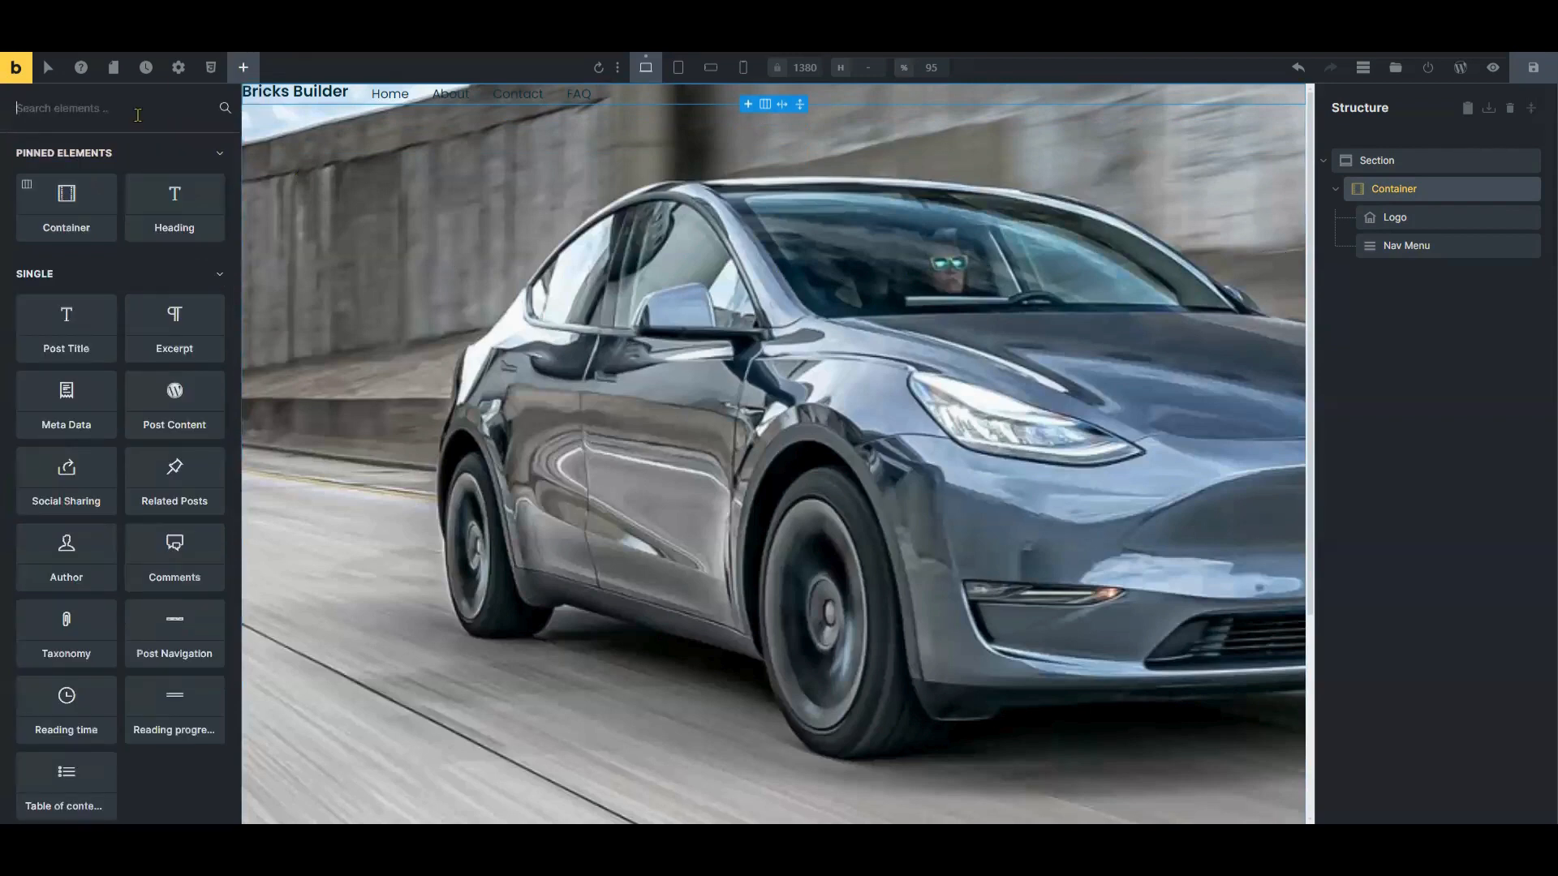
type("icon")
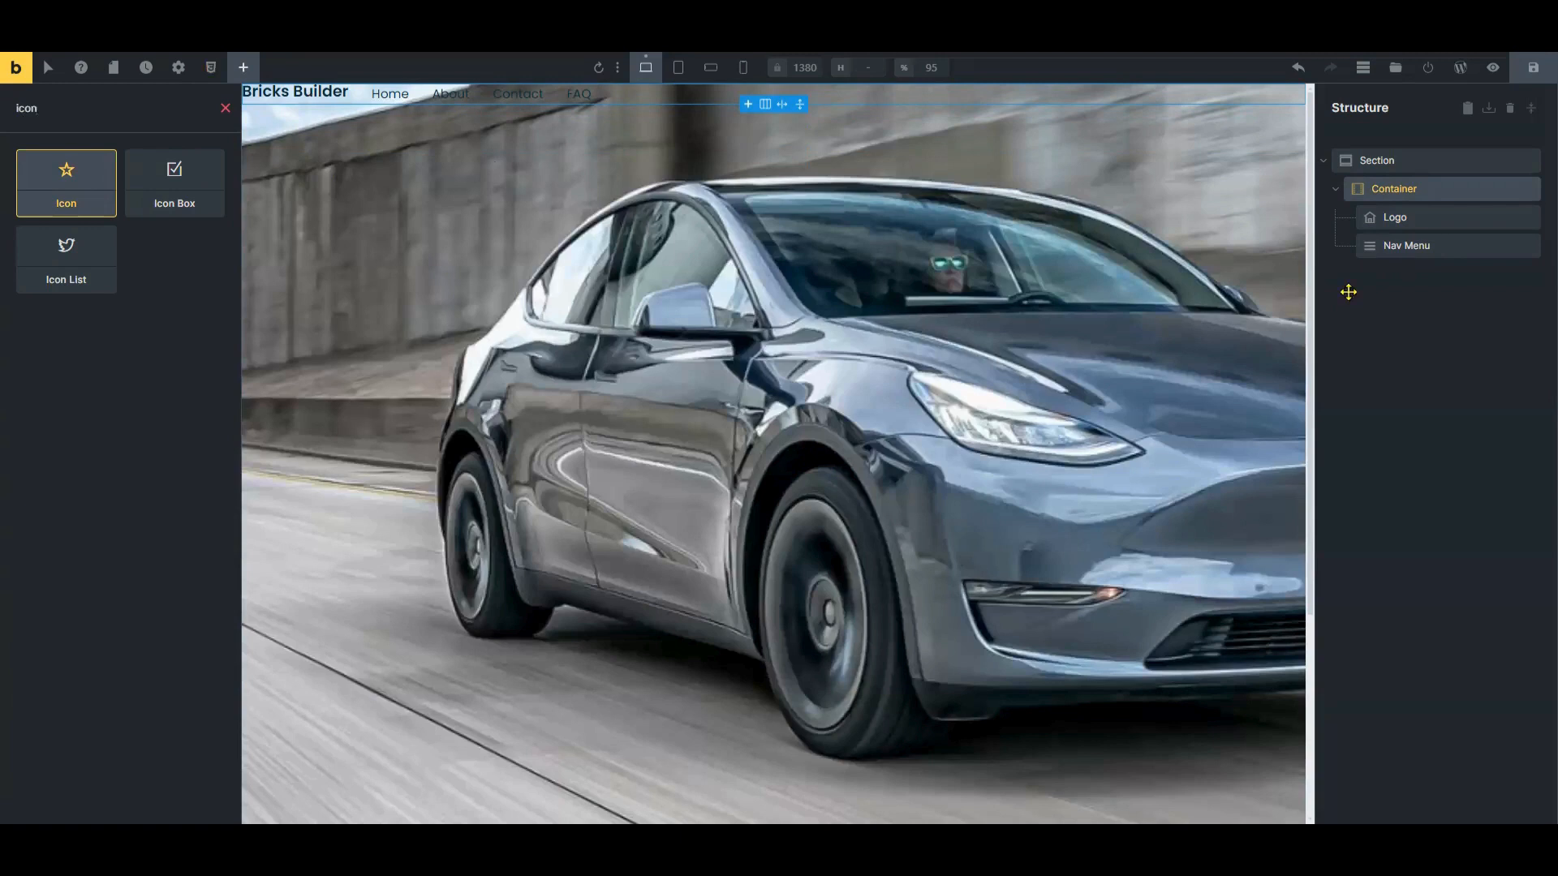
left_click(65, 183)
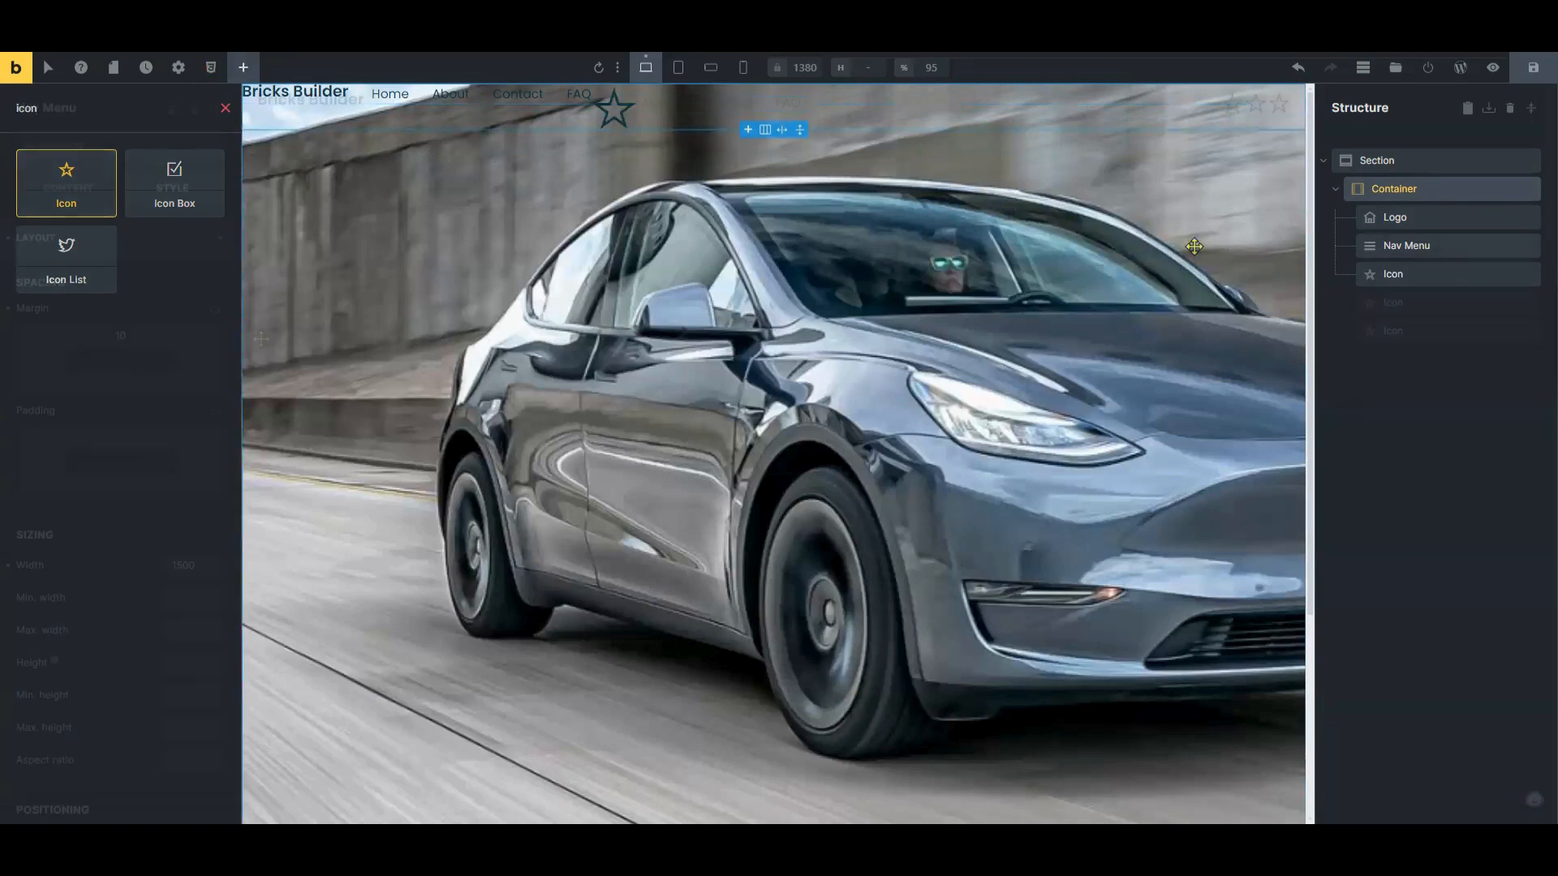
left_click(1404, 246)
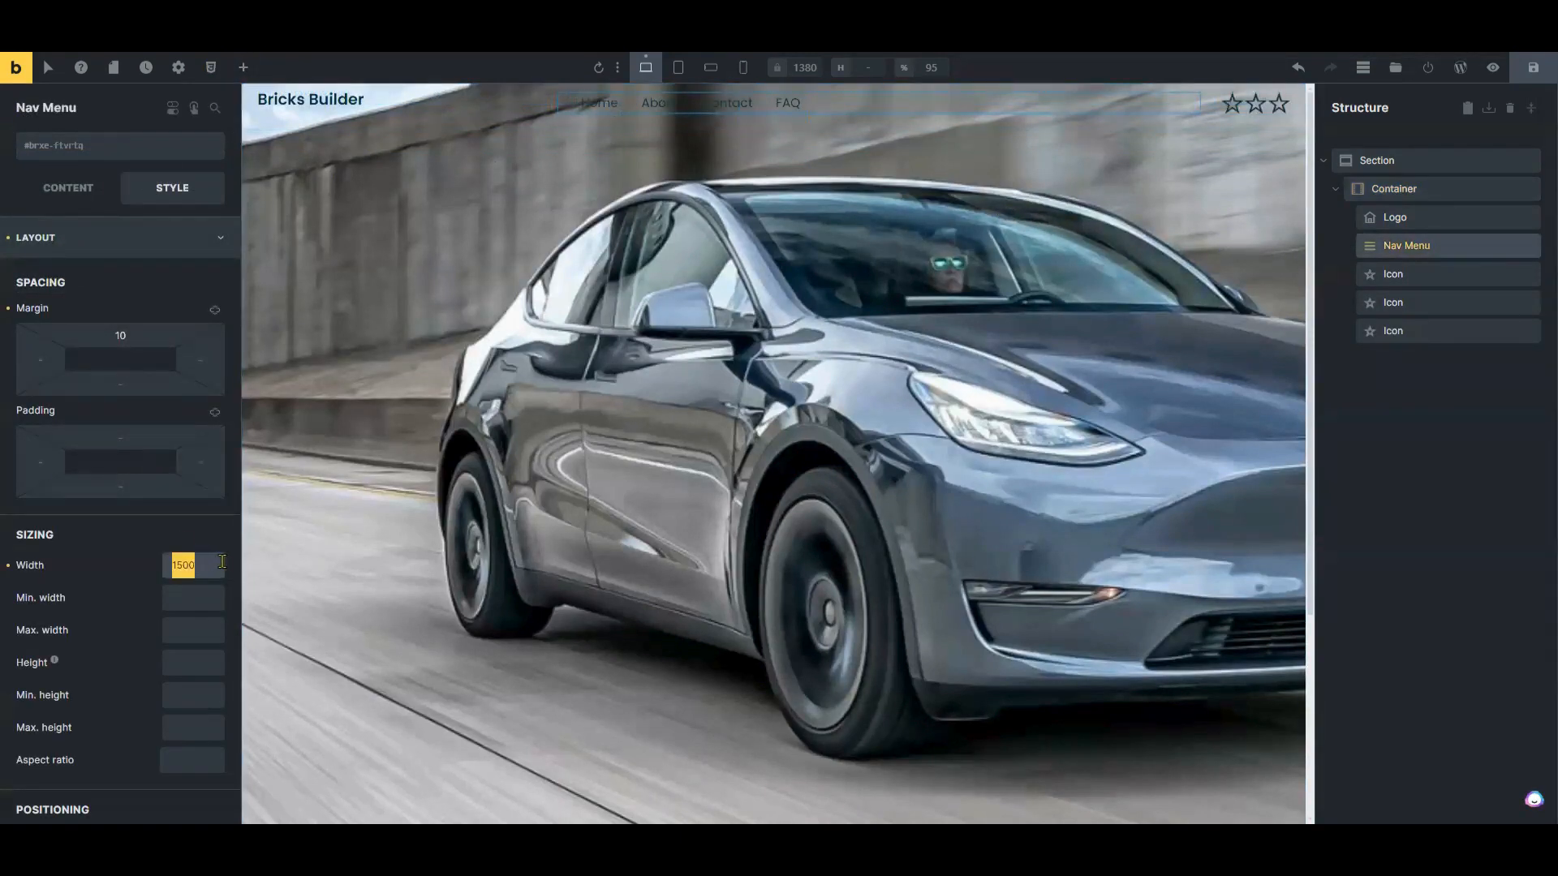
type("1000")
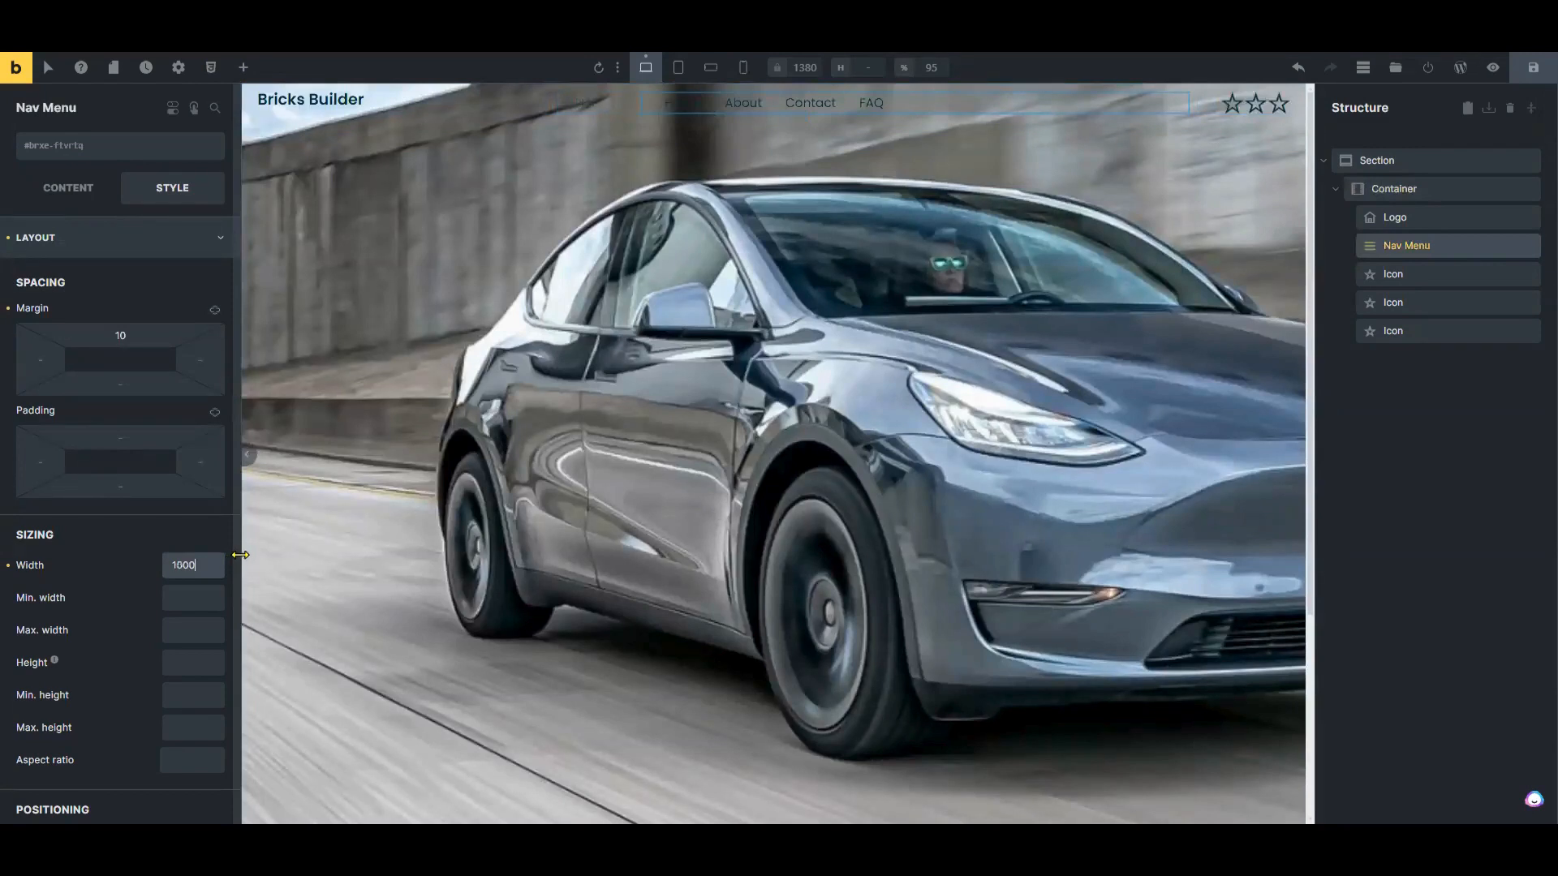
- Open the menu customizer showing Sample Menu with Home, About, Contact and FAQ
left_click(1492, 67)
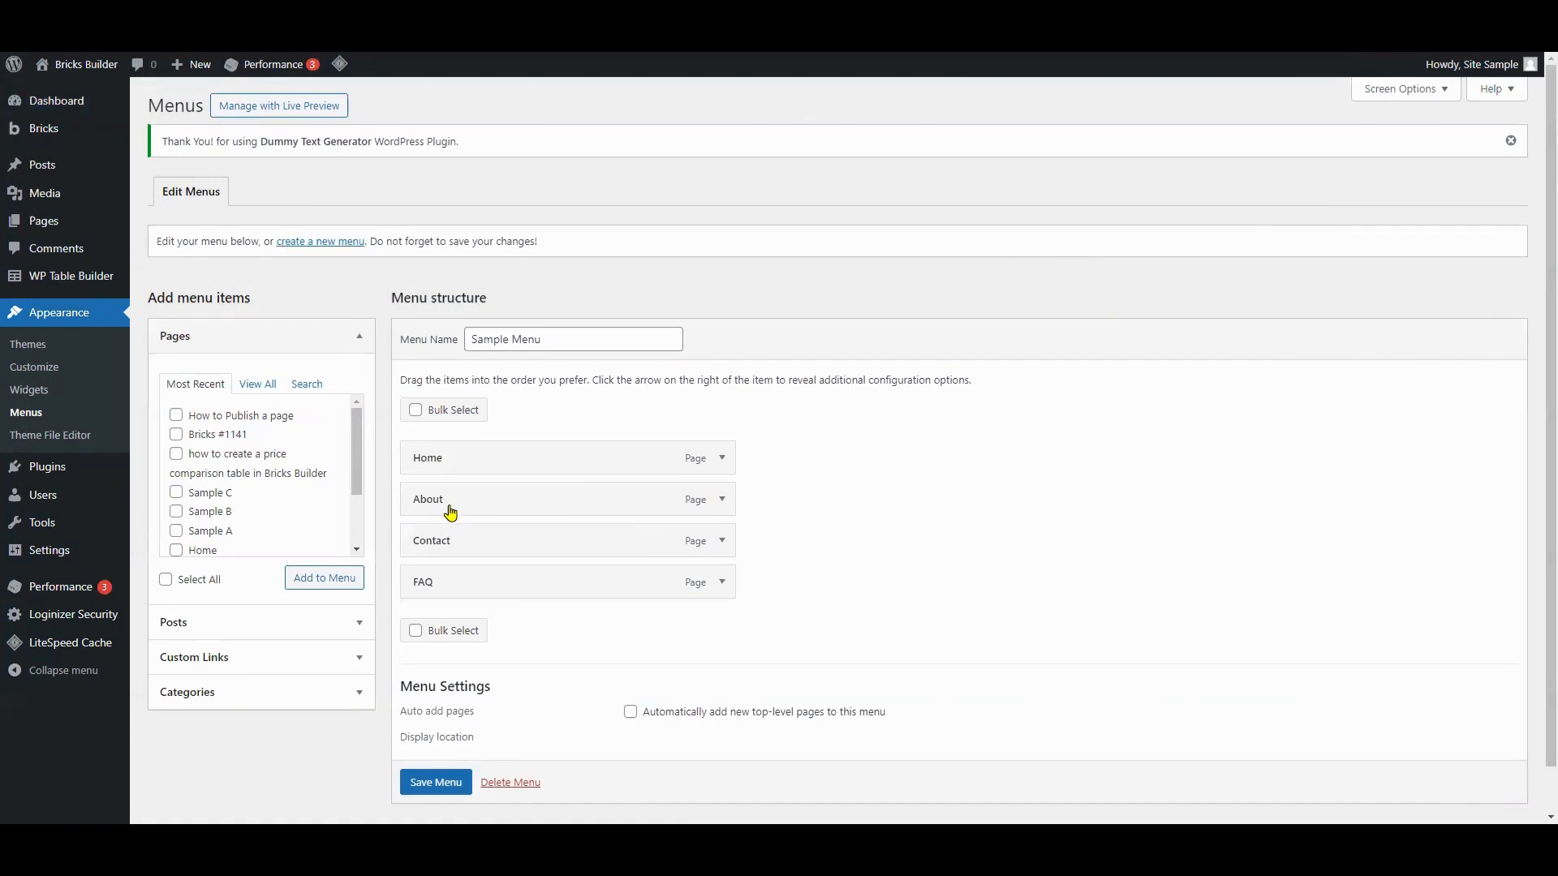
mouse_move(34, 367)
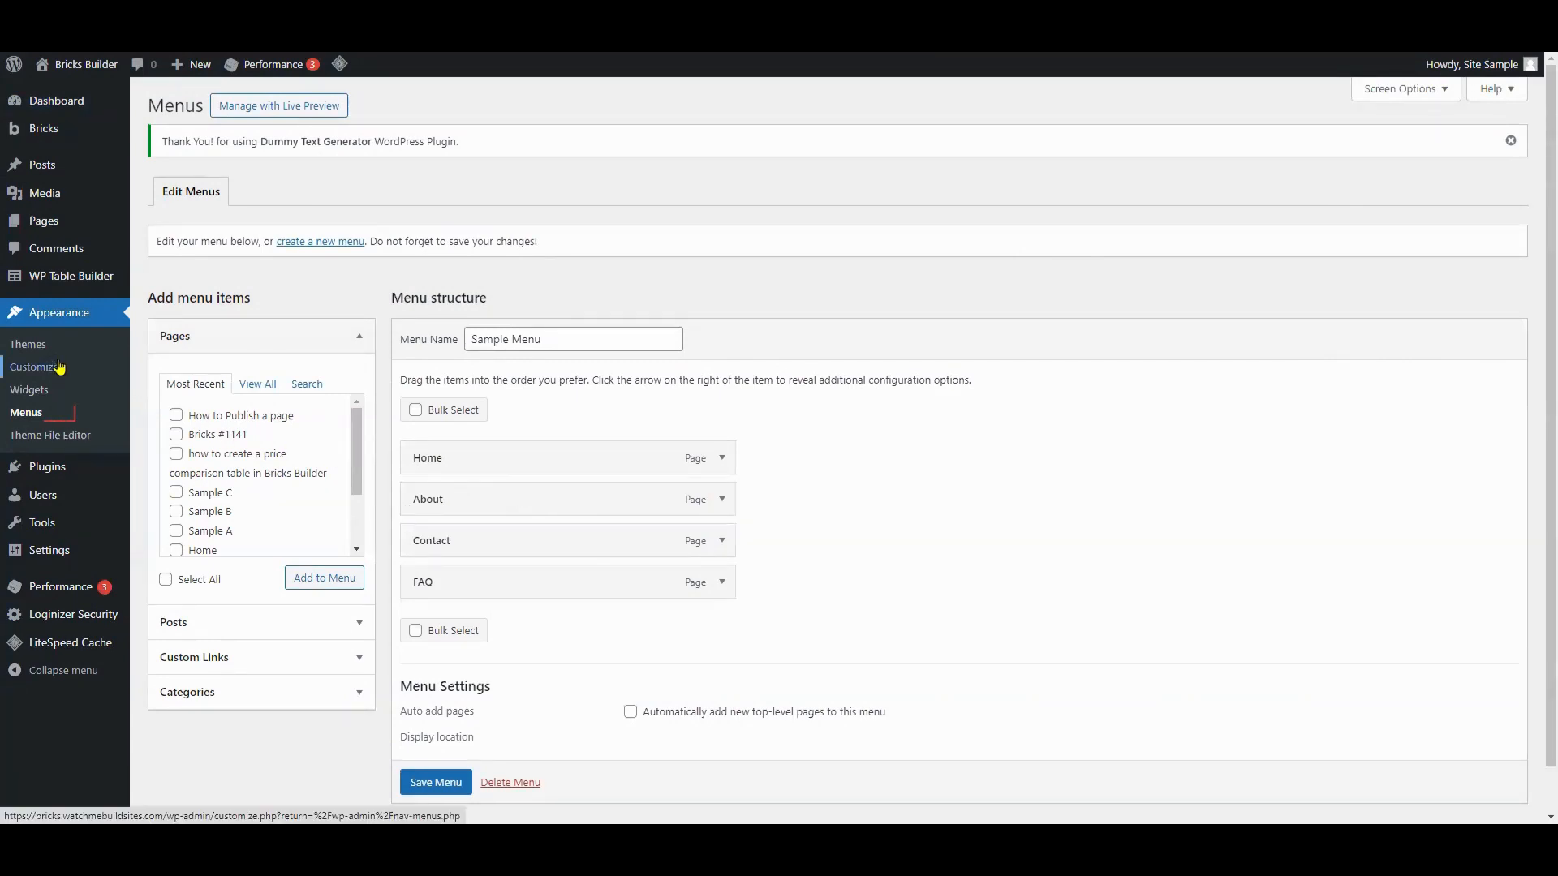
mouse_move(449, 508)
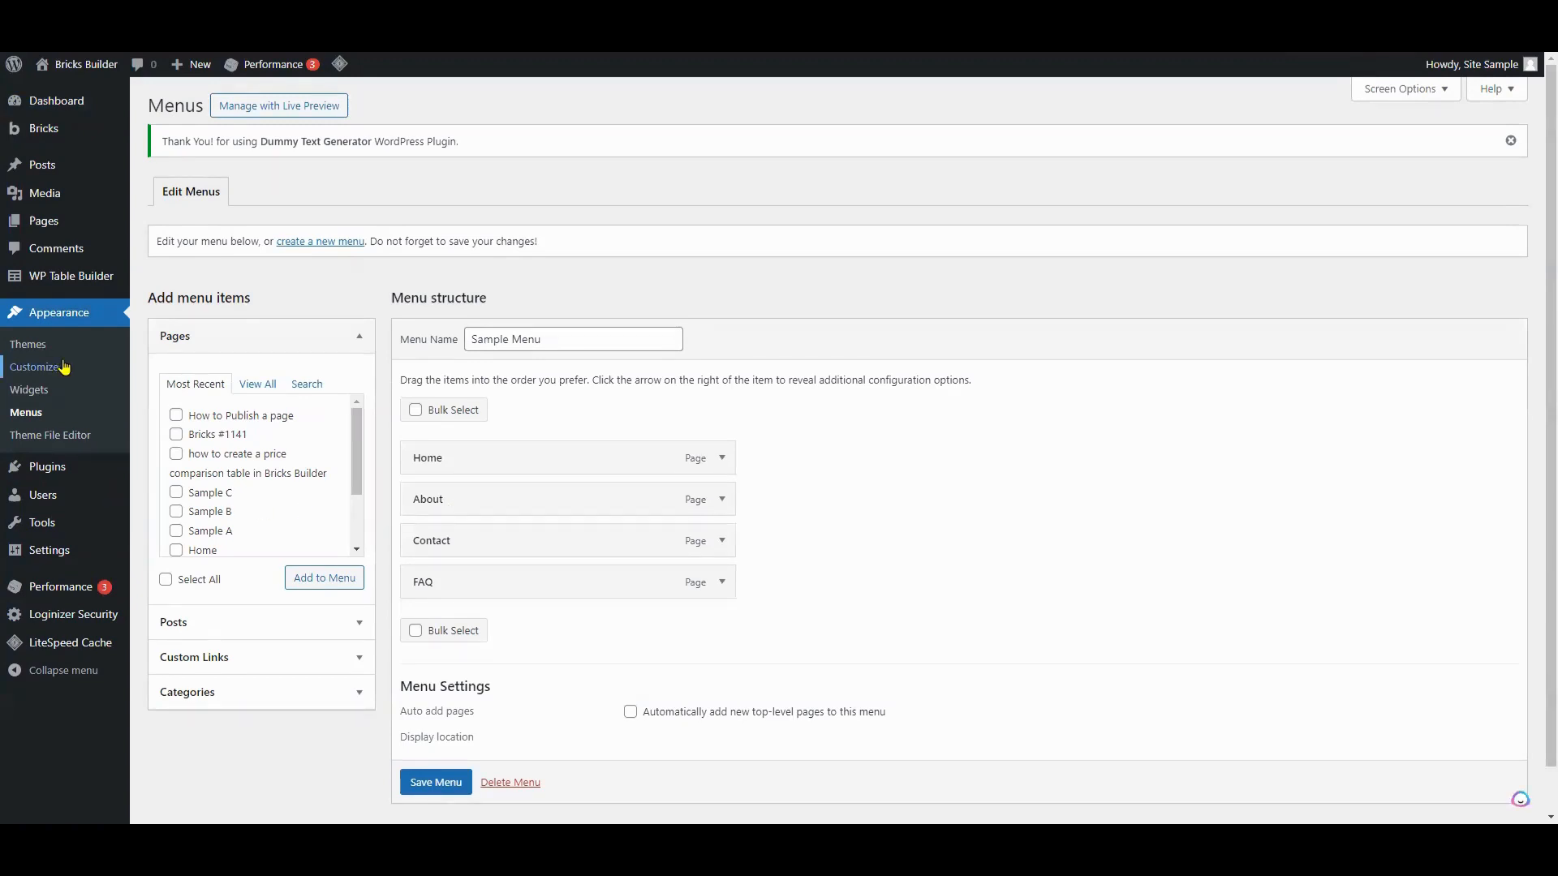
left_click(36, 367)
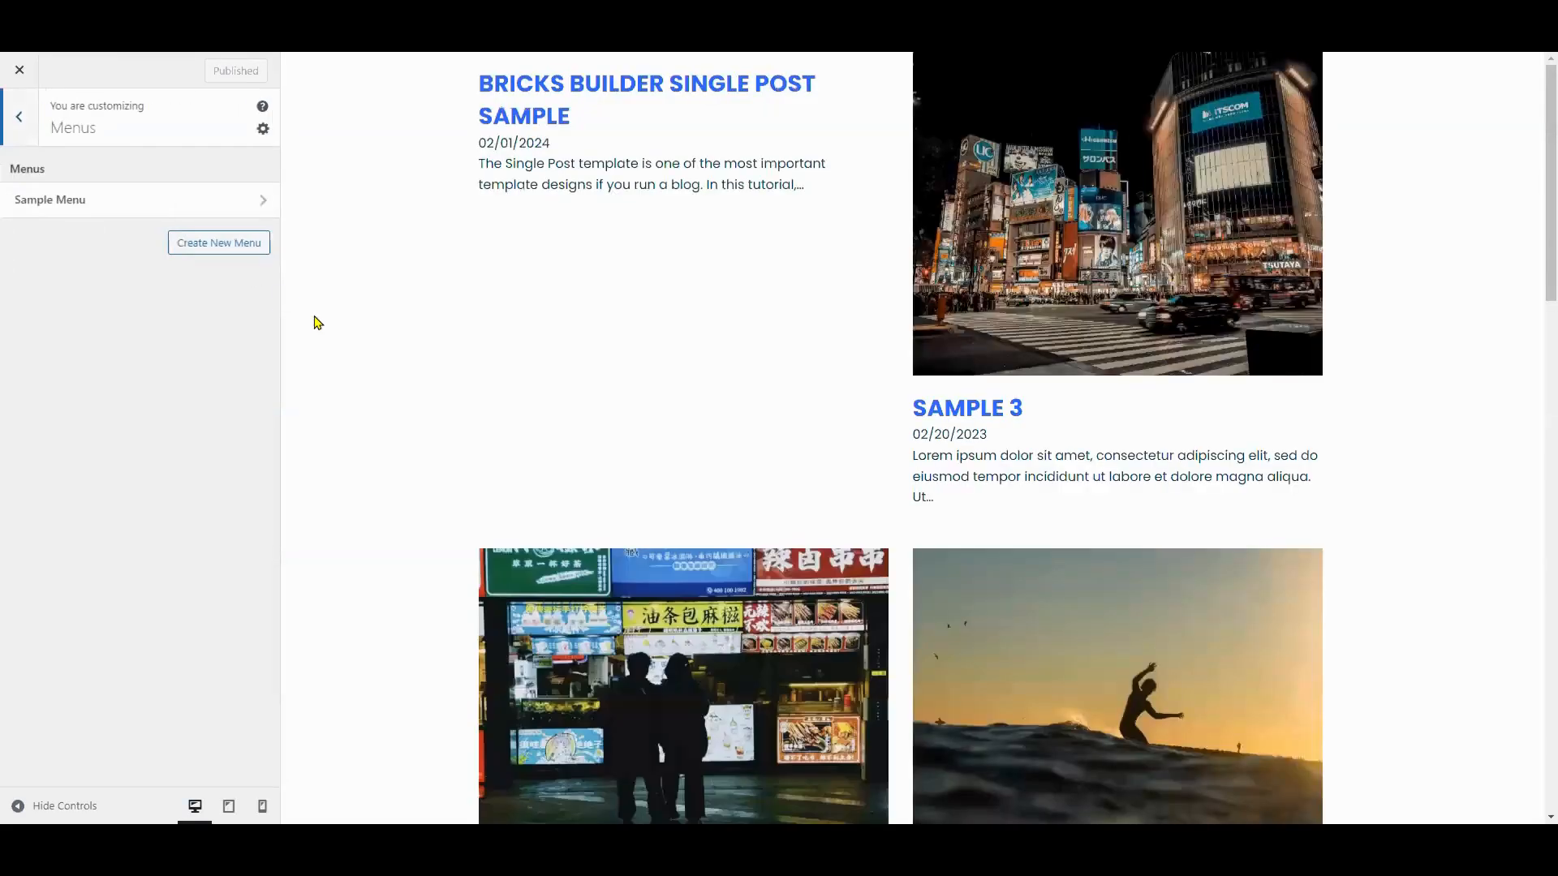
- Remove the old Sample Menu items, add new pages such as Vehicles, and publish the menu
left_click(49, 200)
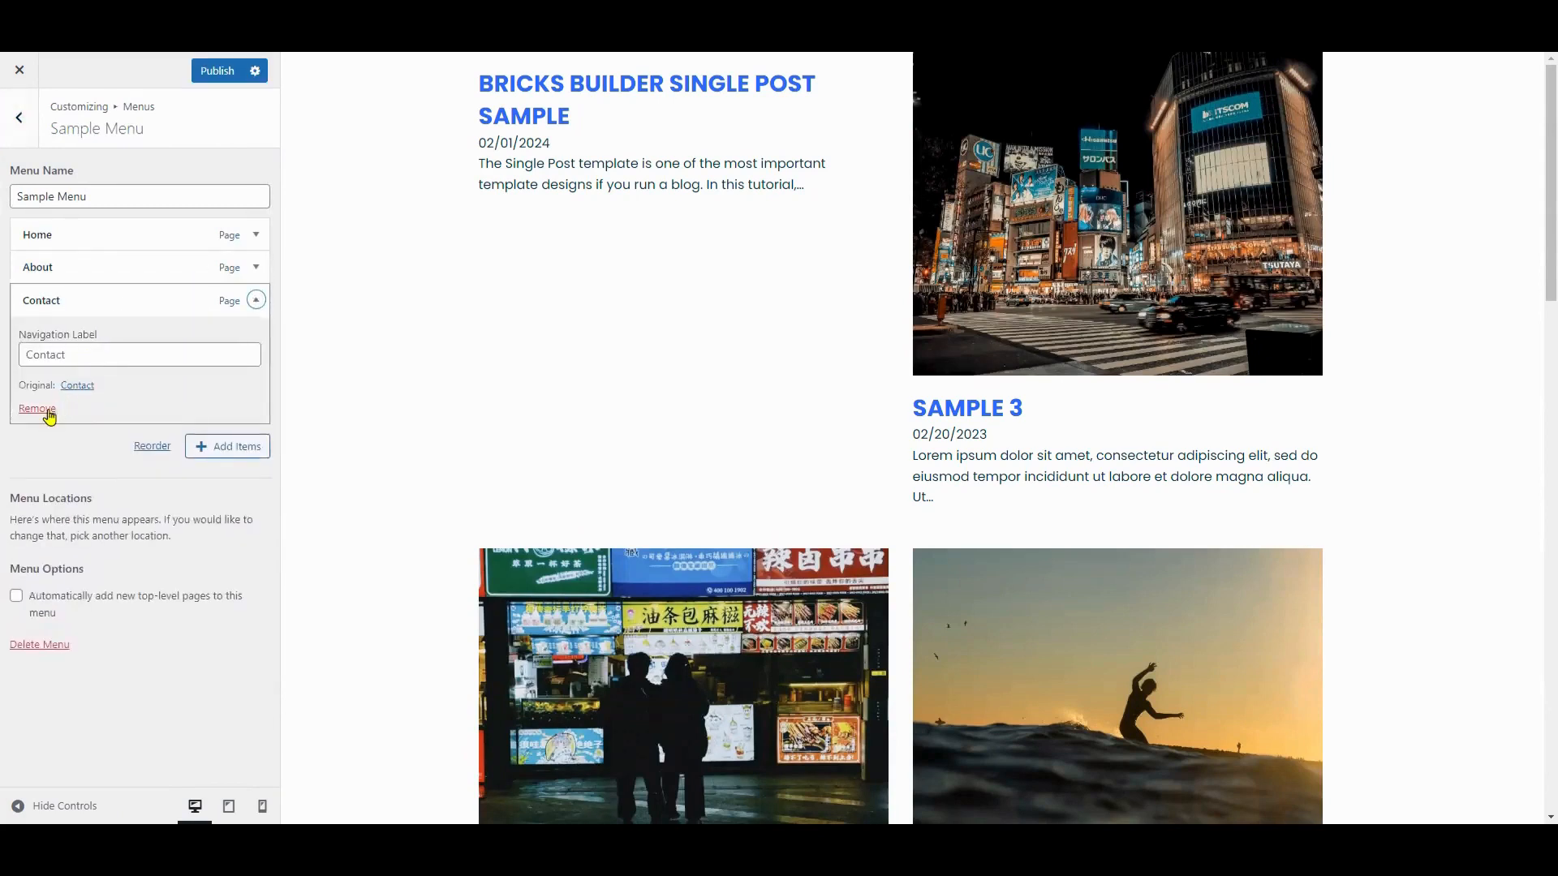
left_click(36, 408)
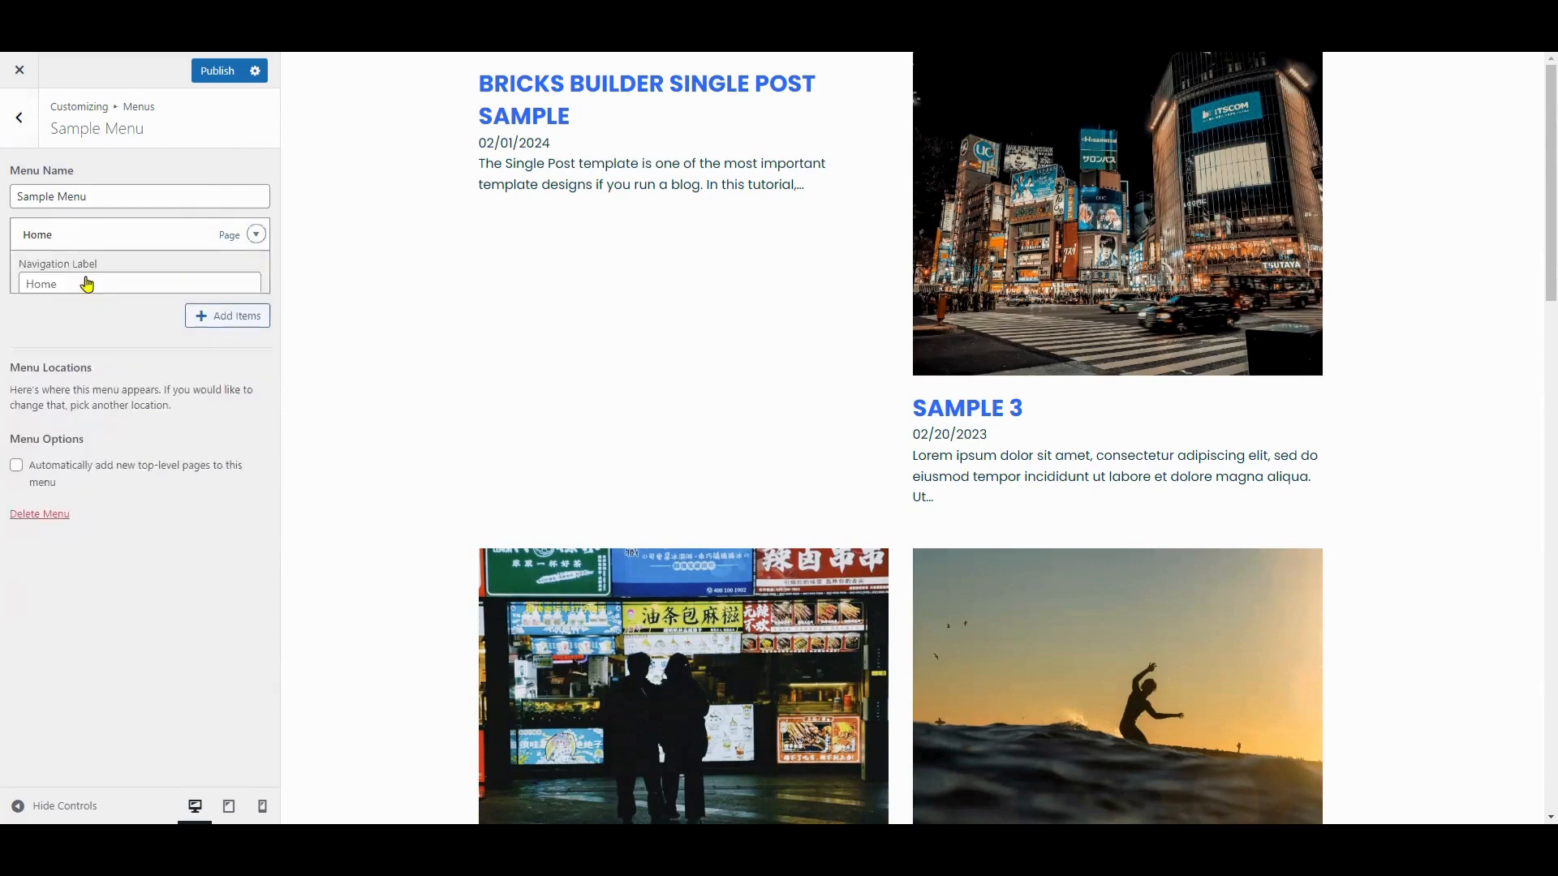
left_click(226, 315)
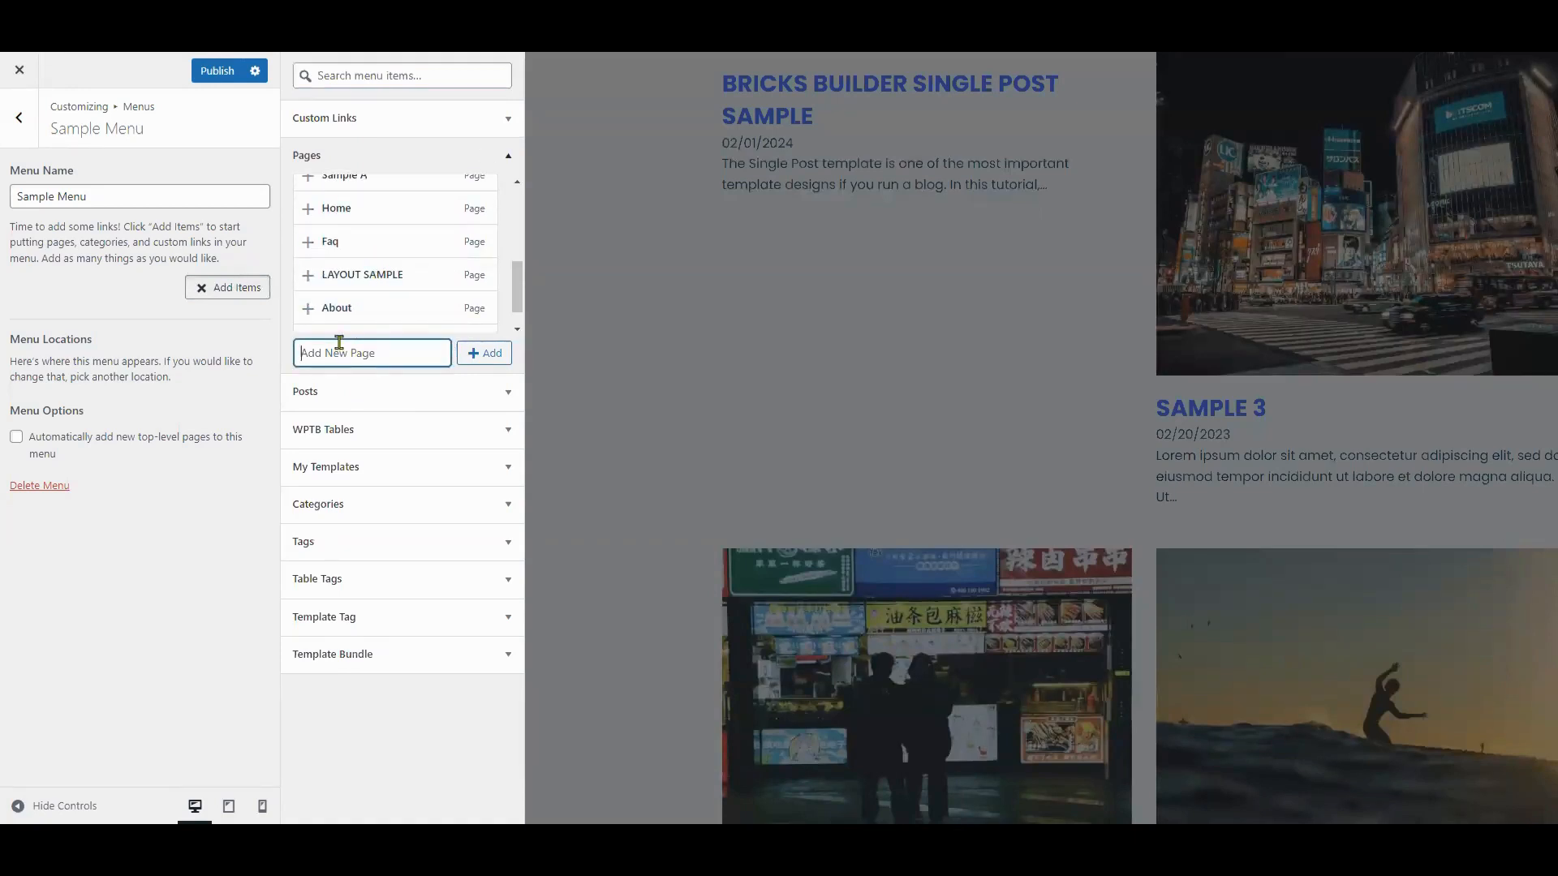
type("Vehicle")
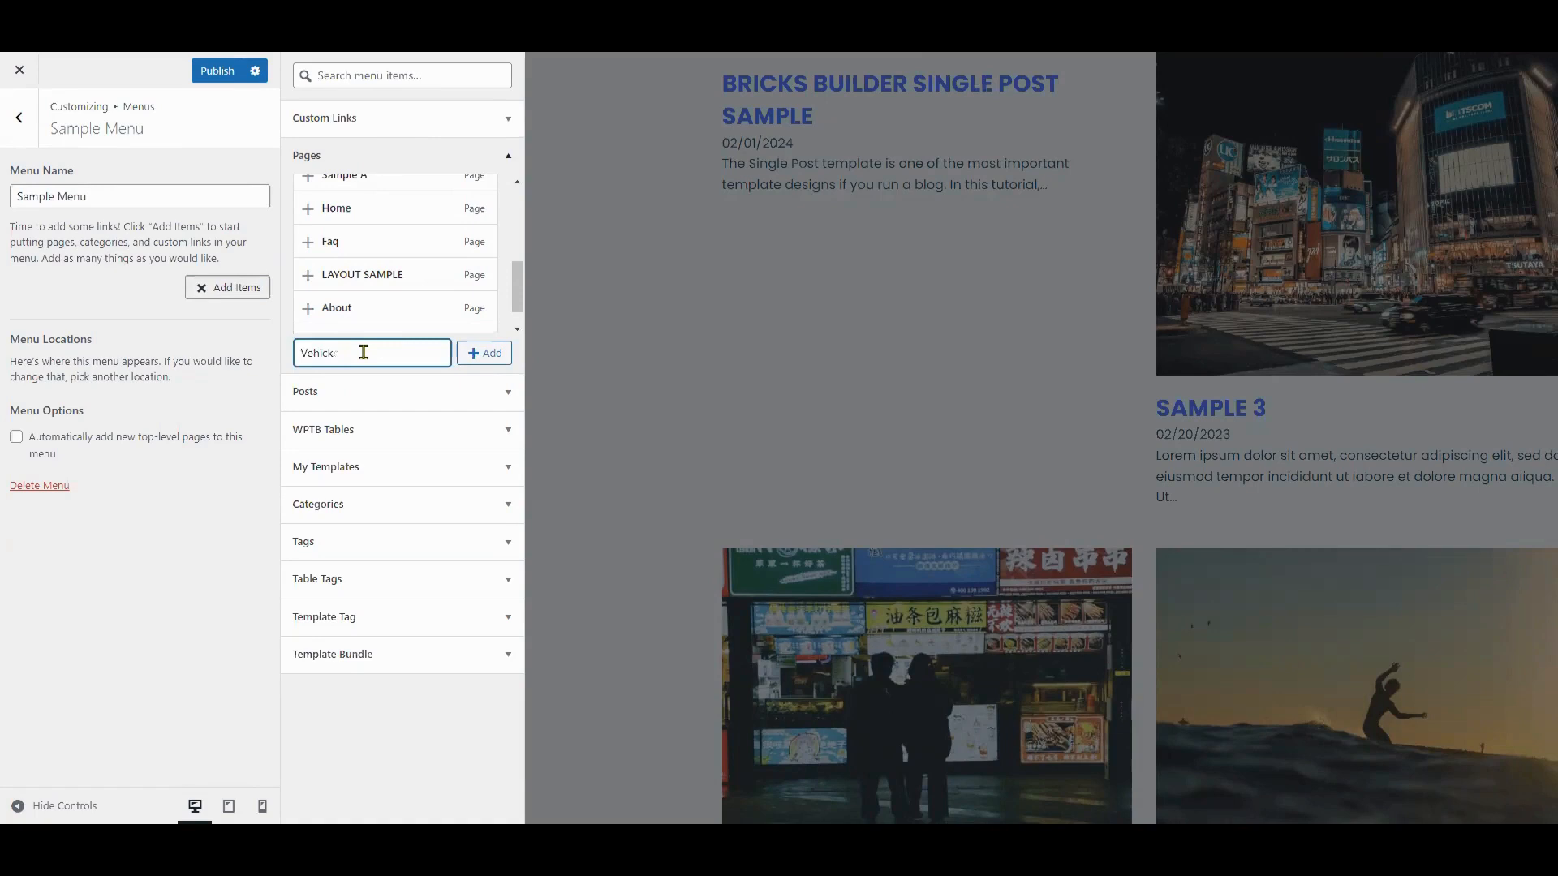
left_click(483, 353)
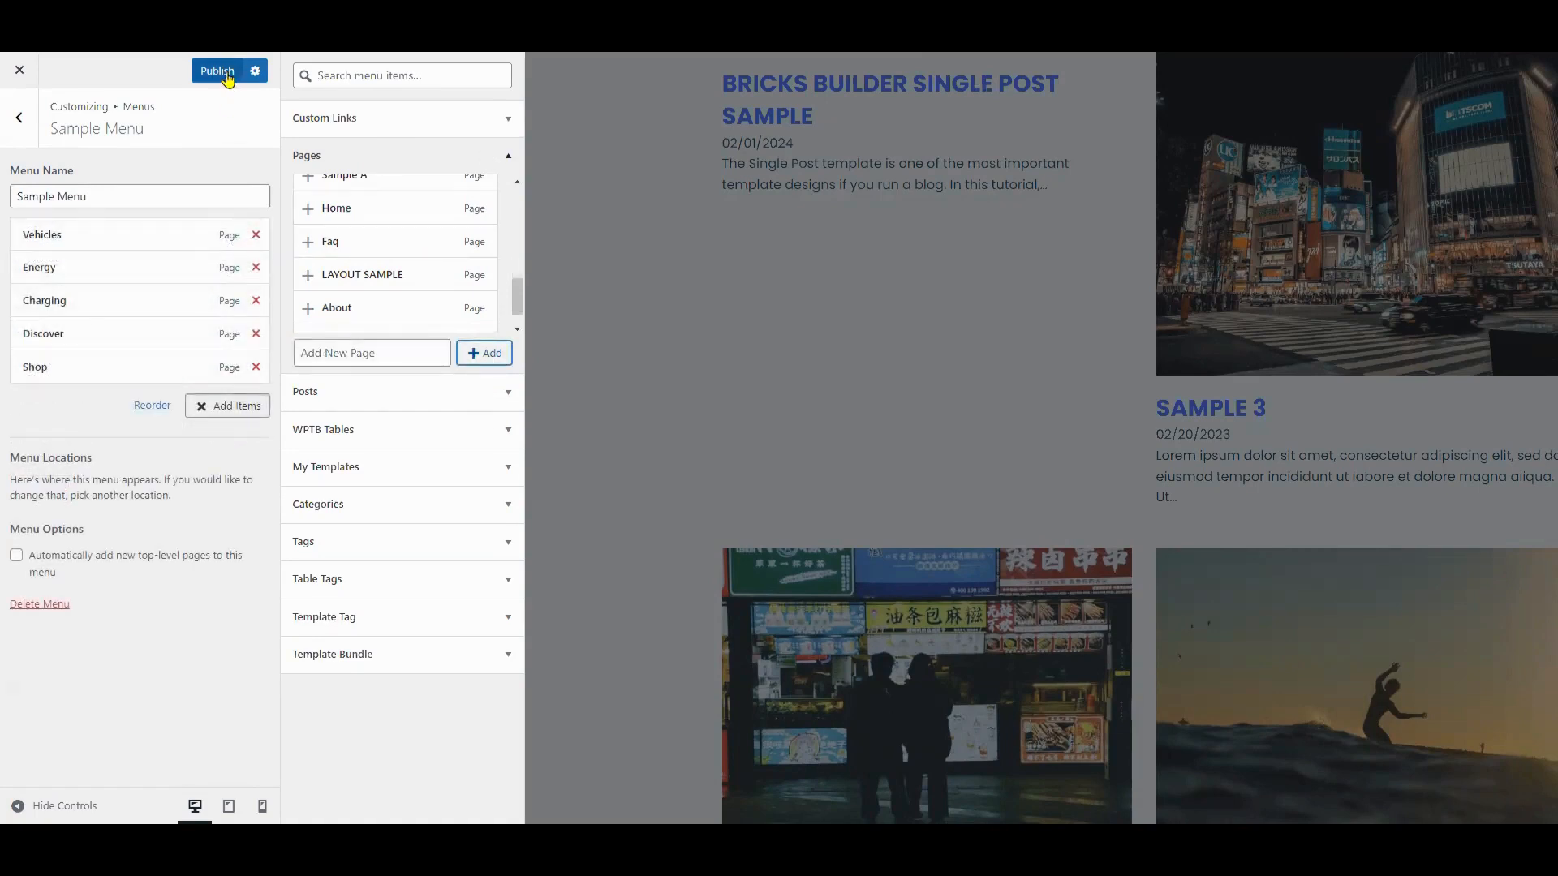
left_click(216, 71)
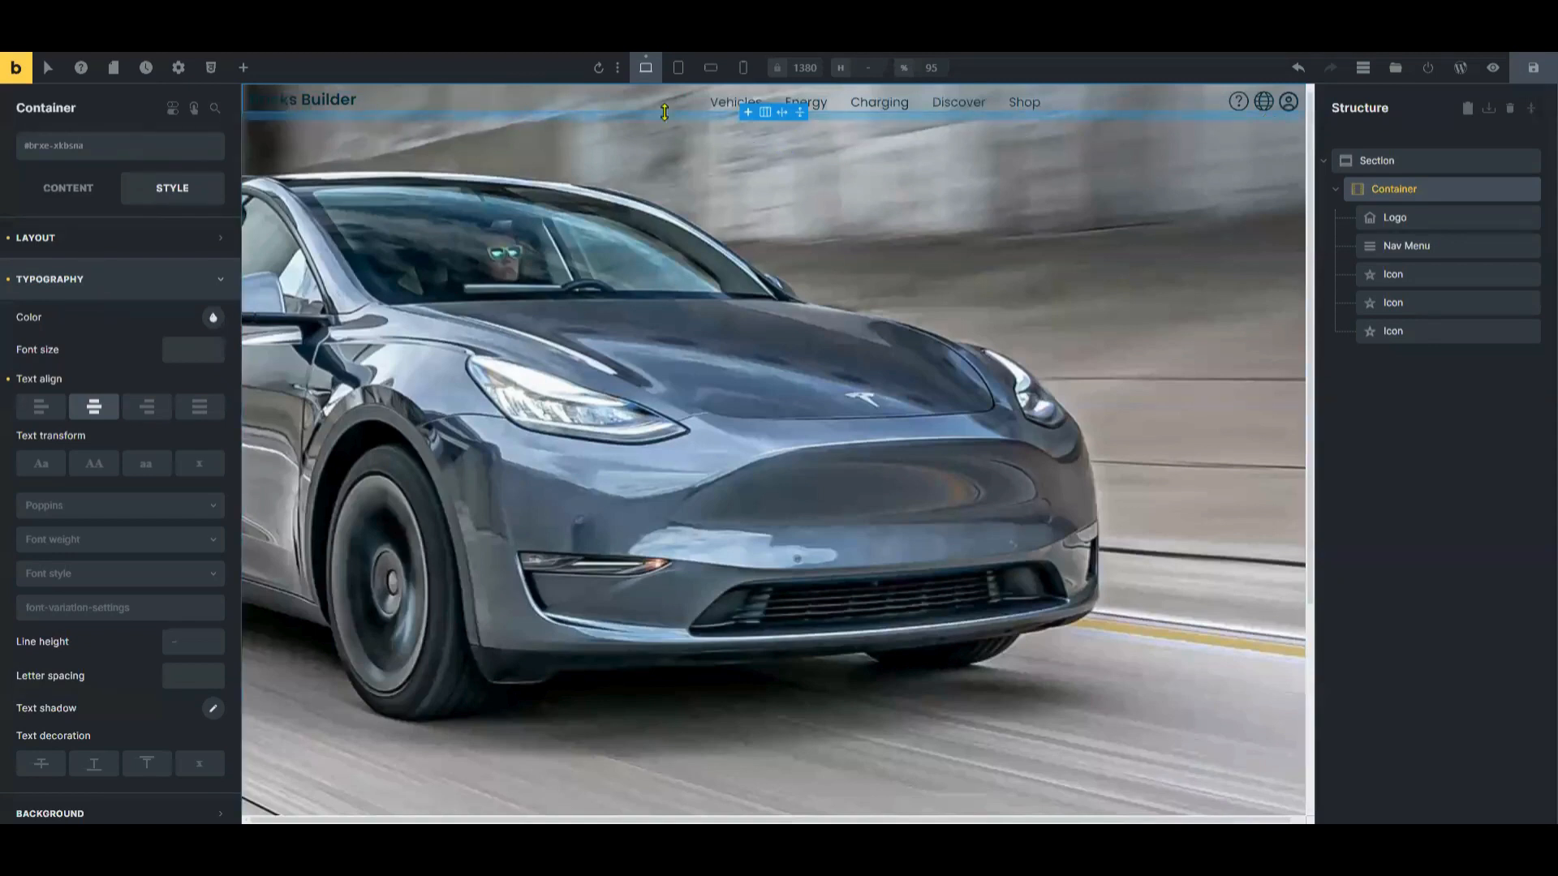
mouse_move(1238, 102)
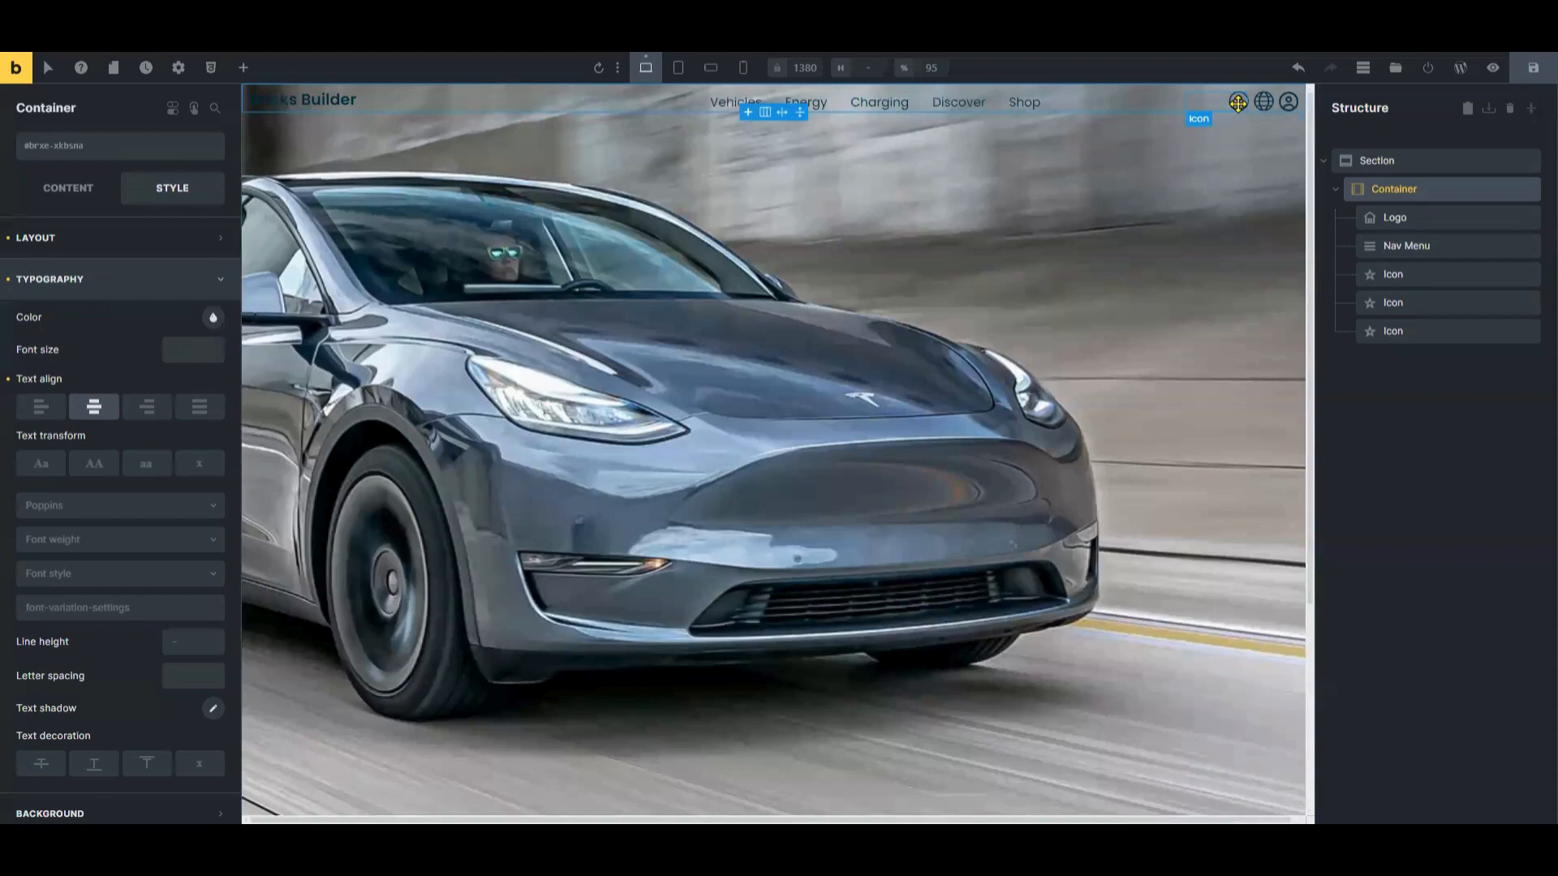
- Select the first header icon and review its icon library options
left_click(1198, 119)
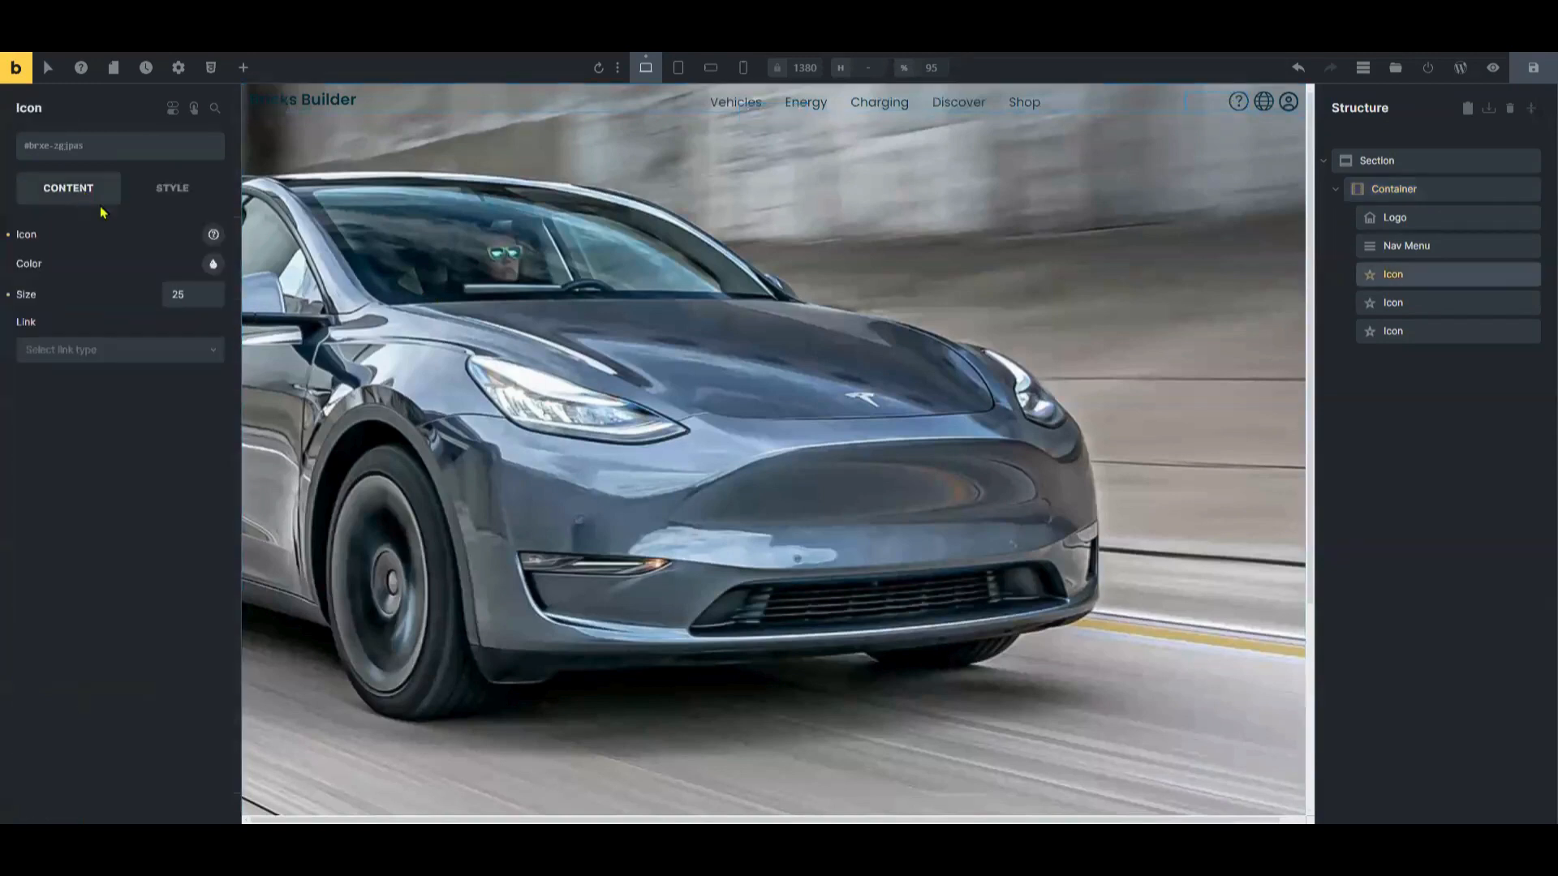
left_click(119, 235)
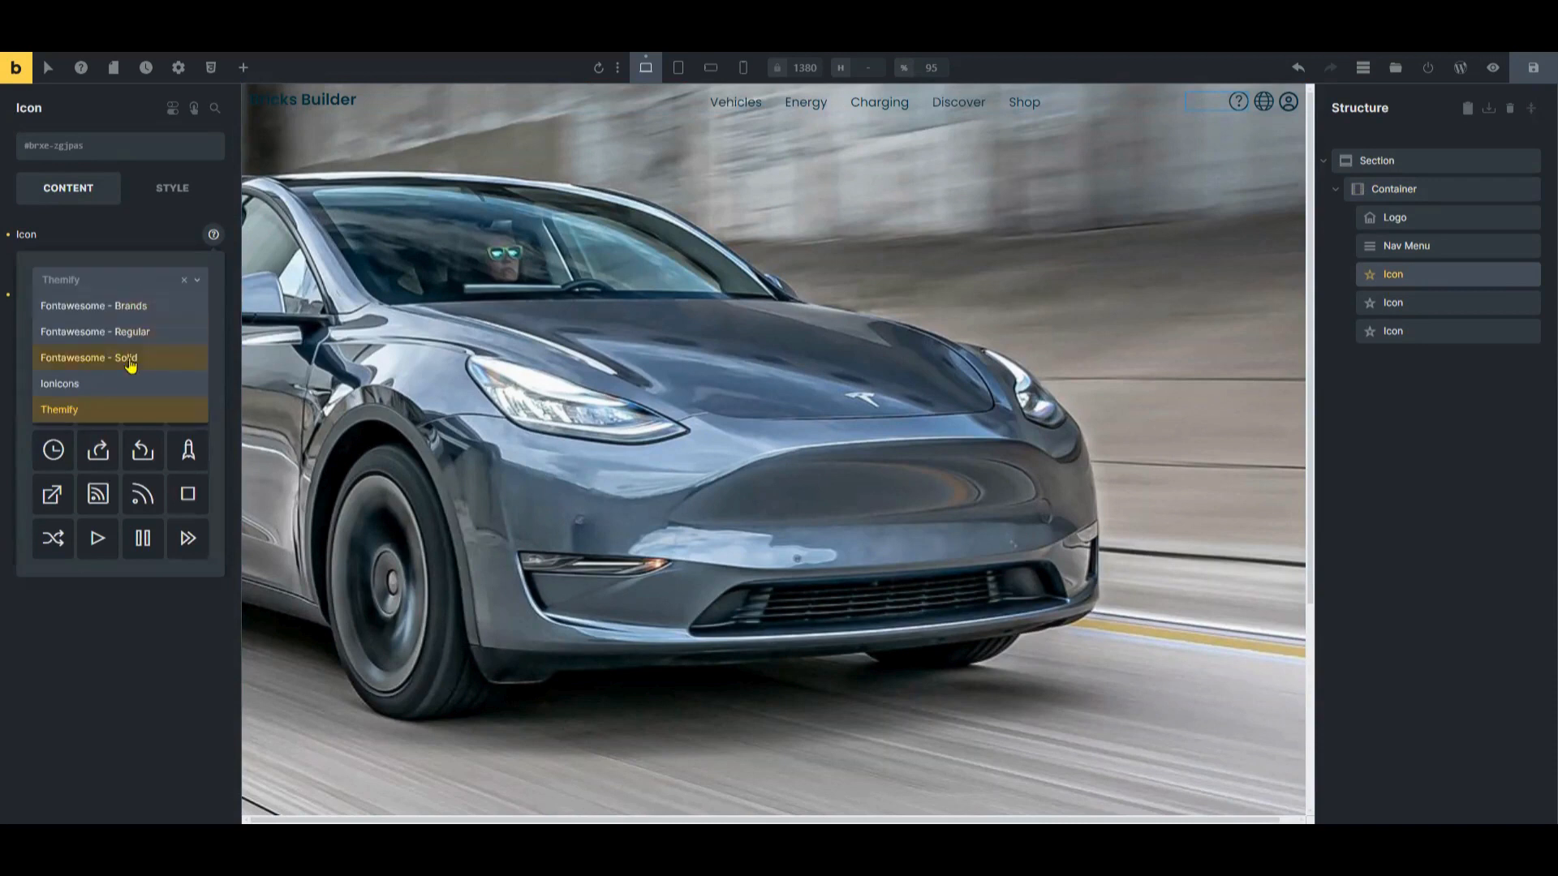
mouse_move(124, 350)
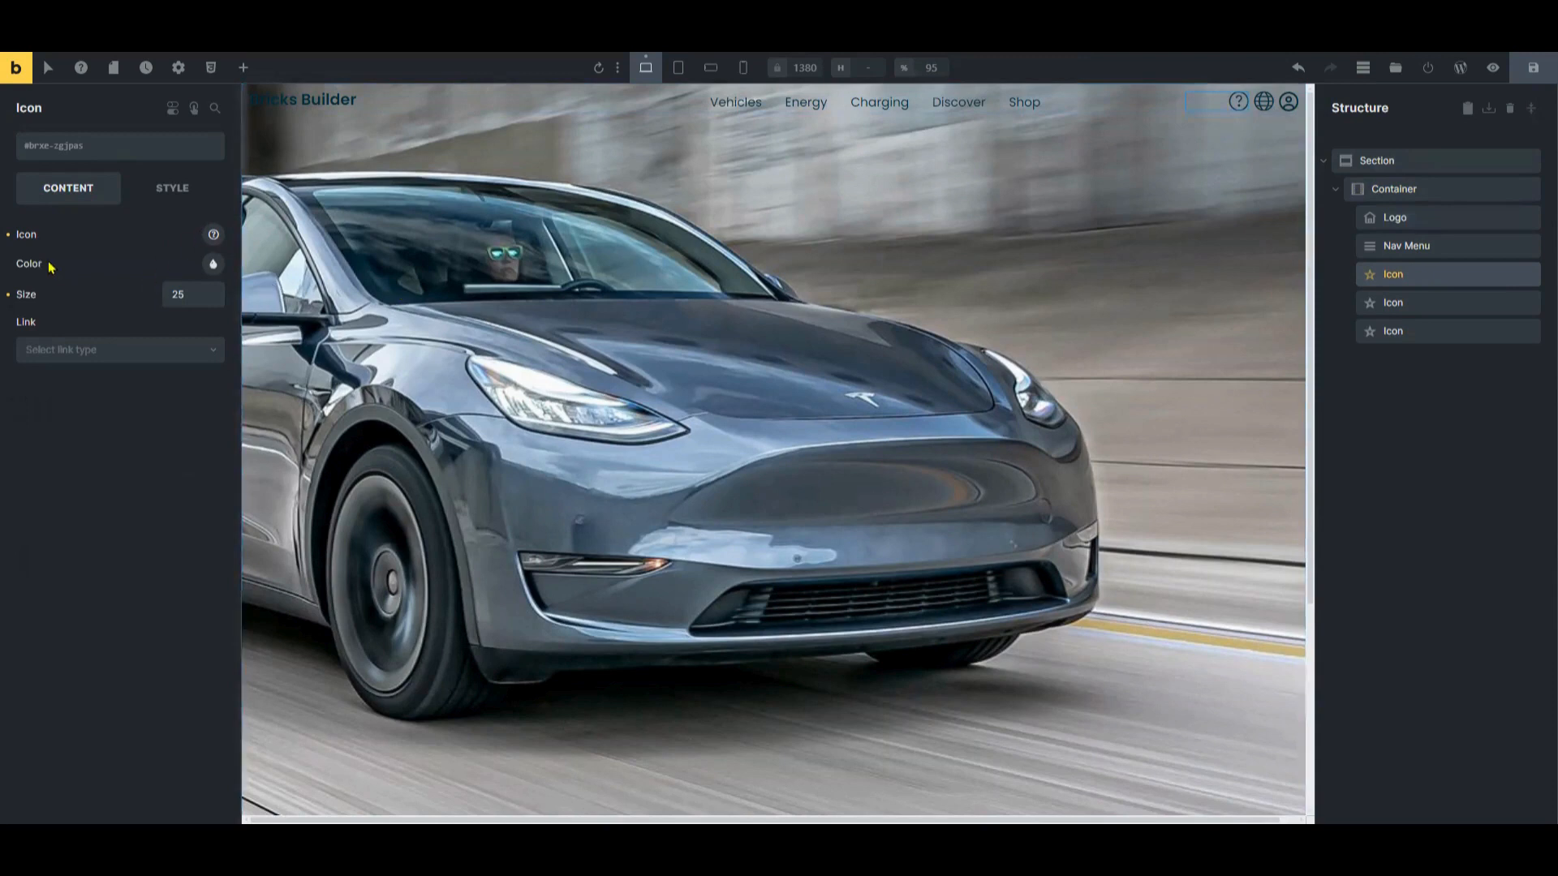
mouse_move(157, 356)
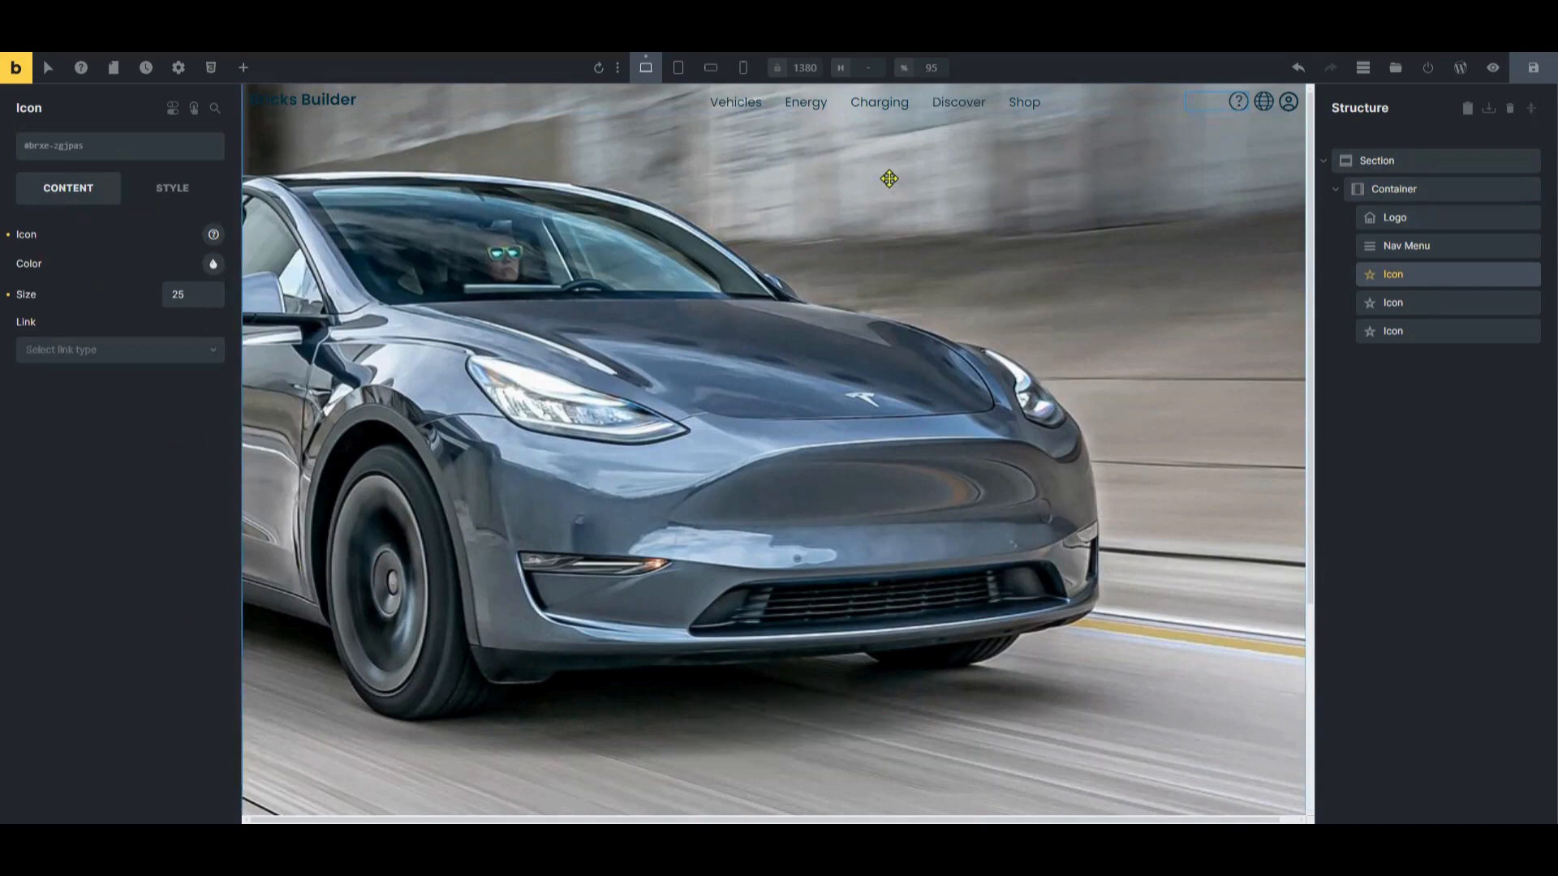
left_click(242, 67)
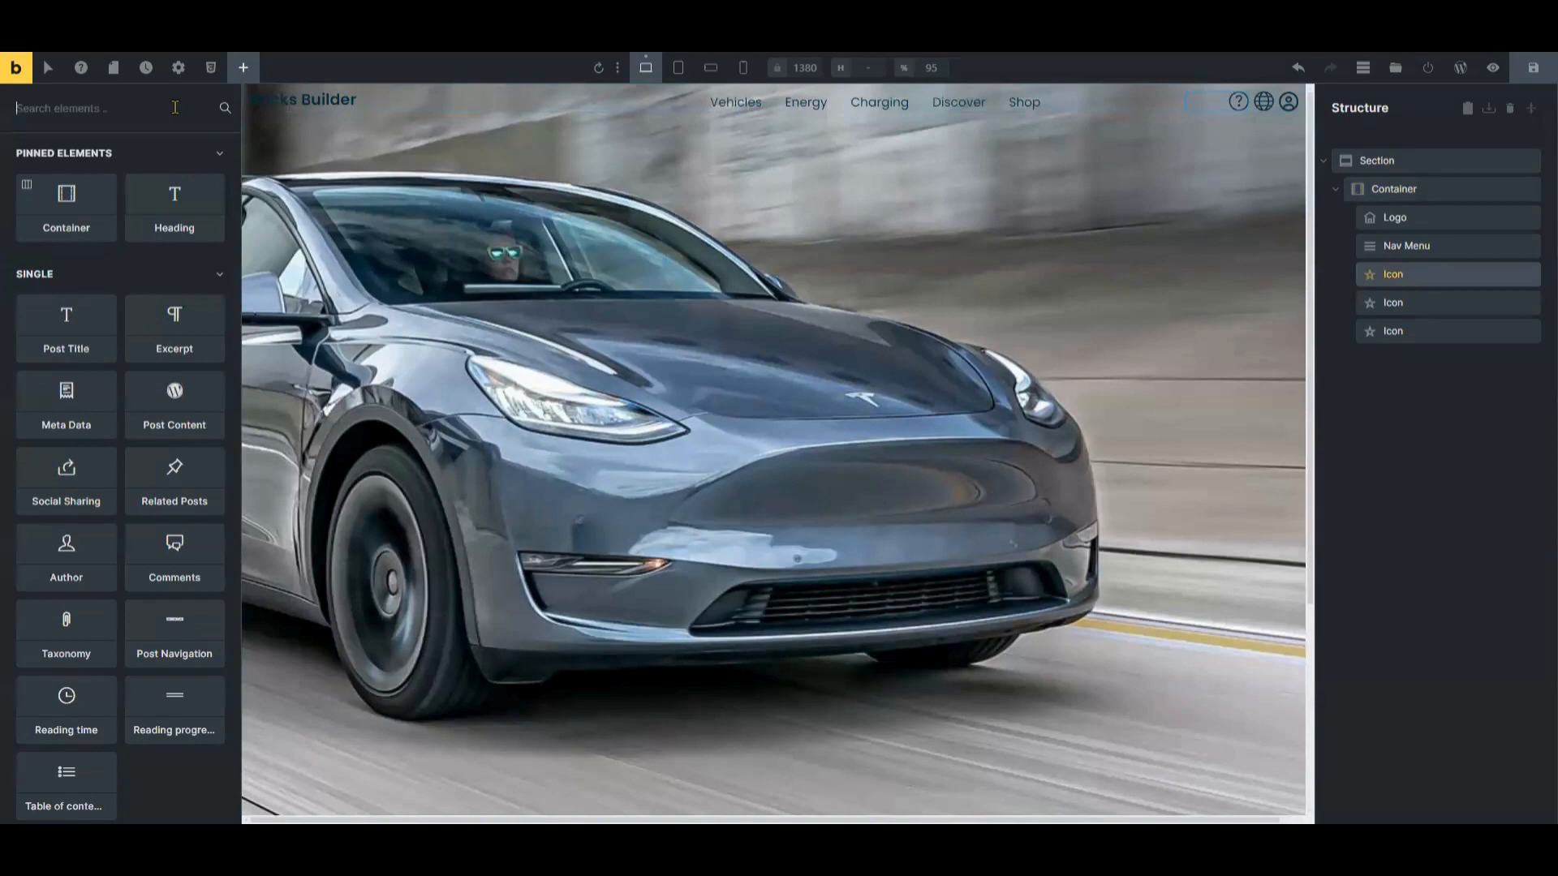
- Add a white heading, duplicate it, and add Basic Text for the tax-credit line
type("Head")
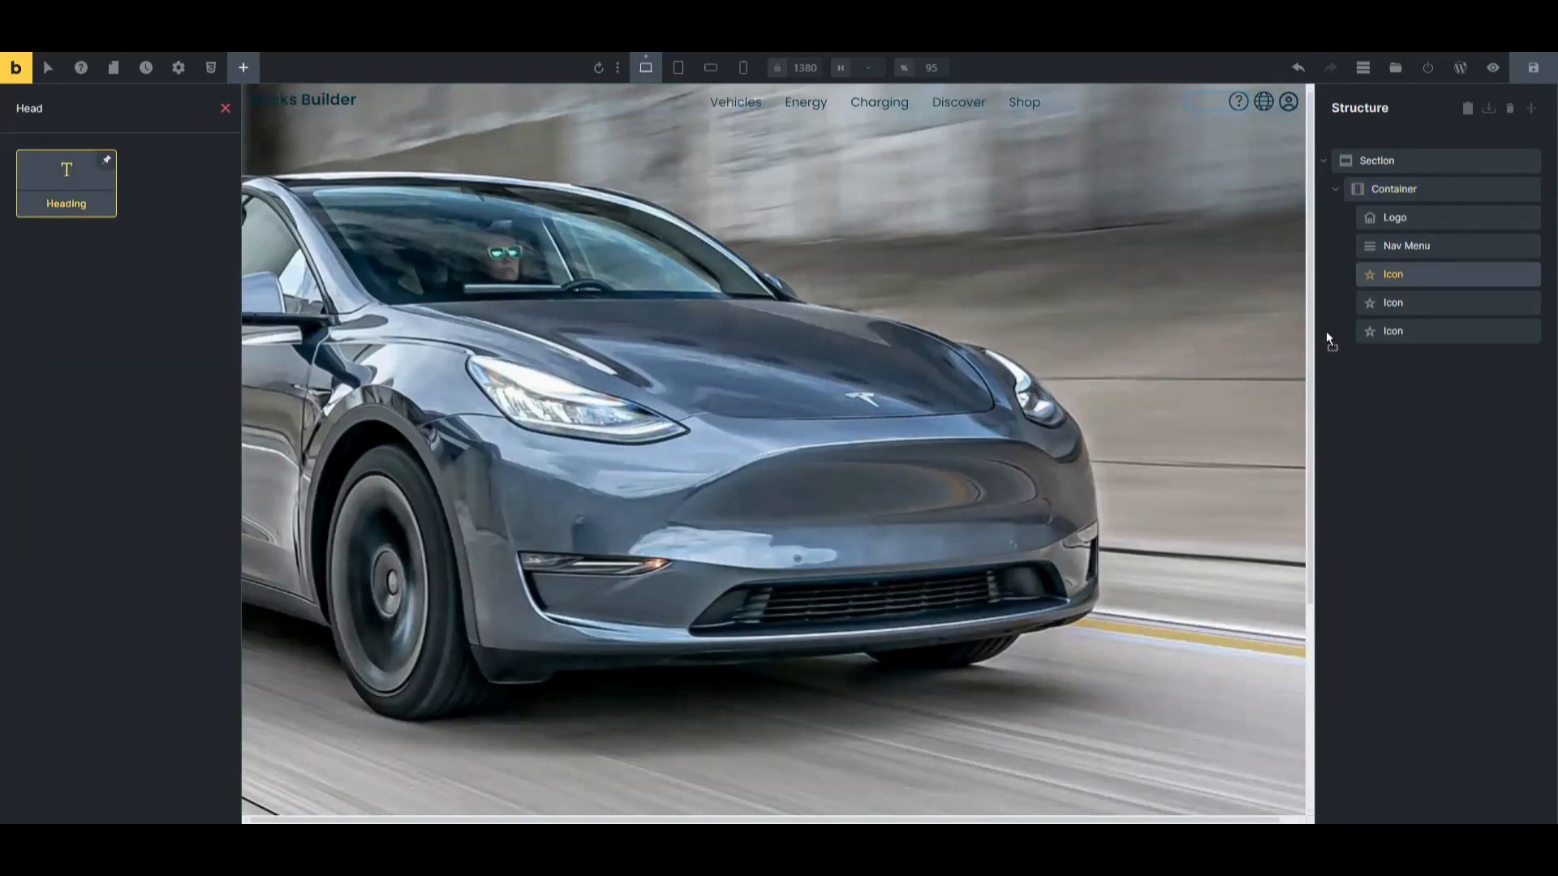
left_click_drag(66, 183, 773, 128)
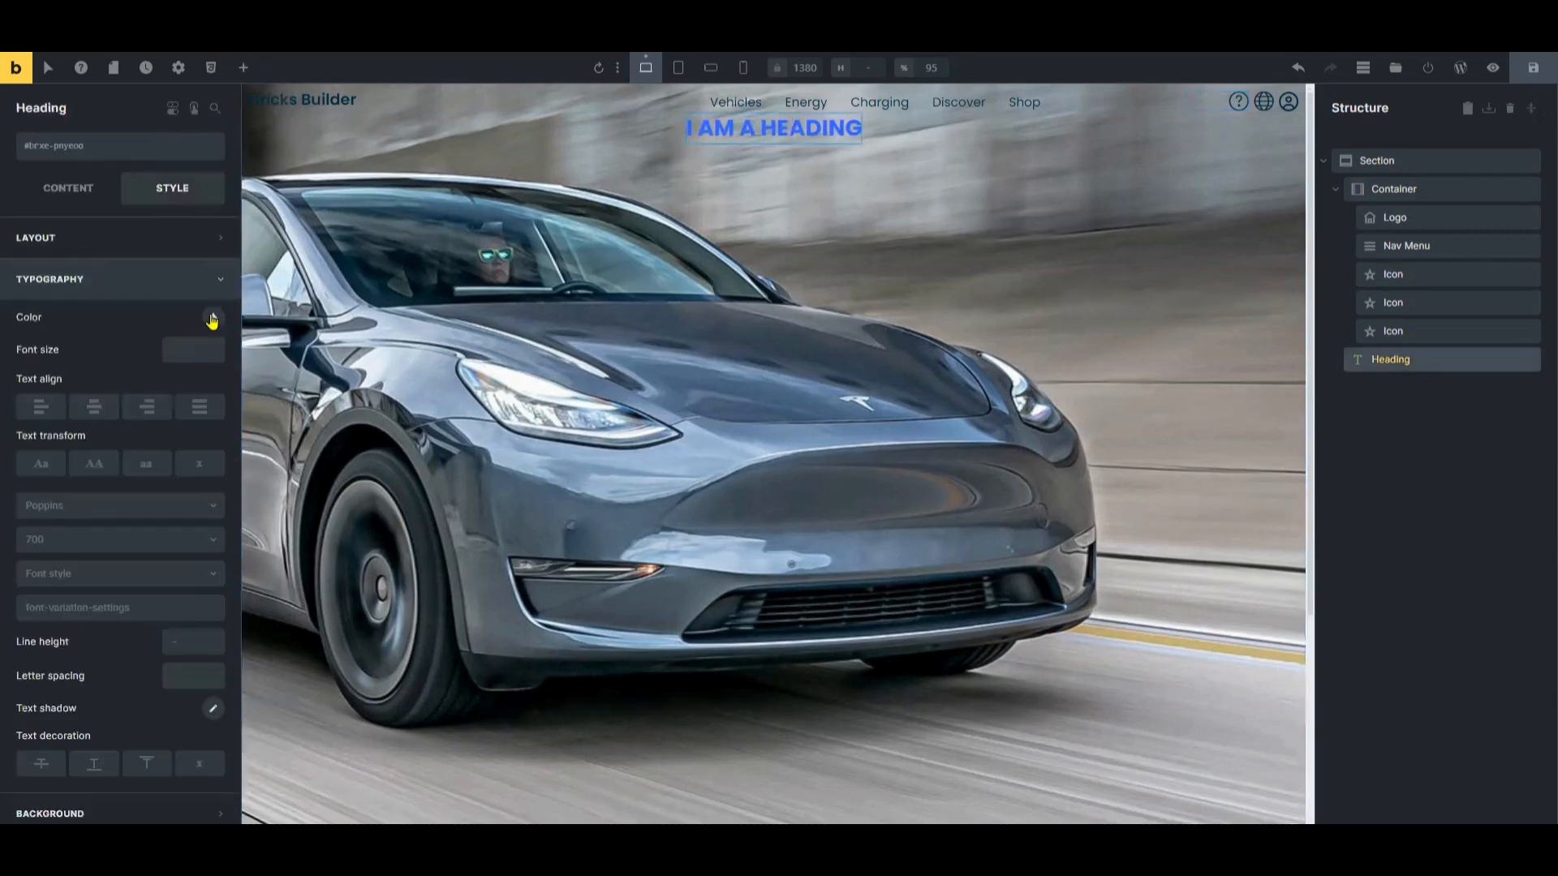
left_click(212, 318)
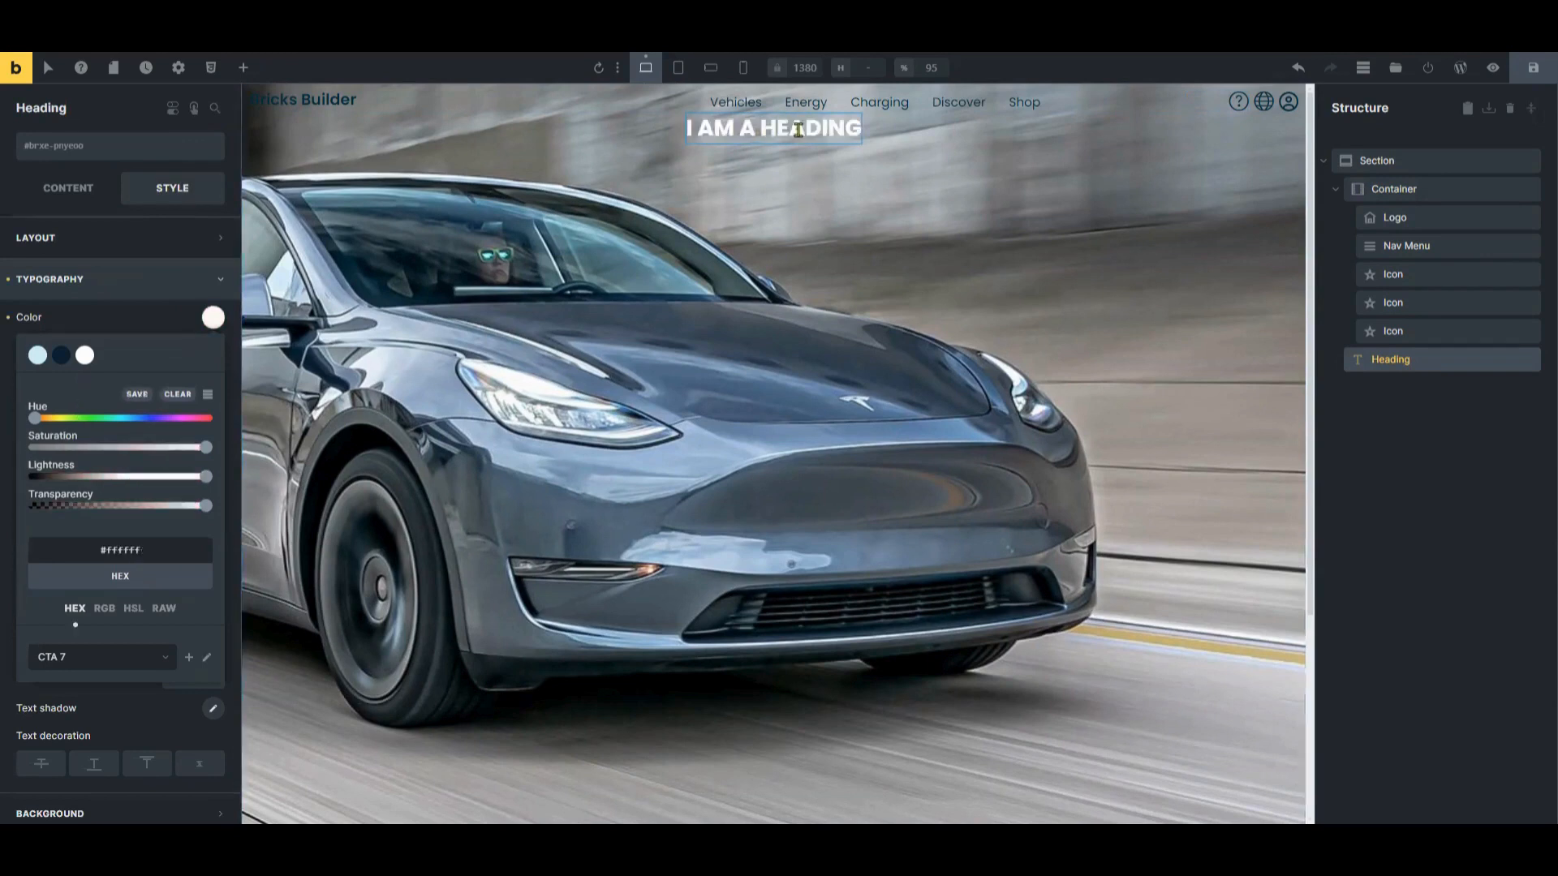
right_click(774, 128)
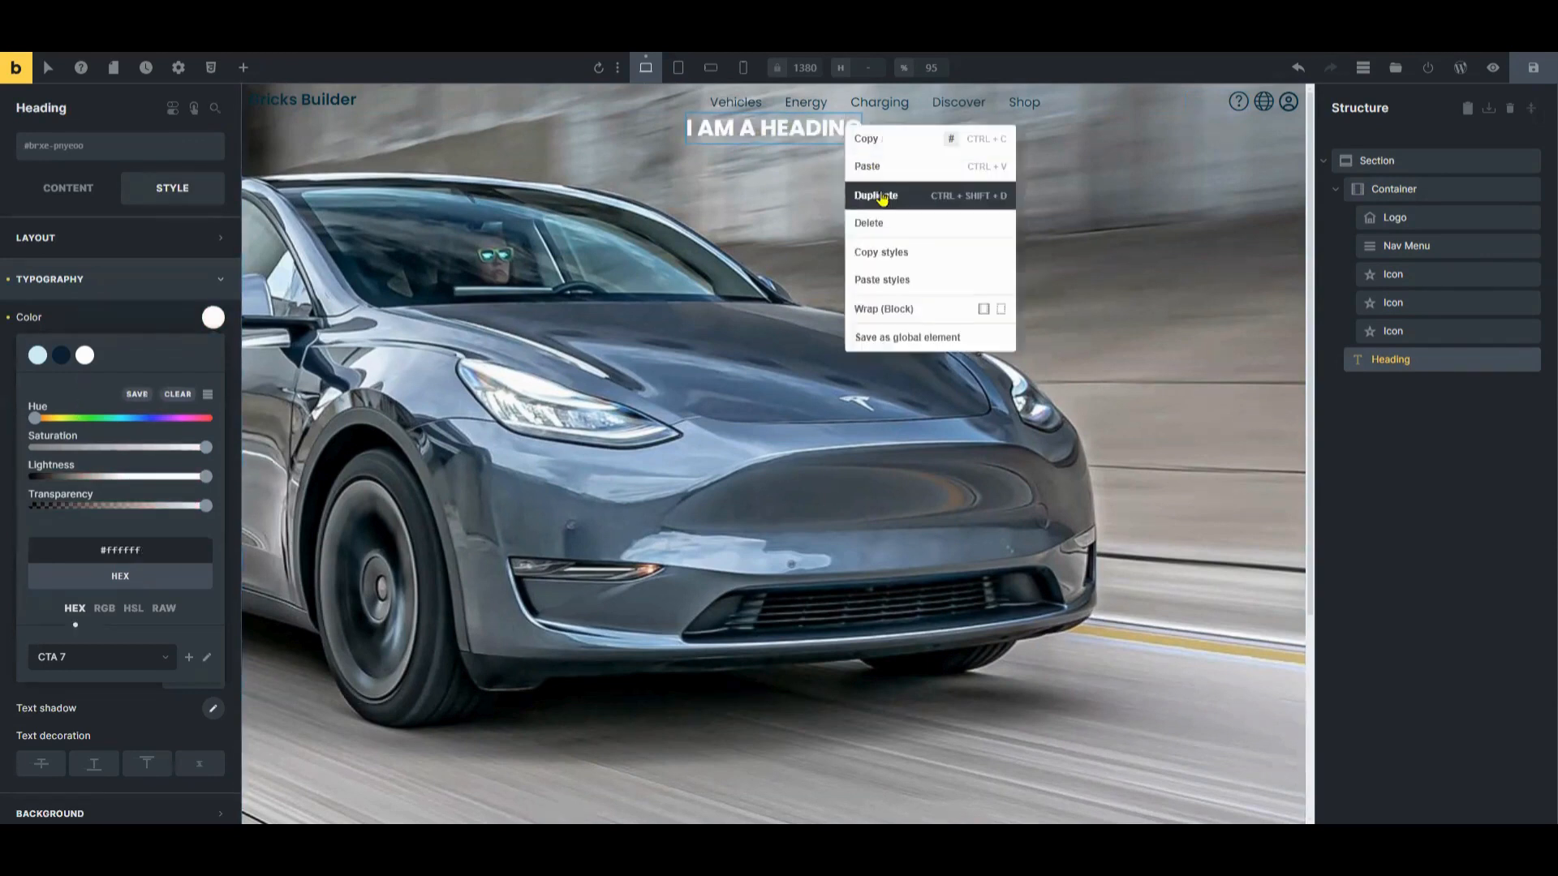
left_click(876, 194)
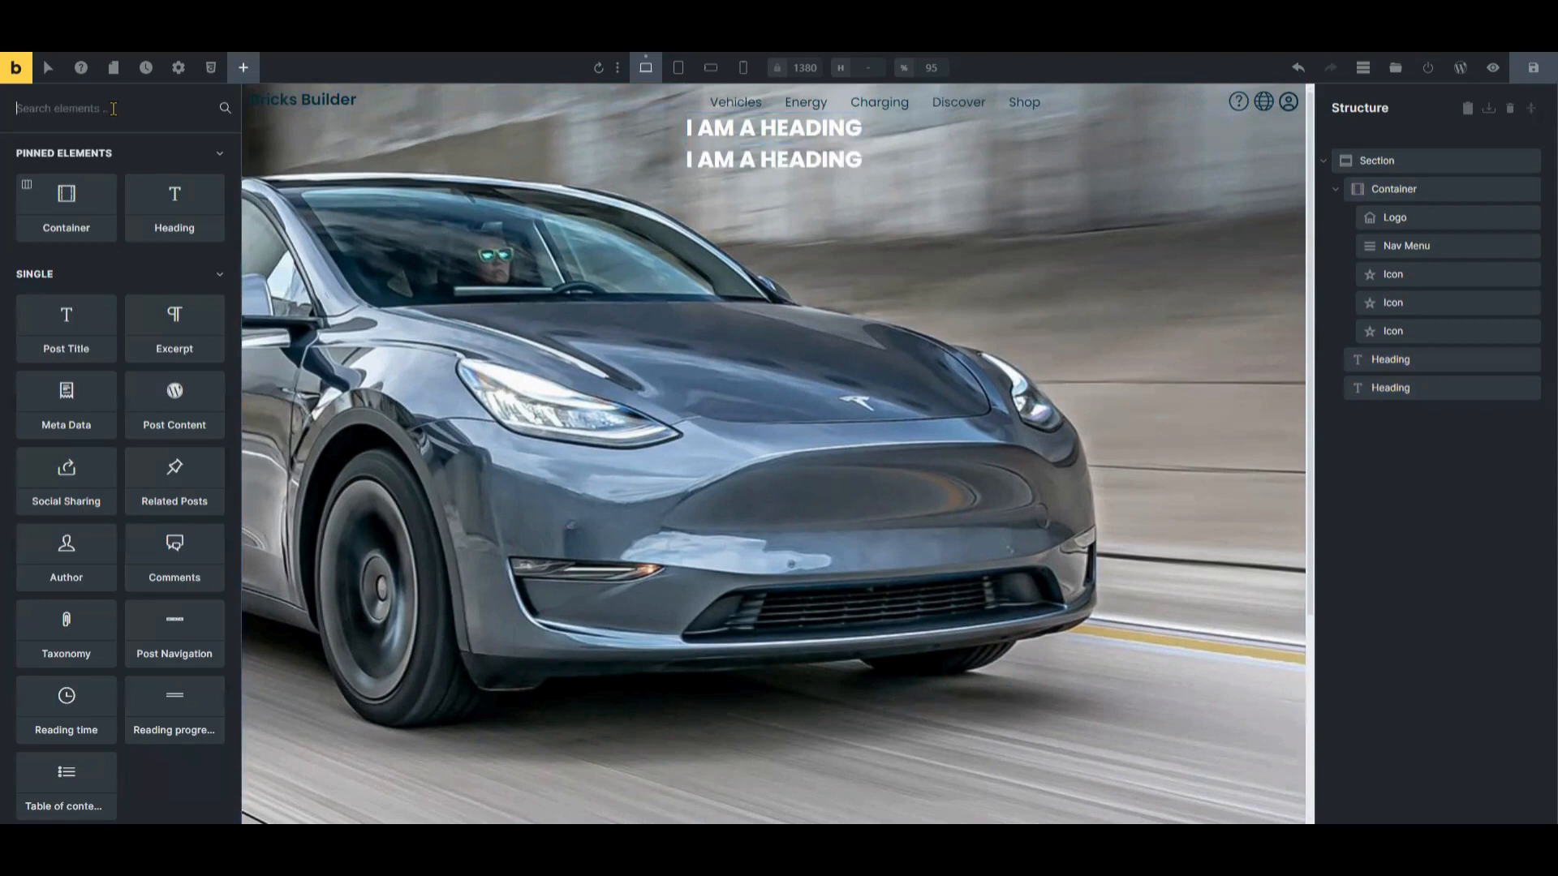
type("basic")
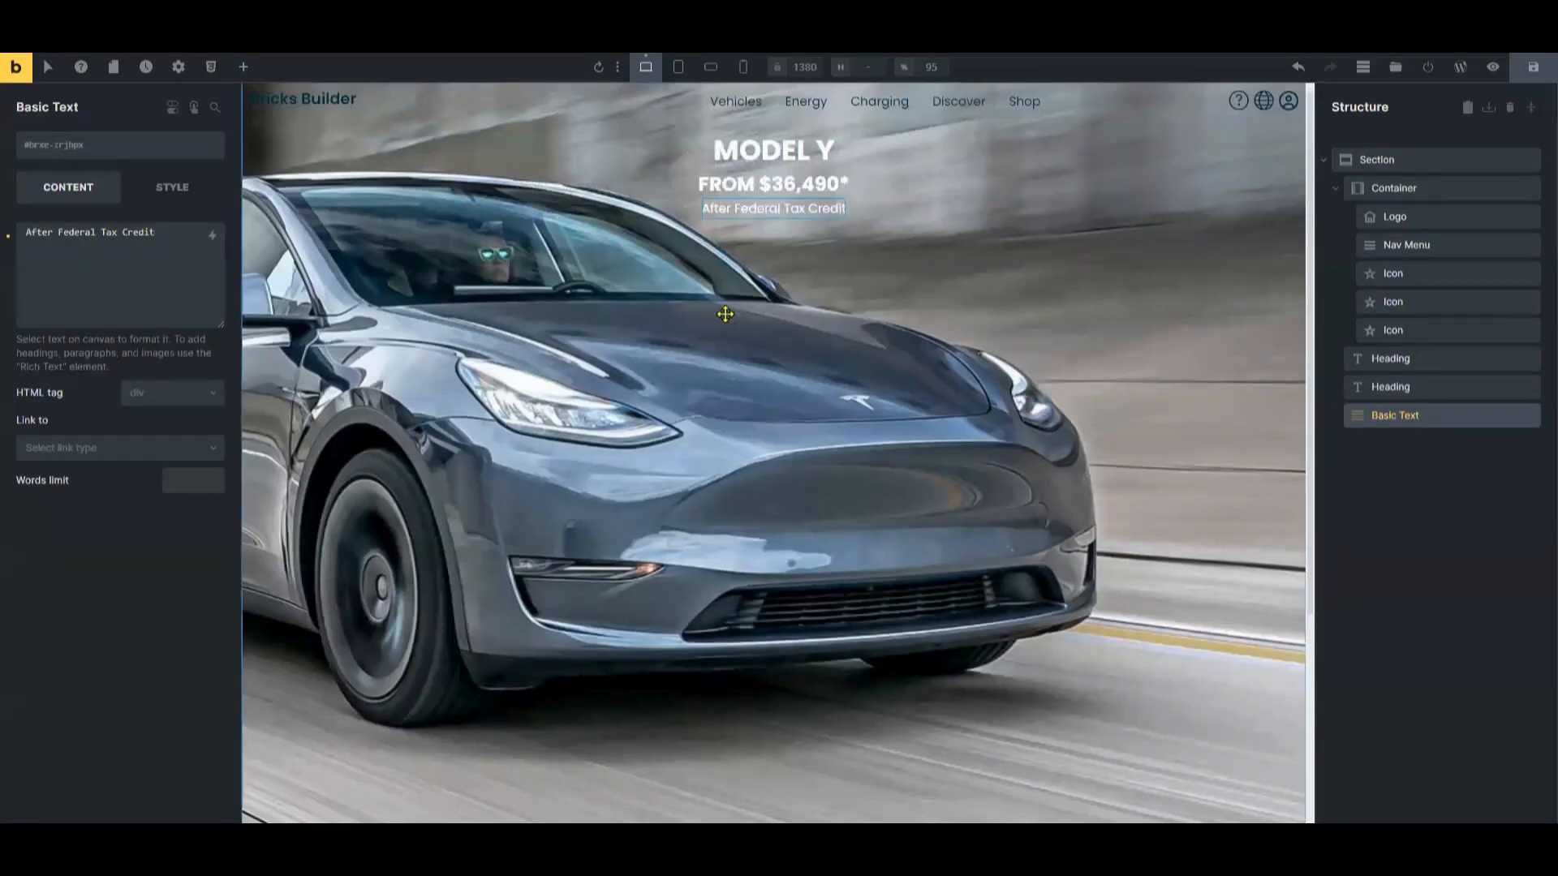
mouse_move(632, 326)
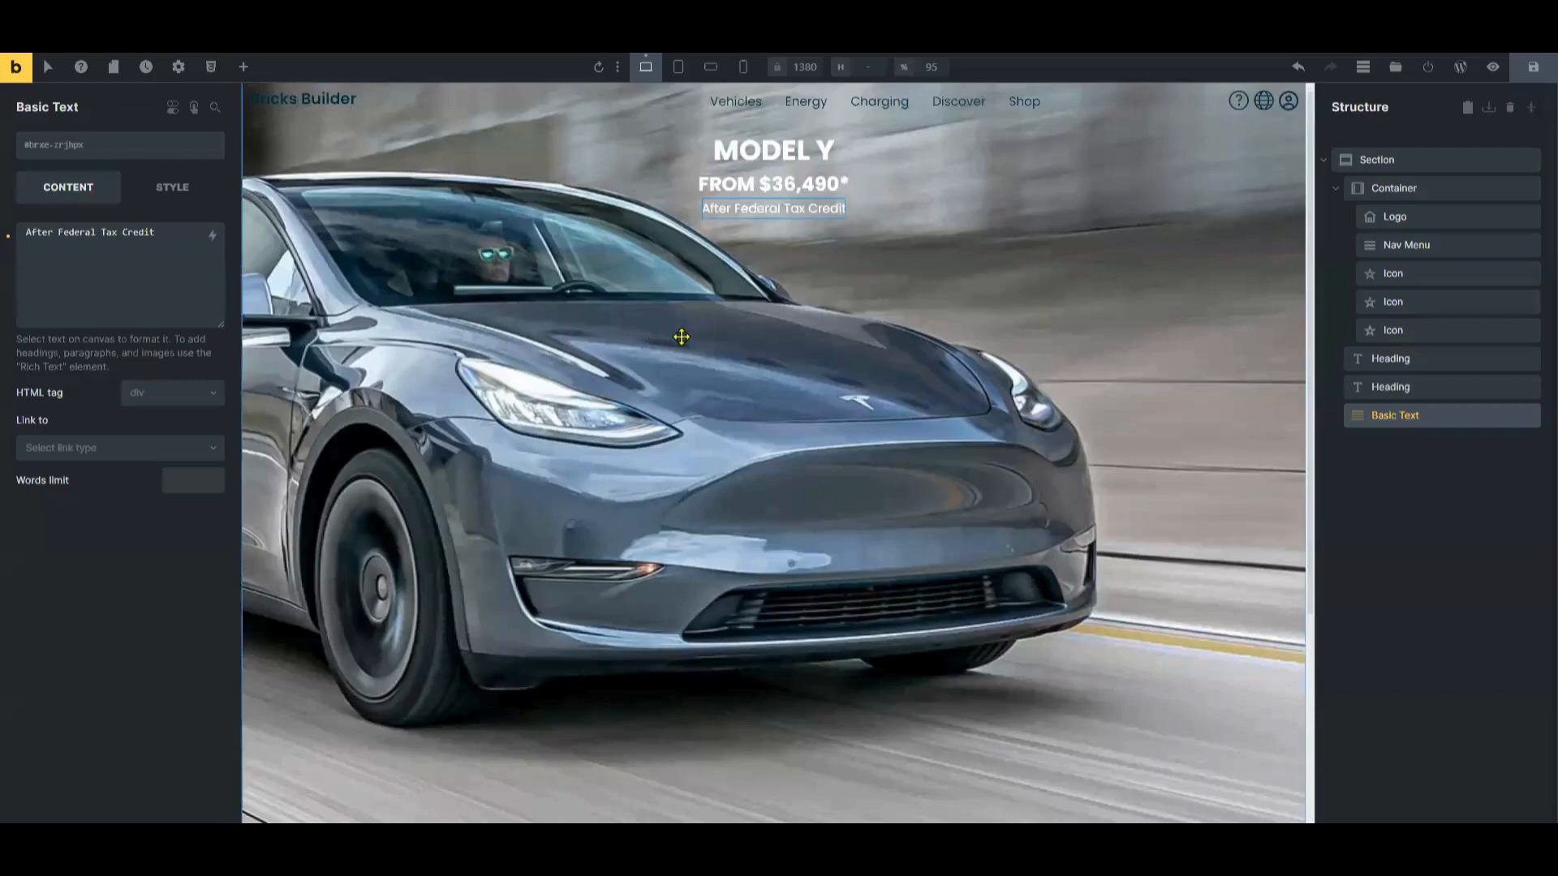
mouse_move(753, 292)
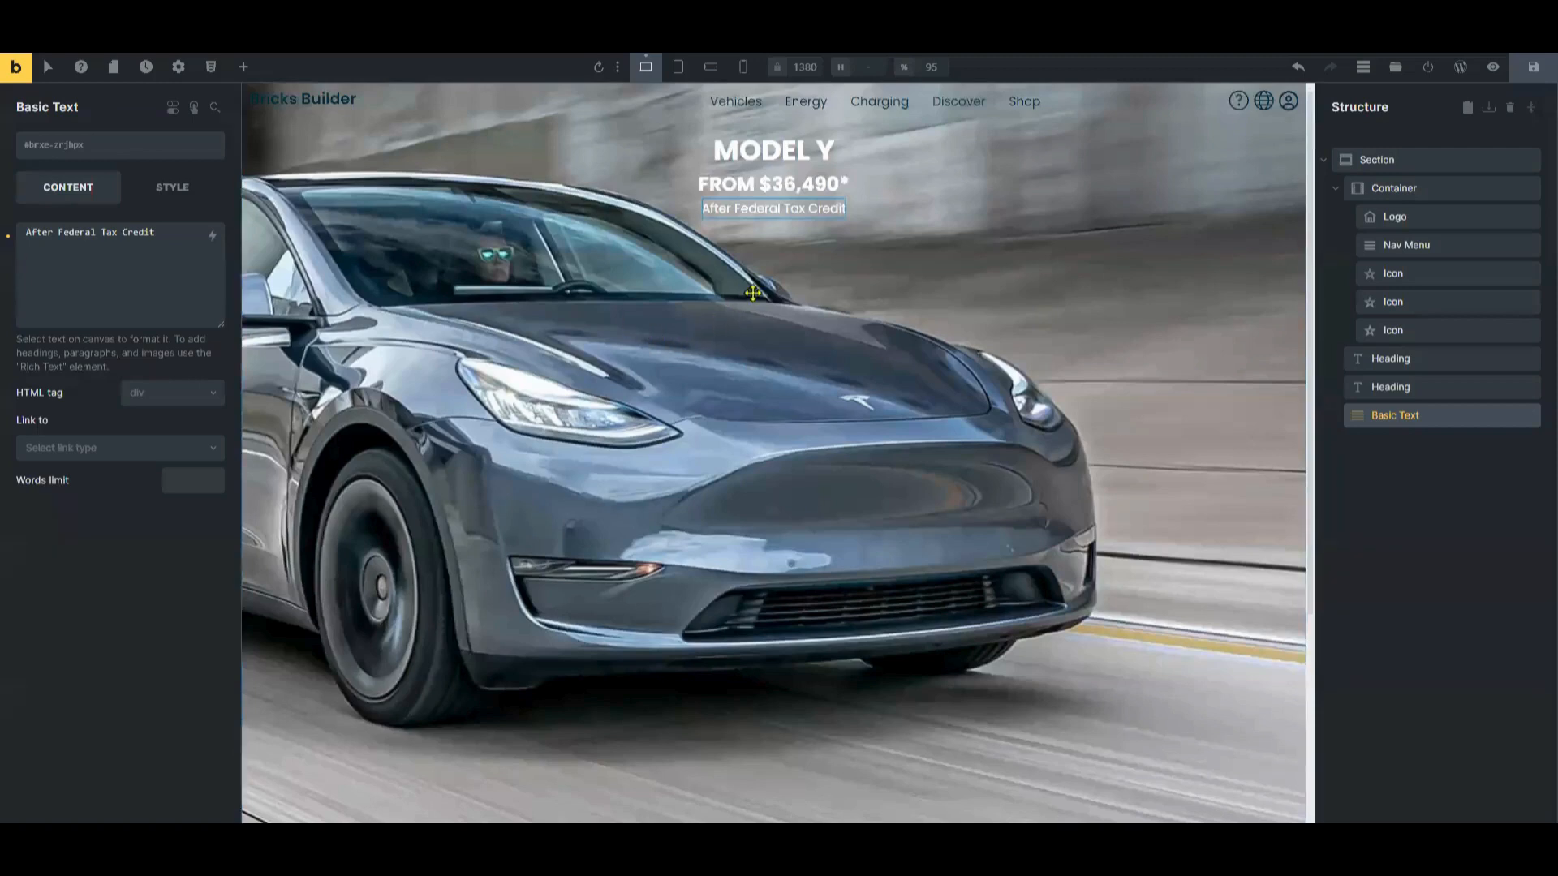
mouse_move(673, 338)
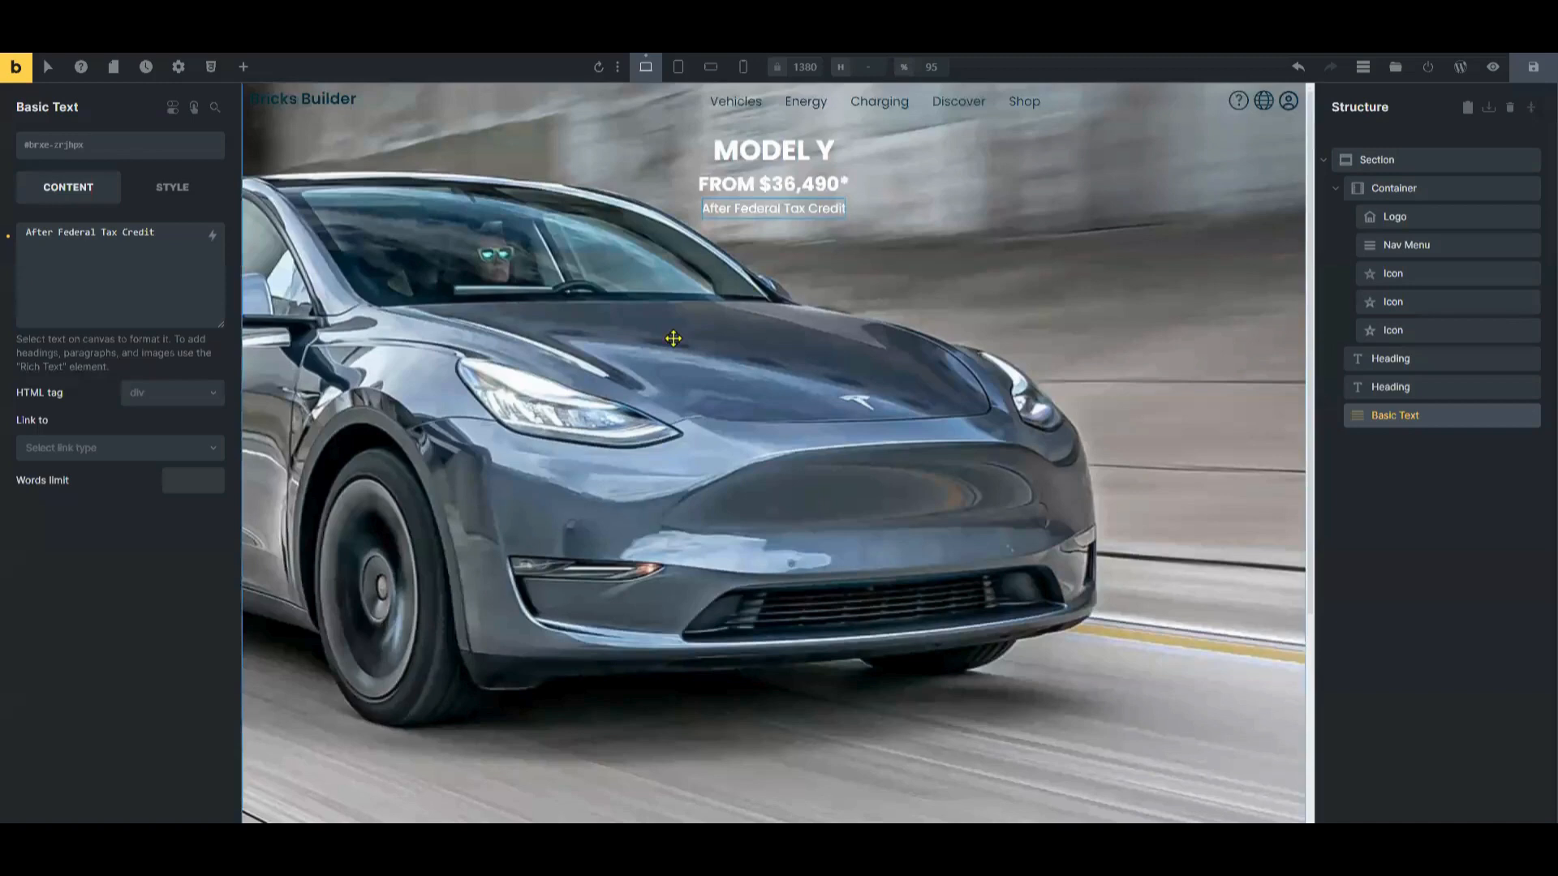
mouse_move(753, 294)
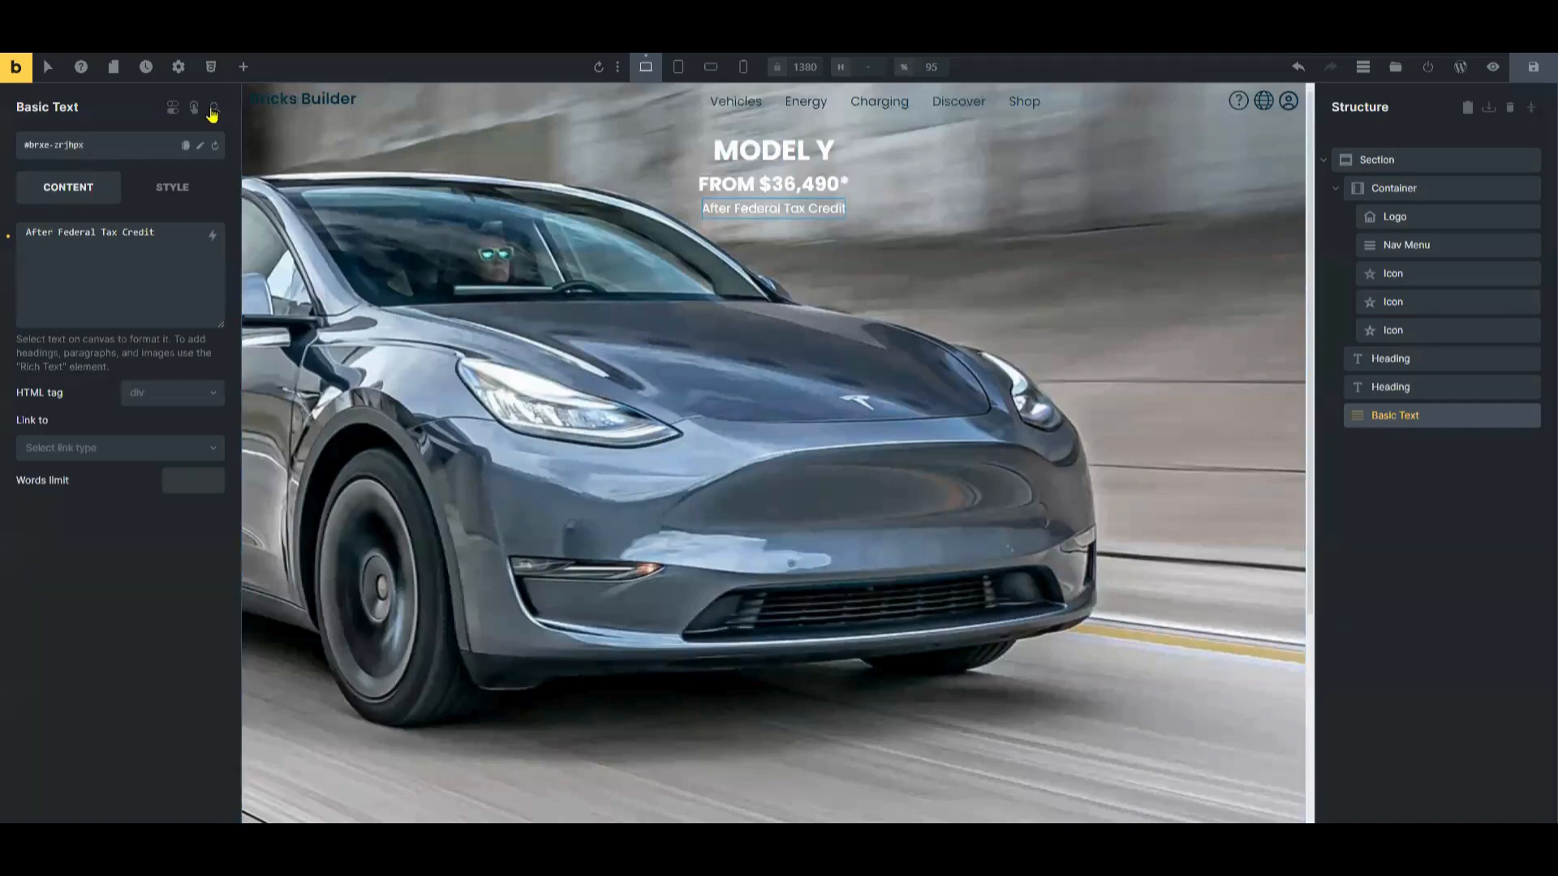
mouse_move(242, 67)
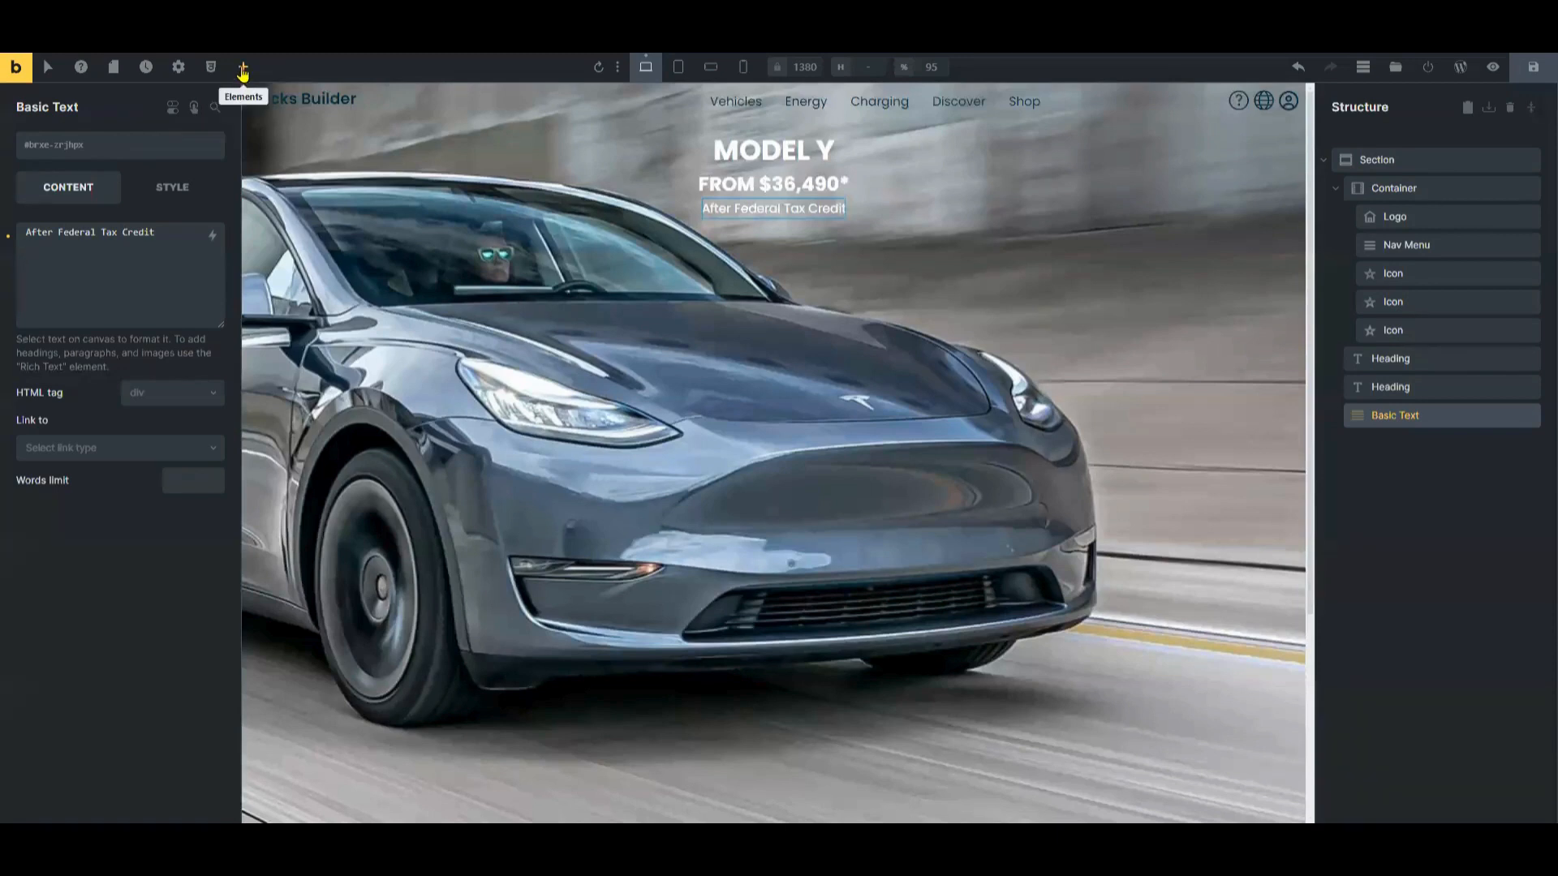
- Give the two-column container a 550 top margin so it sits low over the car
left_click(243, 67)
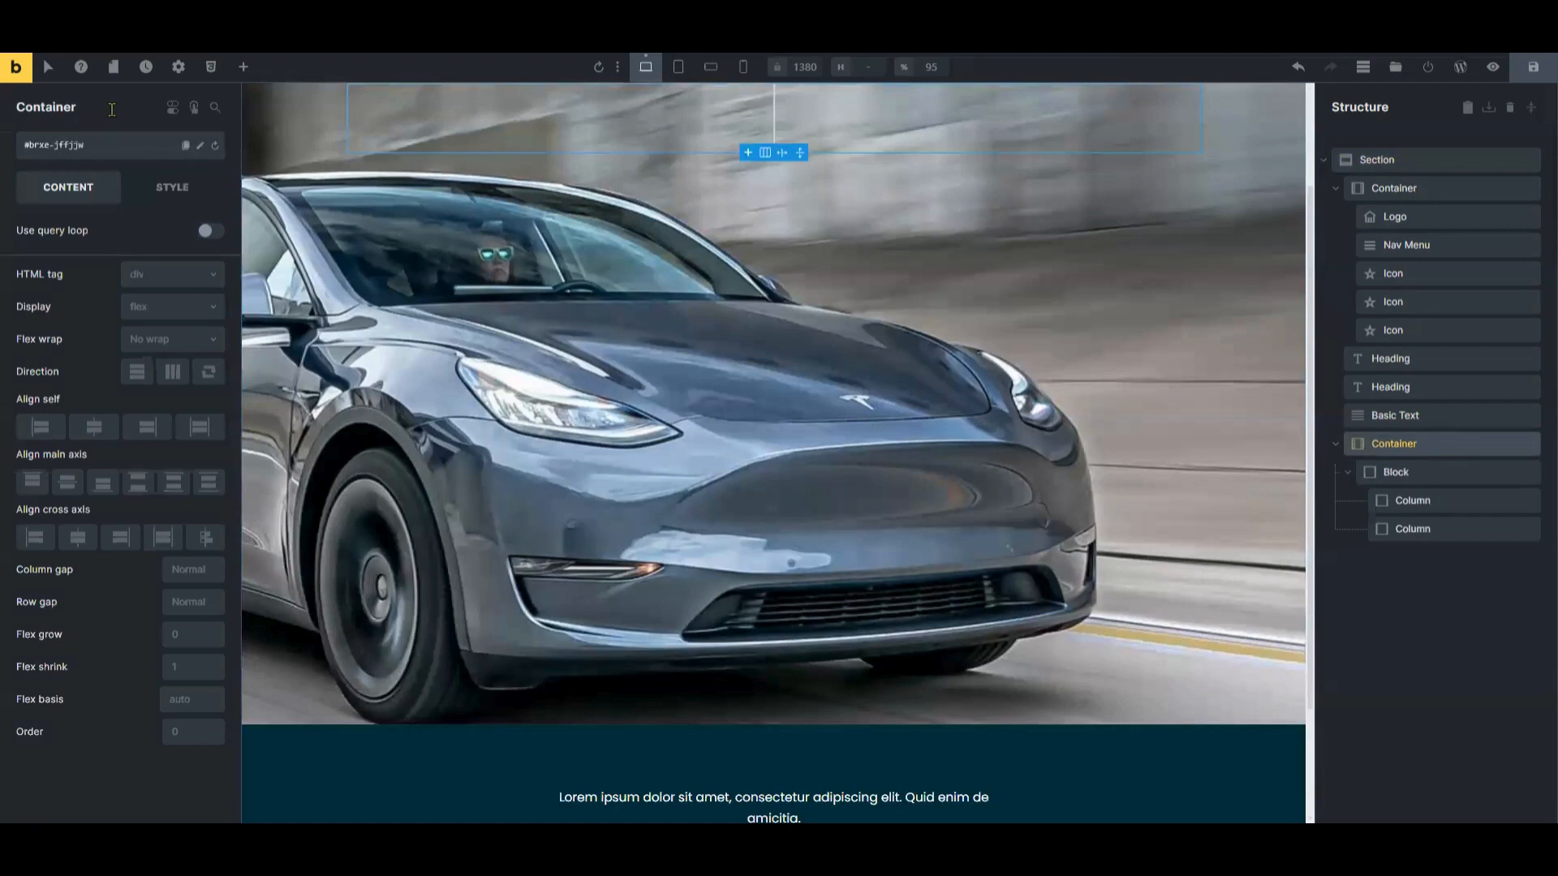
left_click(171, 186)
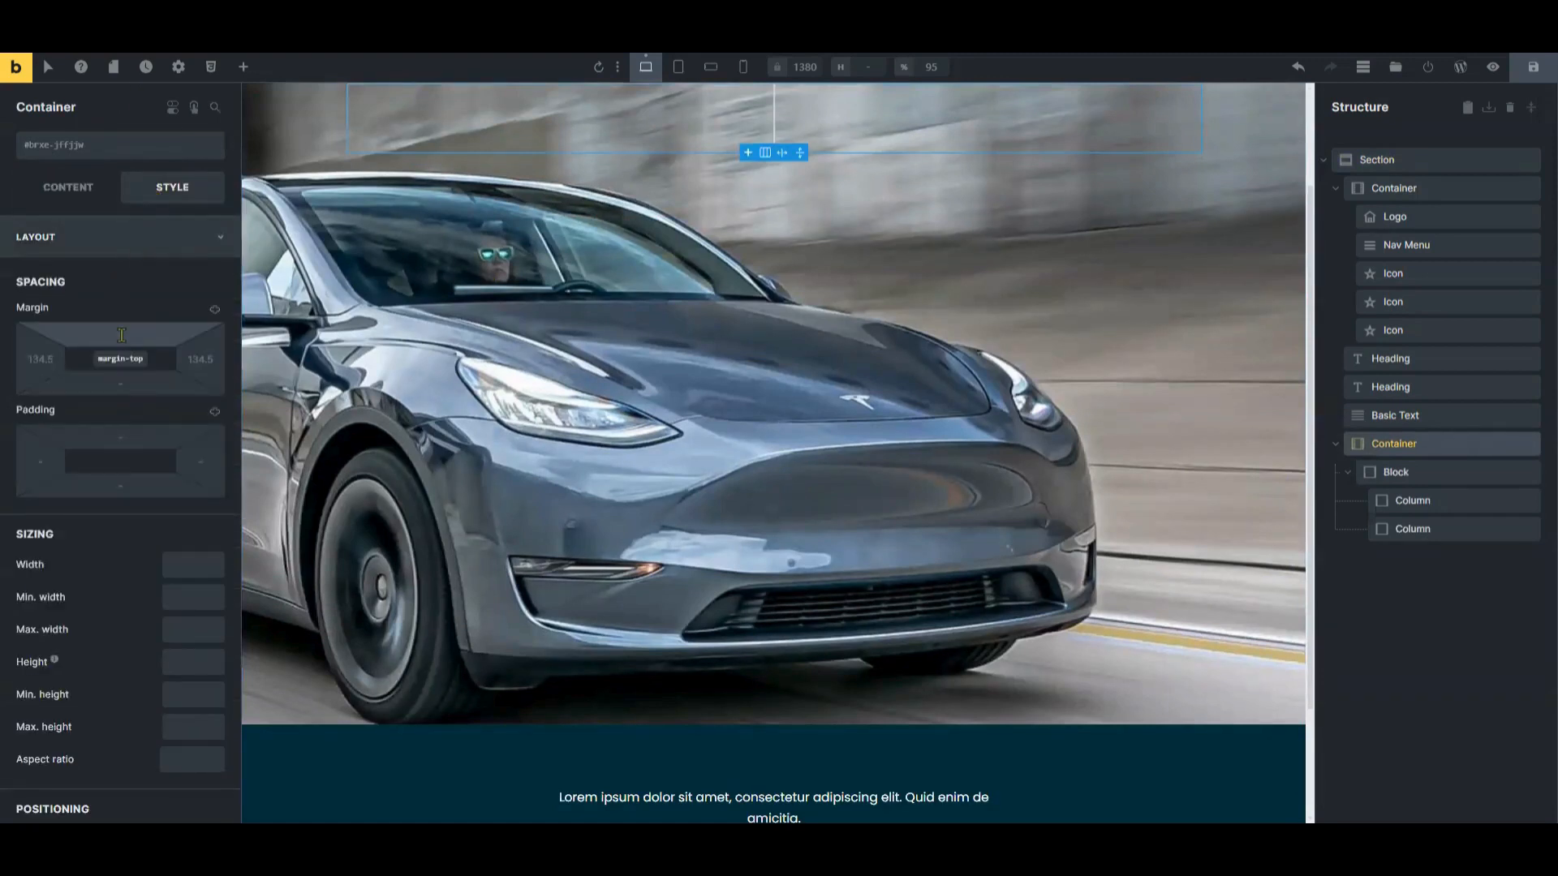
type("100")
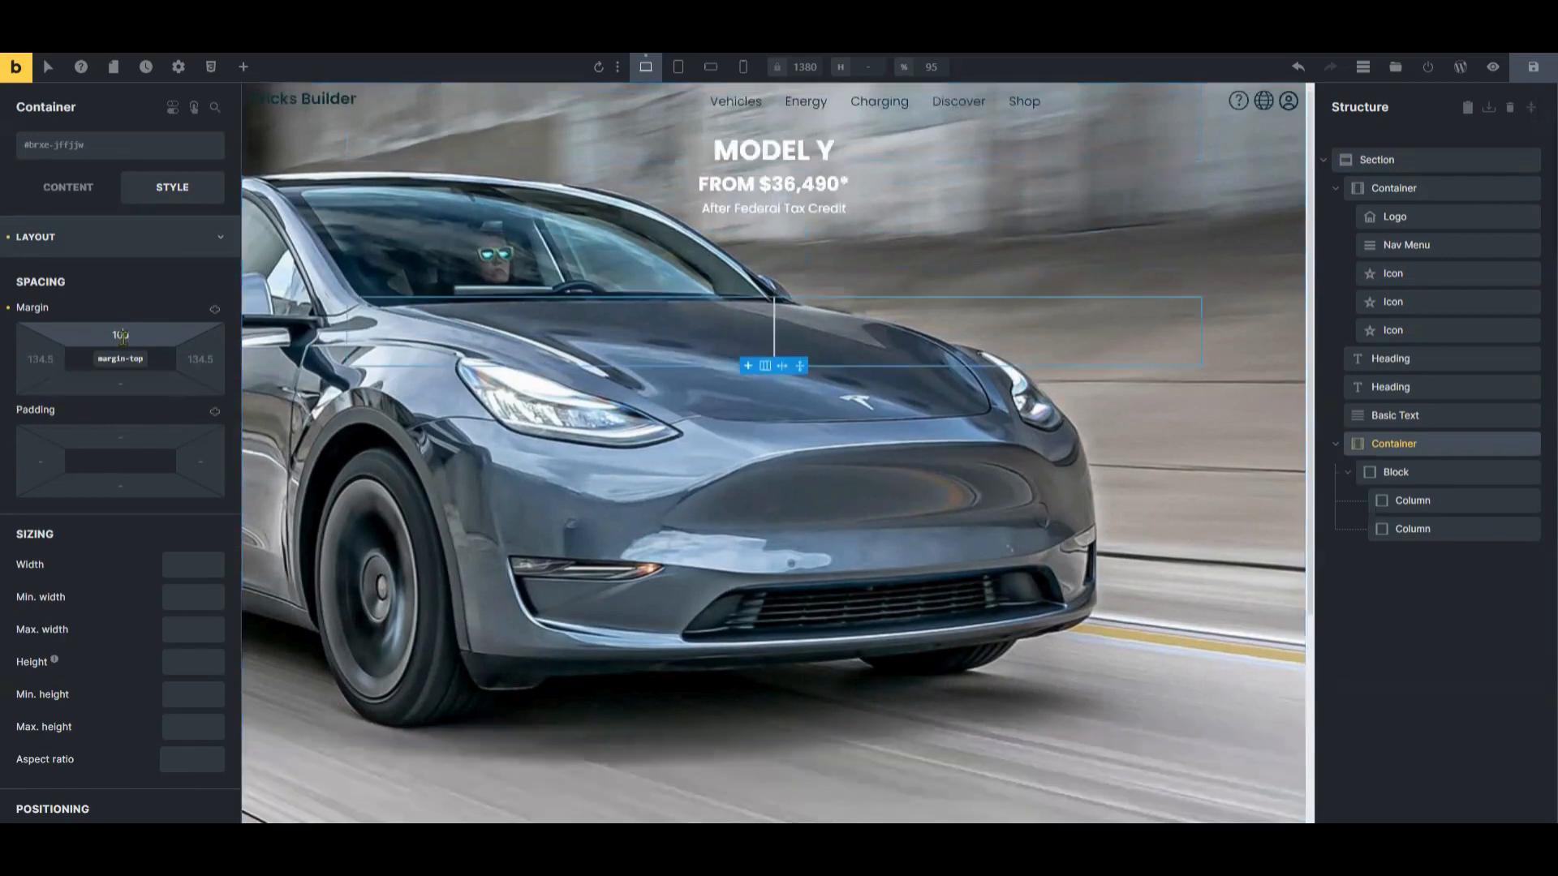
type("500")
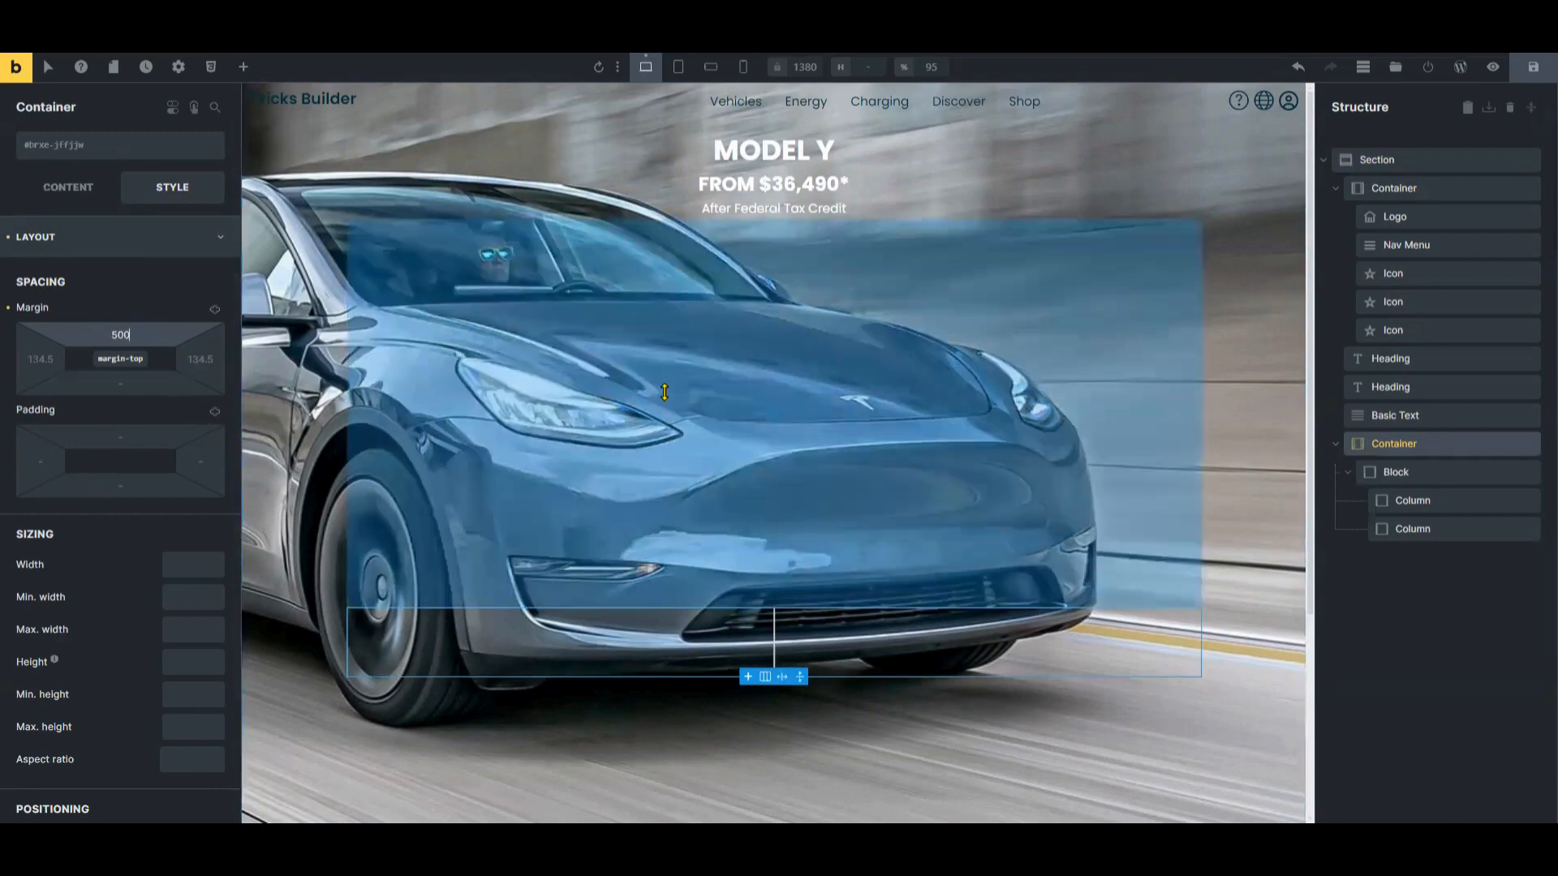
type("5")
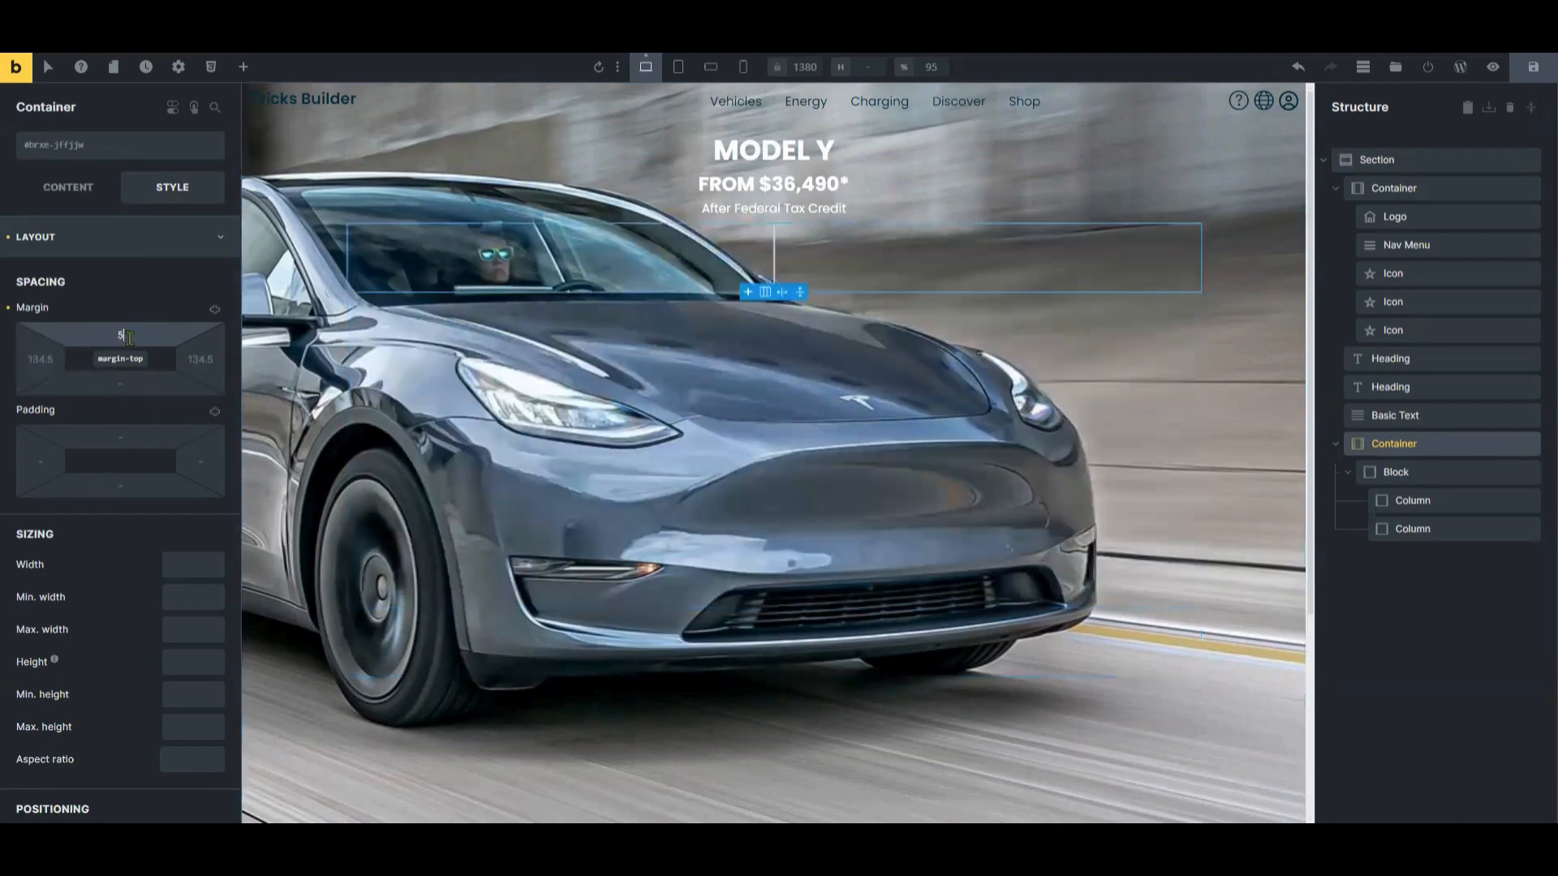
type("550")
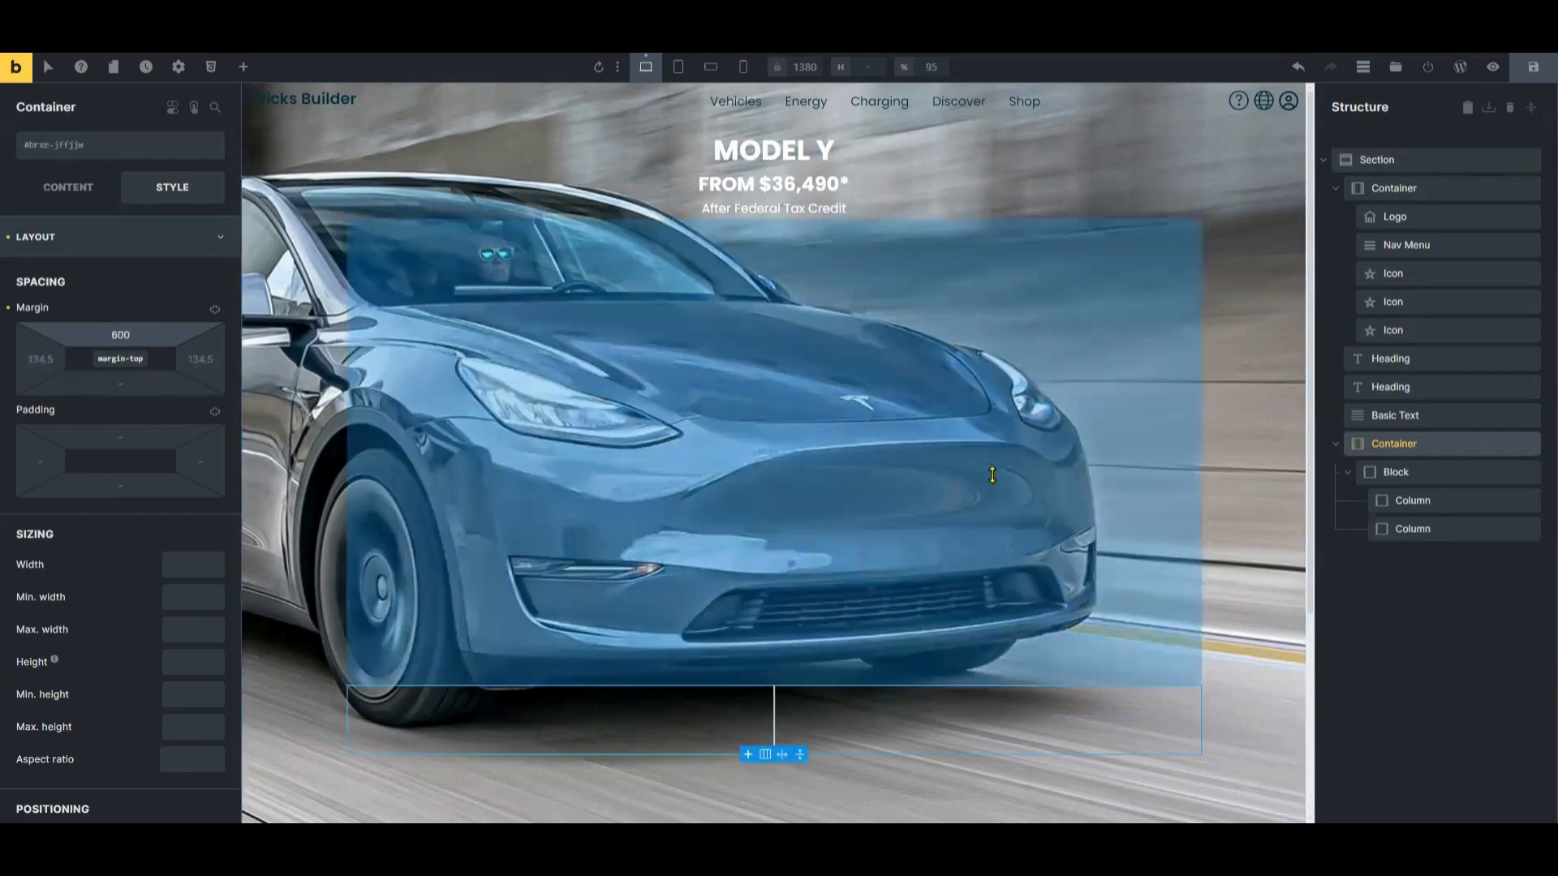
left_click(243, 66)
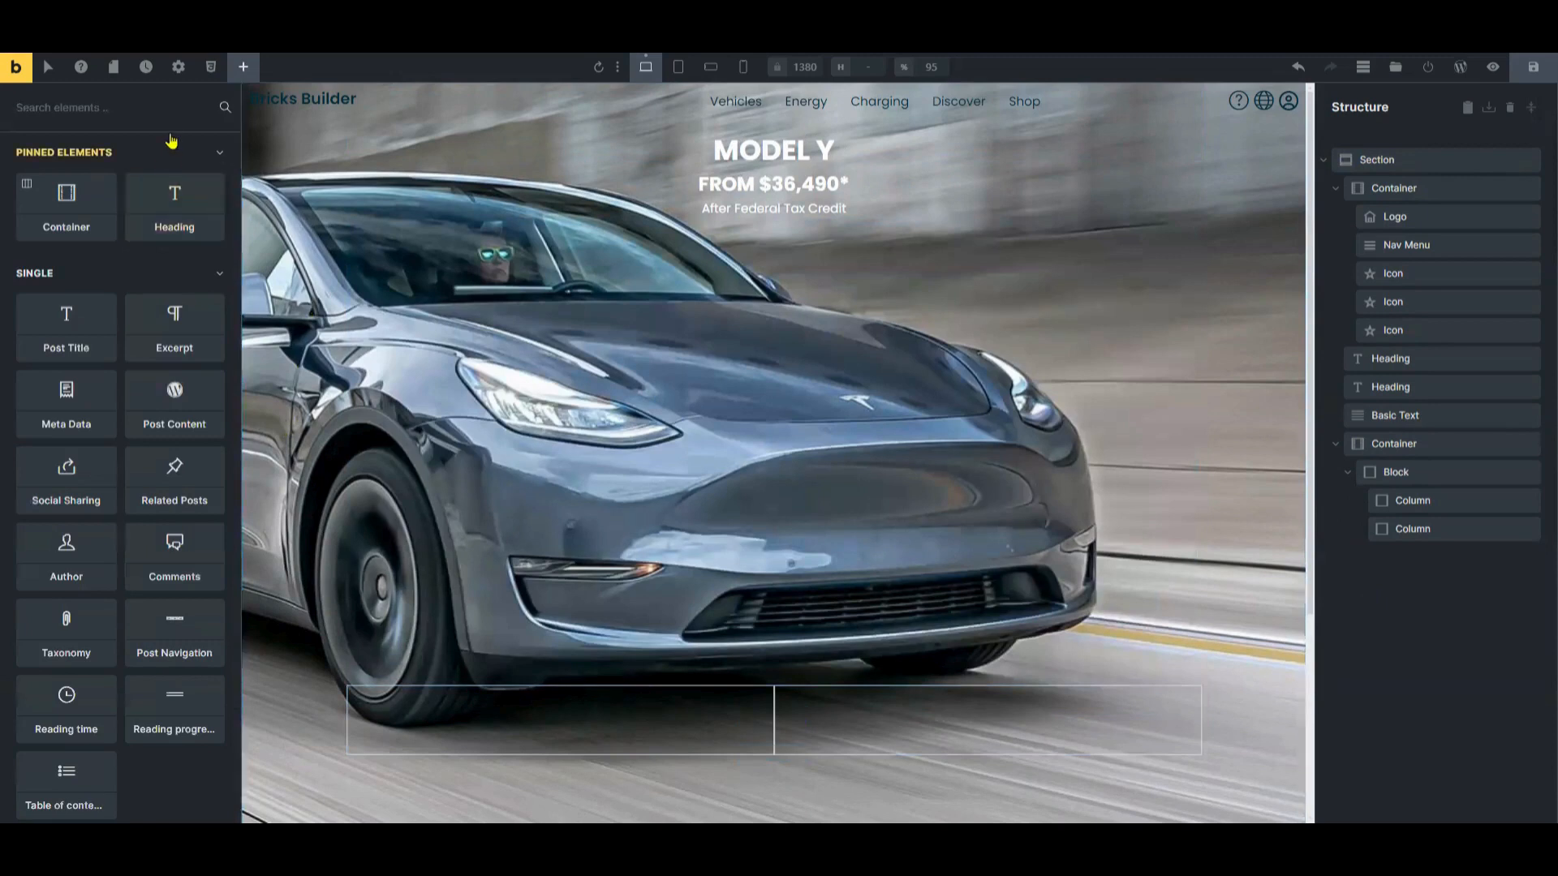
- Add a button, duplicate it into the second column, and align the first to its column end
type("butto")
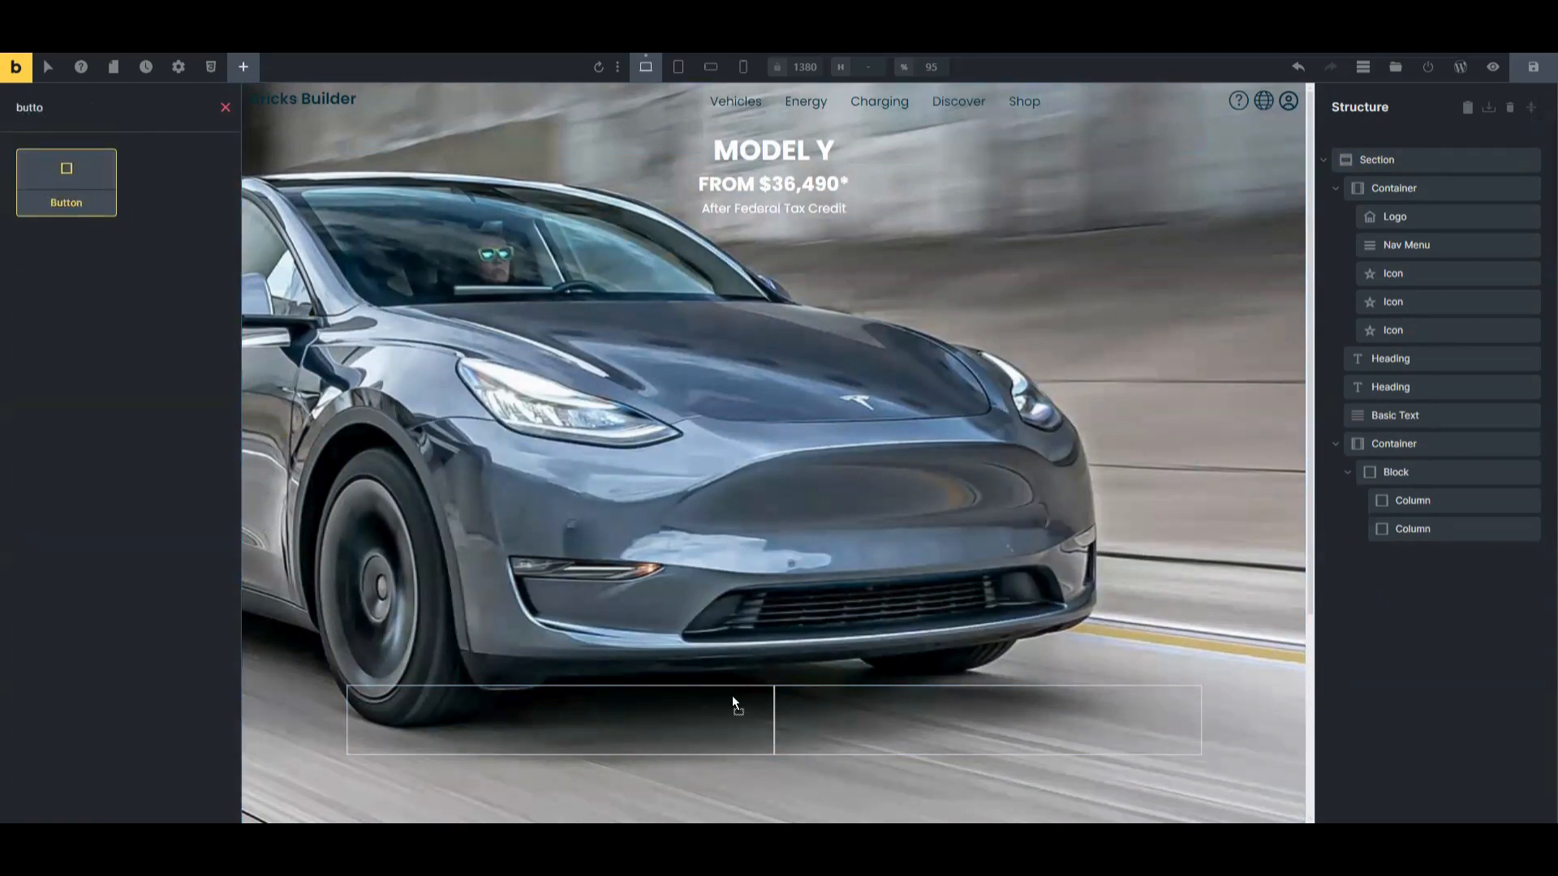
left_click_drag(65, 182, 414, 705)
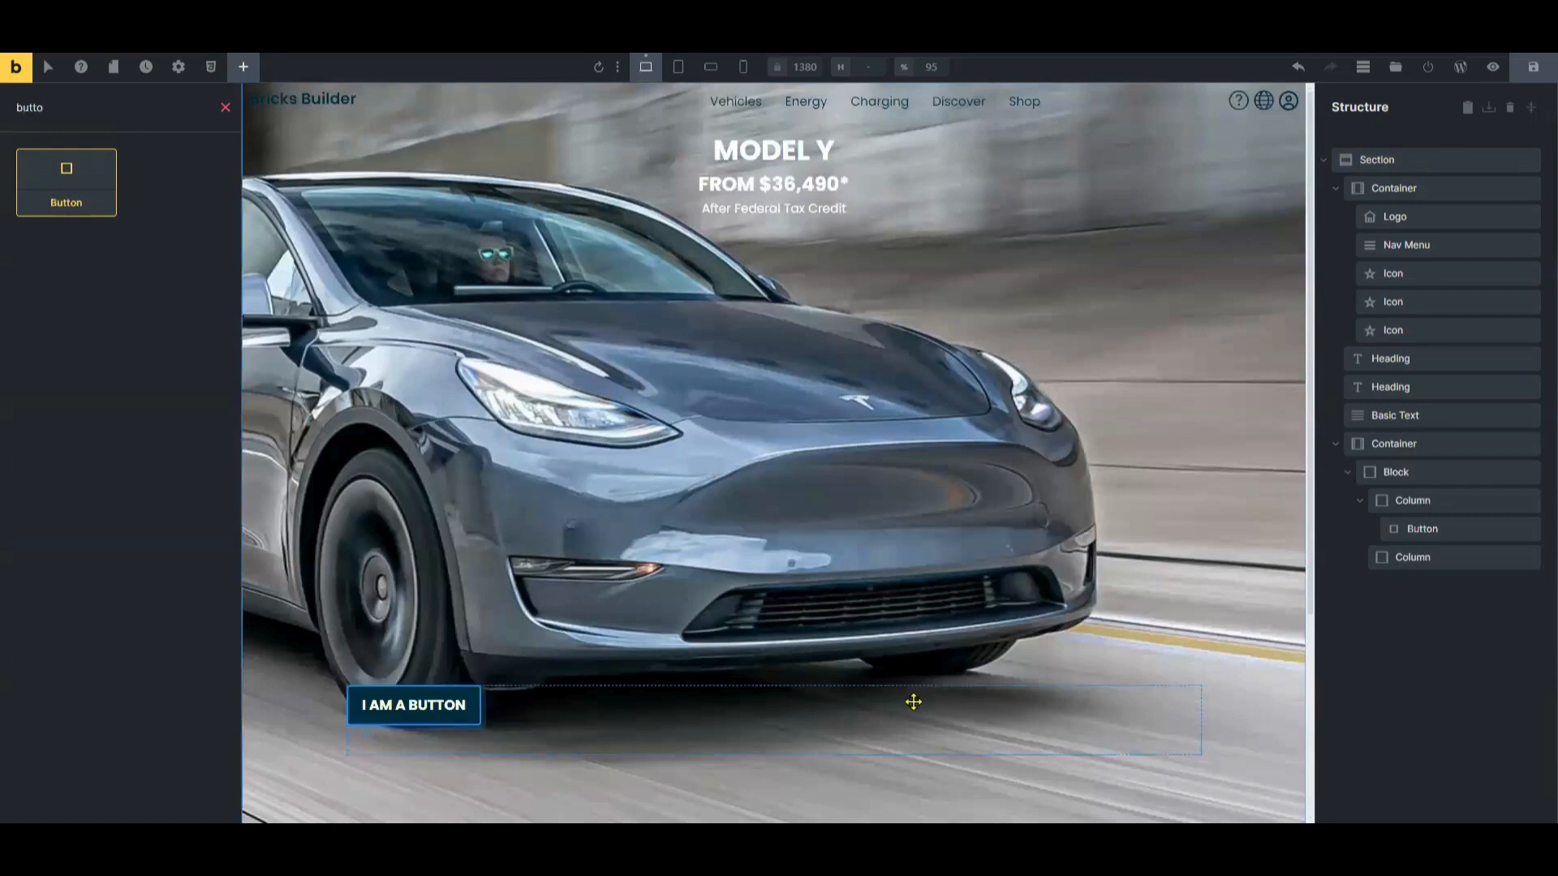
right_click(1421, 529)
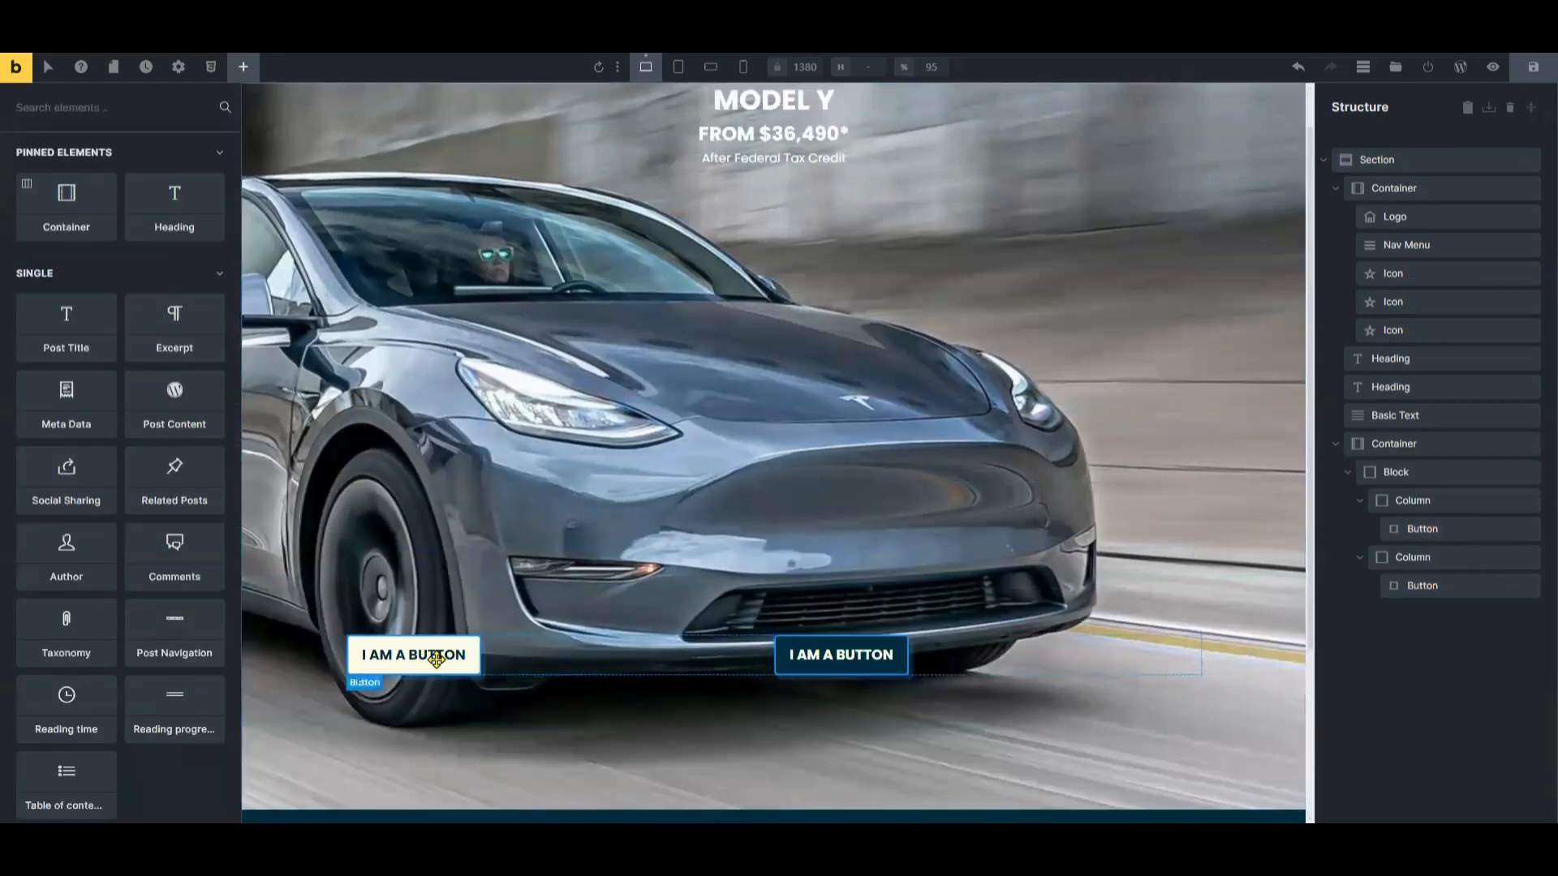
left_click(413, 655)
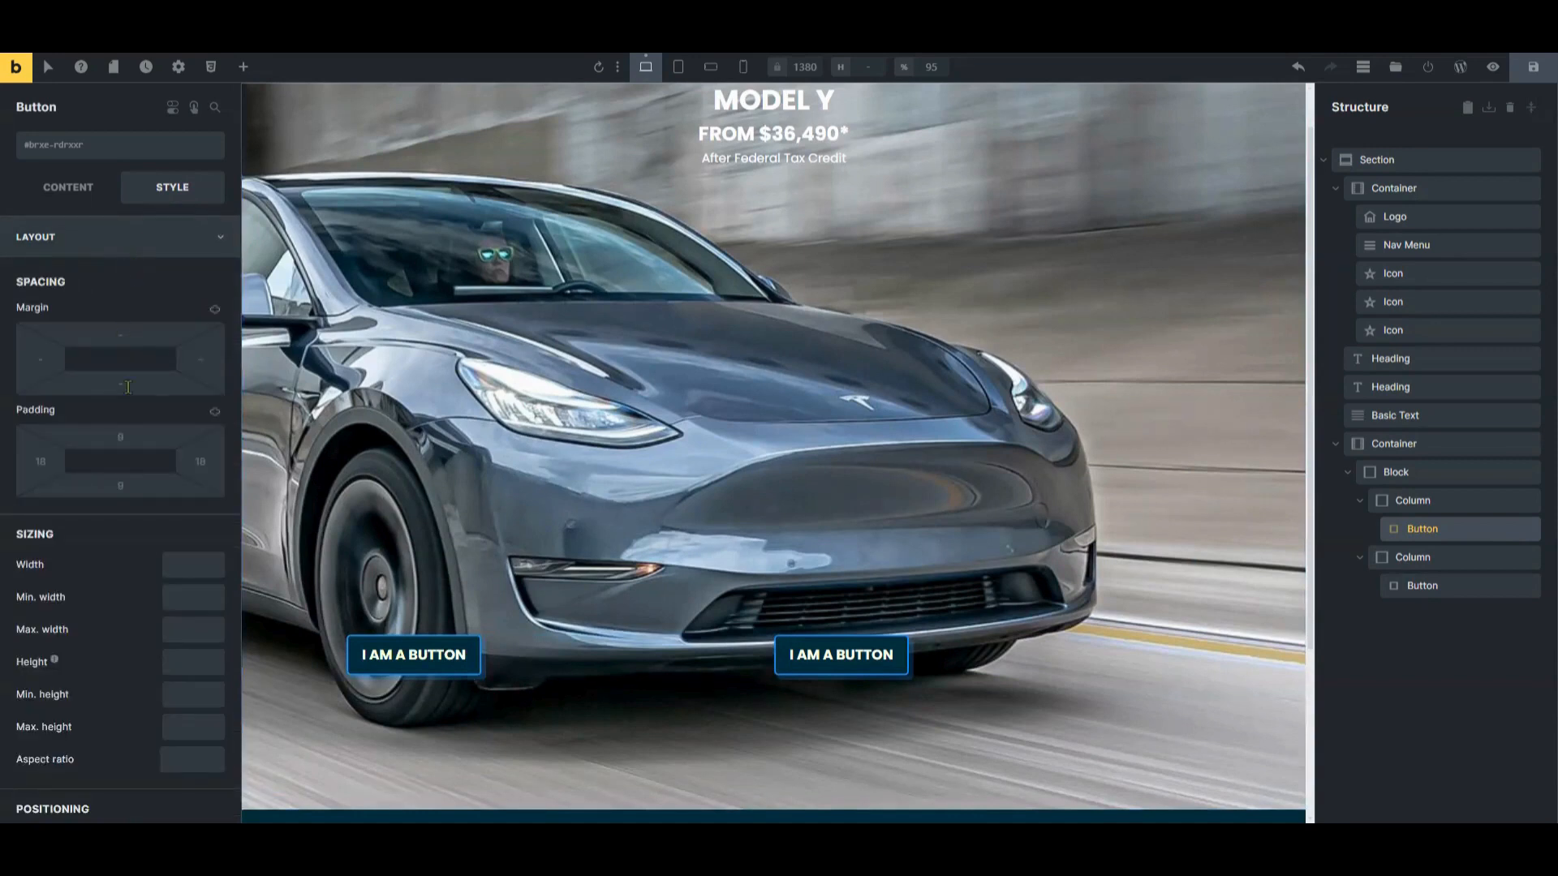
scroll("down", 3)
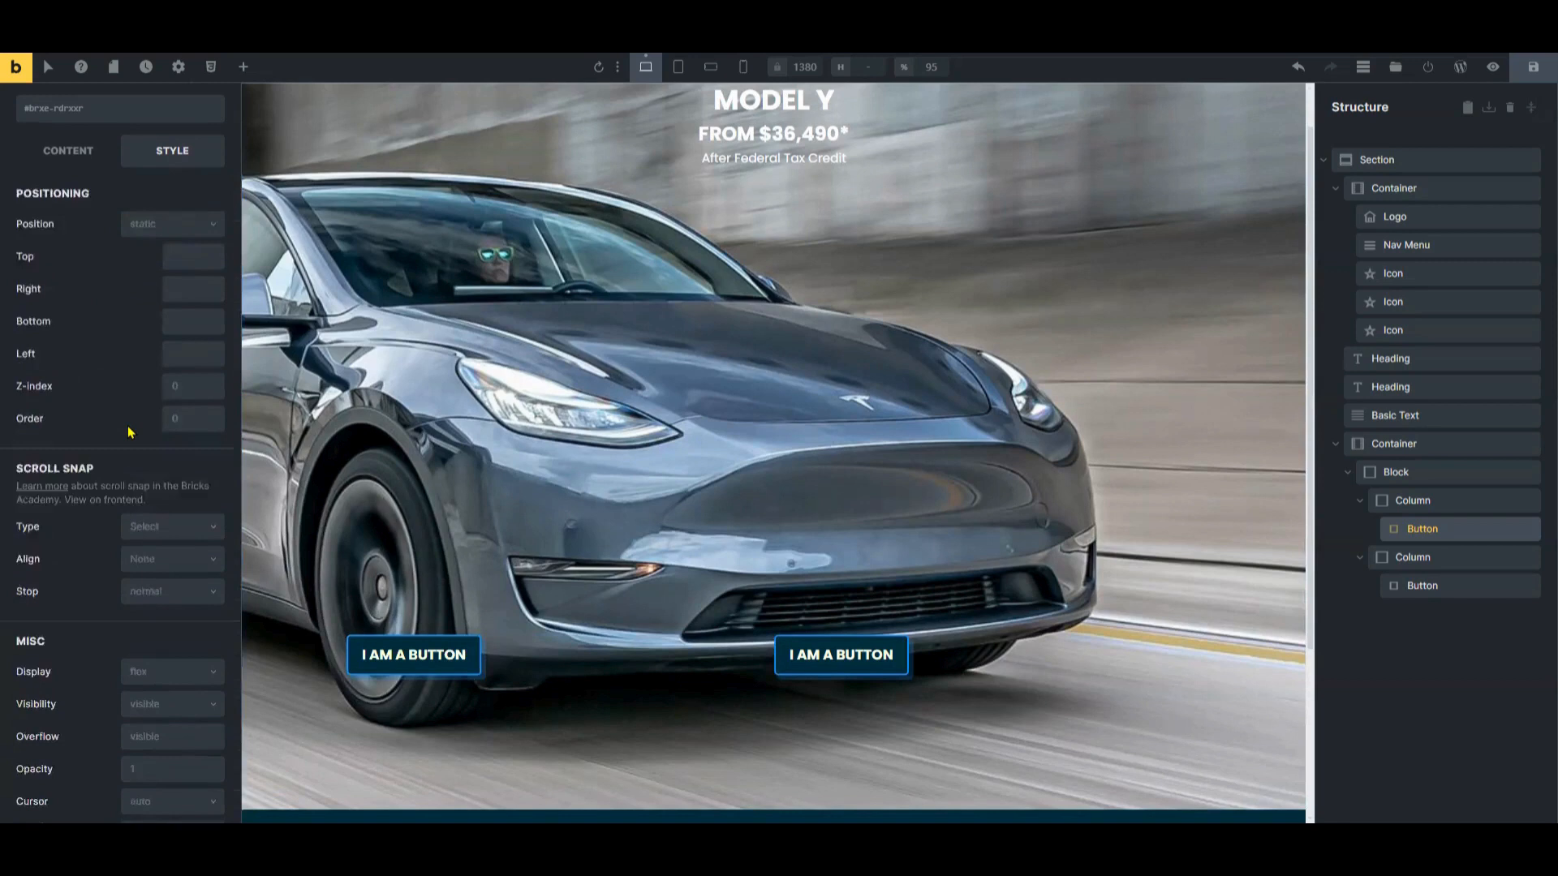
scroll("down", 3)
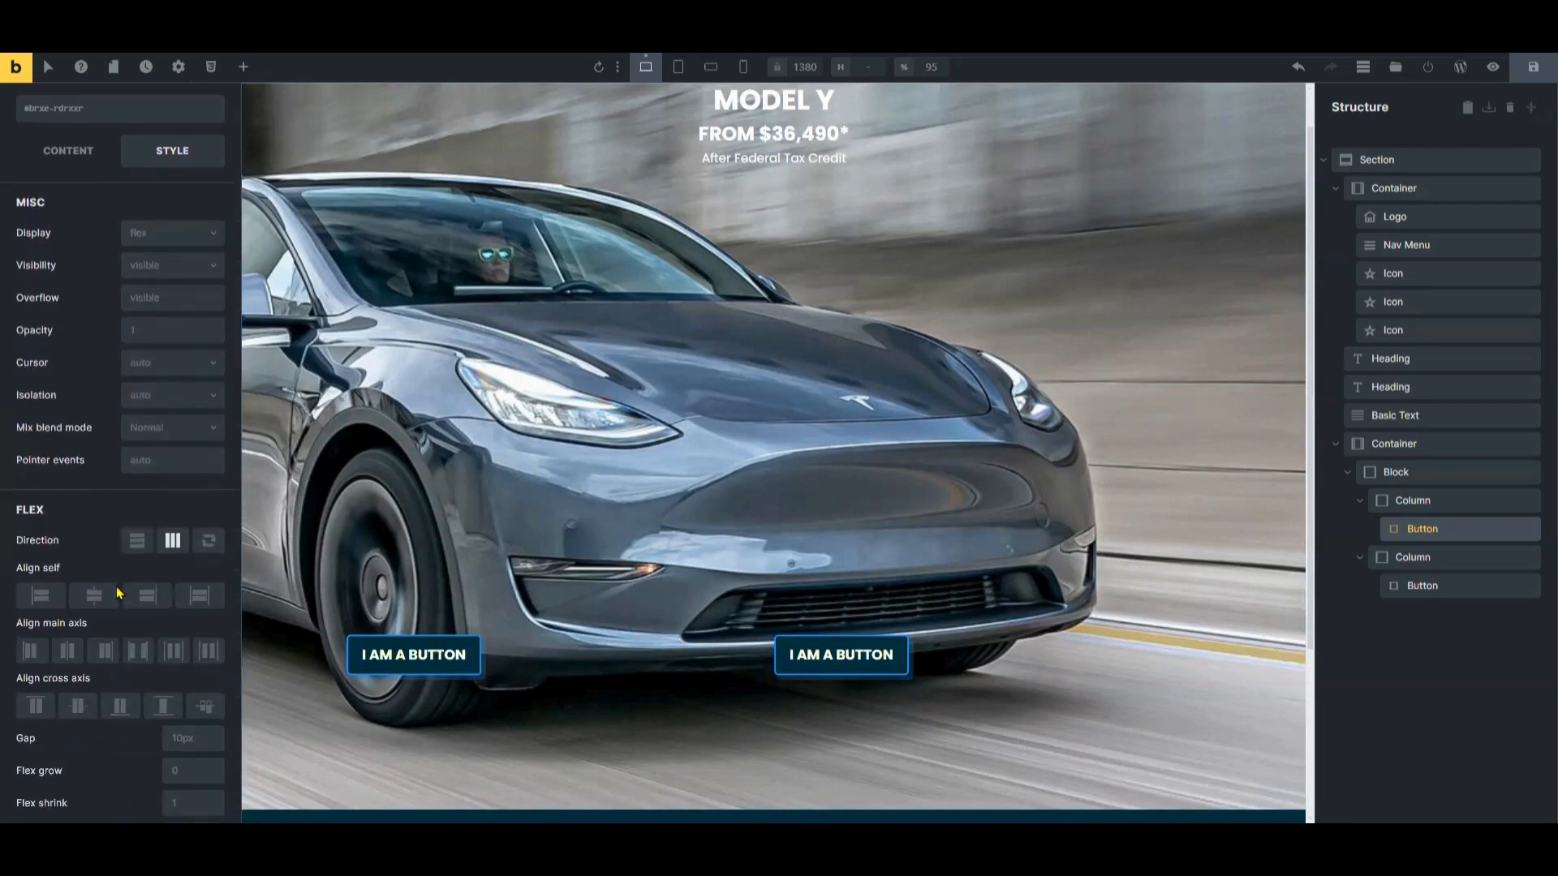
left_click(146, 513)
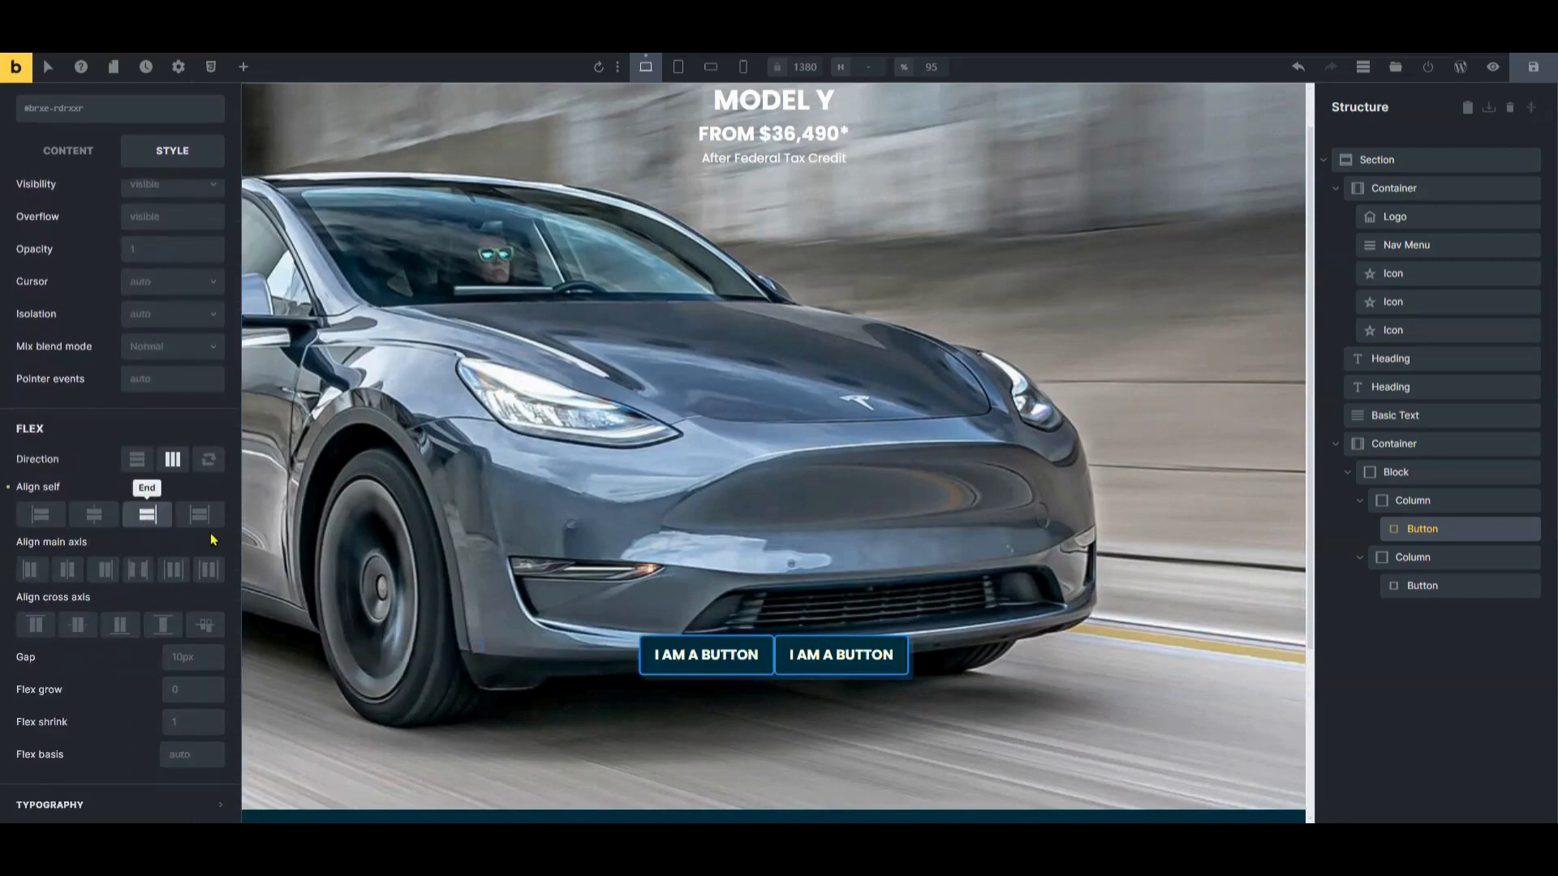
mouse_move(423, 598)
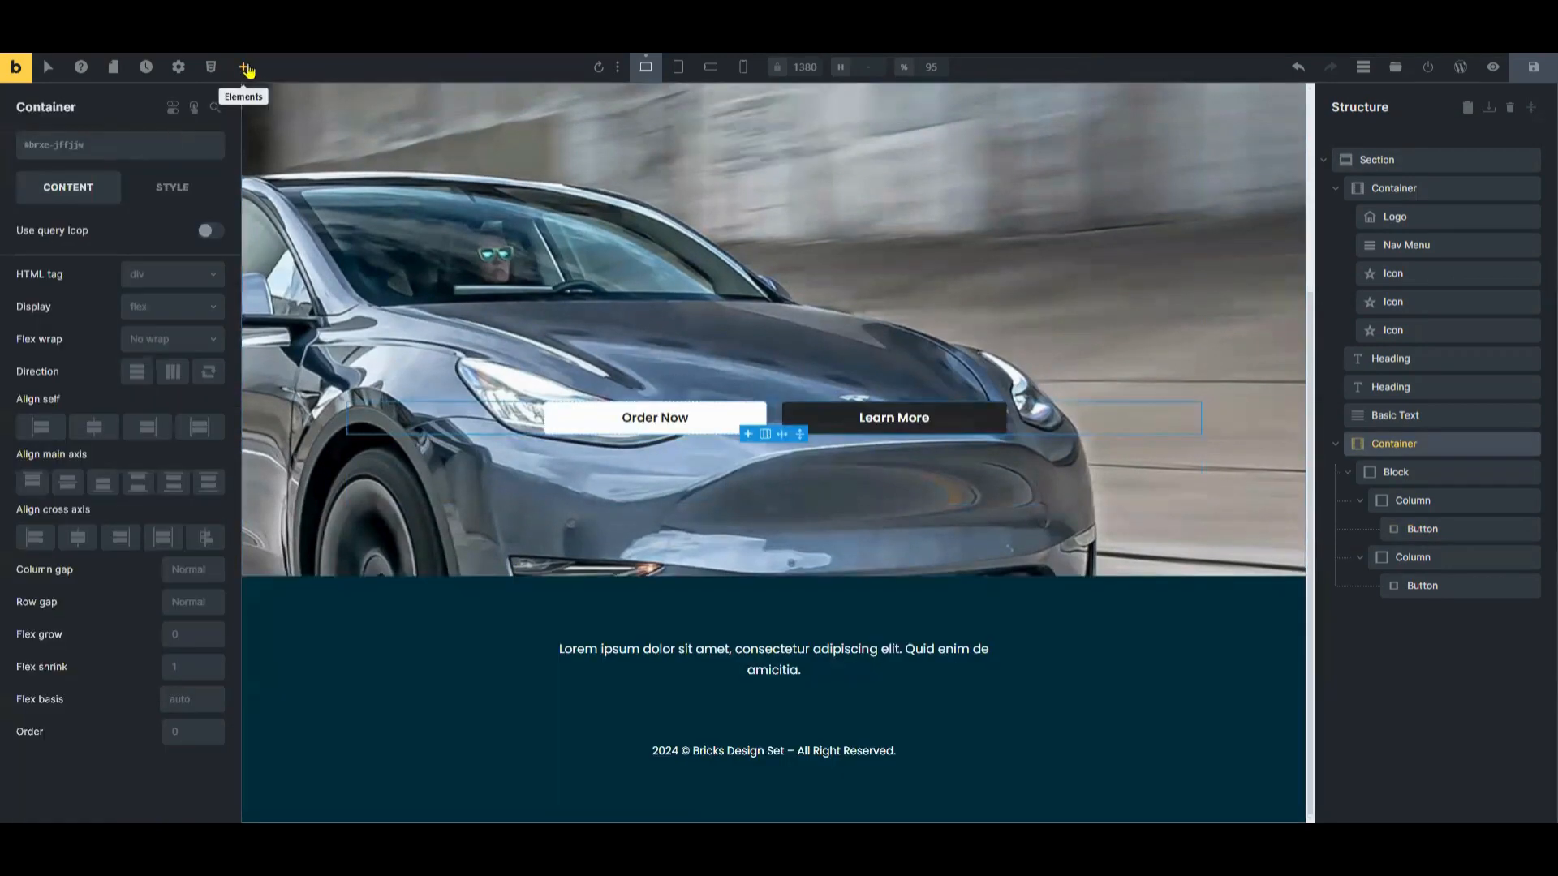
- Add a Basic Text disclaimer below the buttons, then preview the hero section
left_click(242, 67)
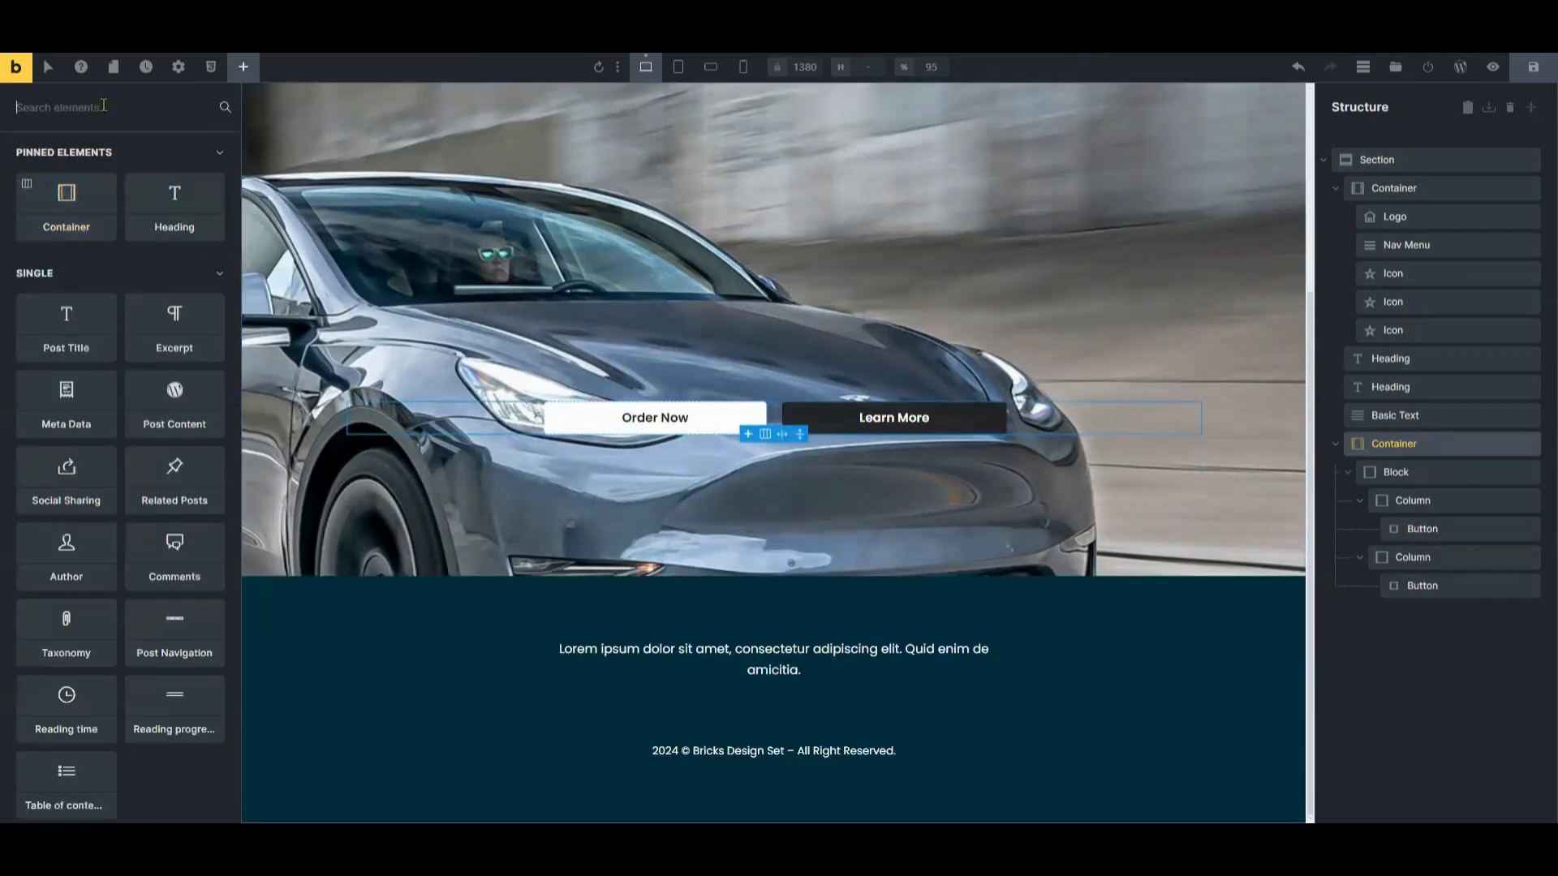
type("bas")
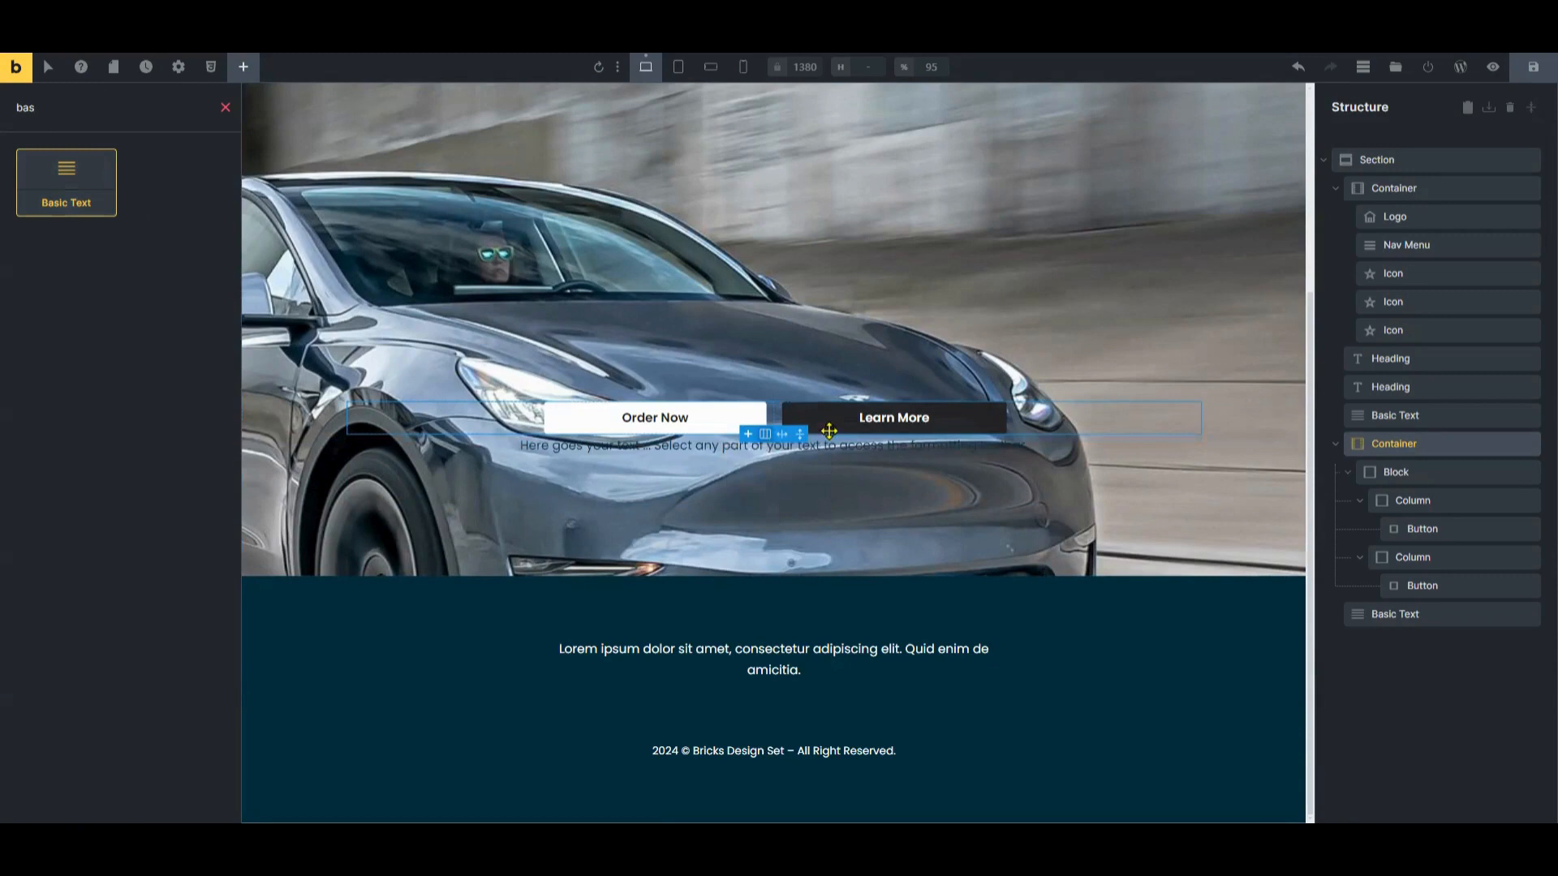
left_click(773, 444)
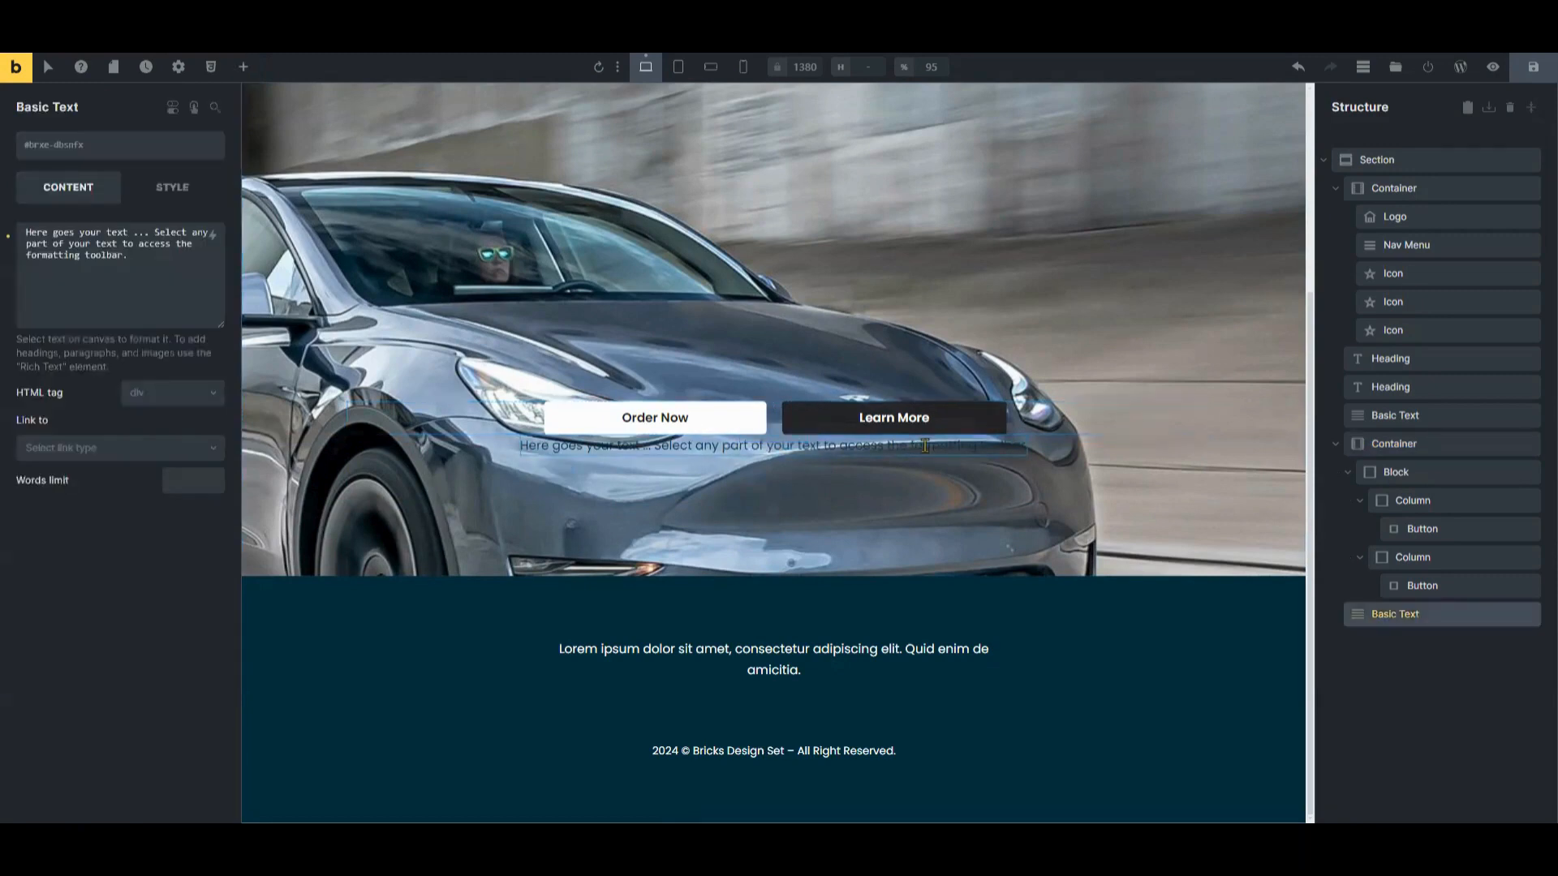
mouse_move(908, 373)
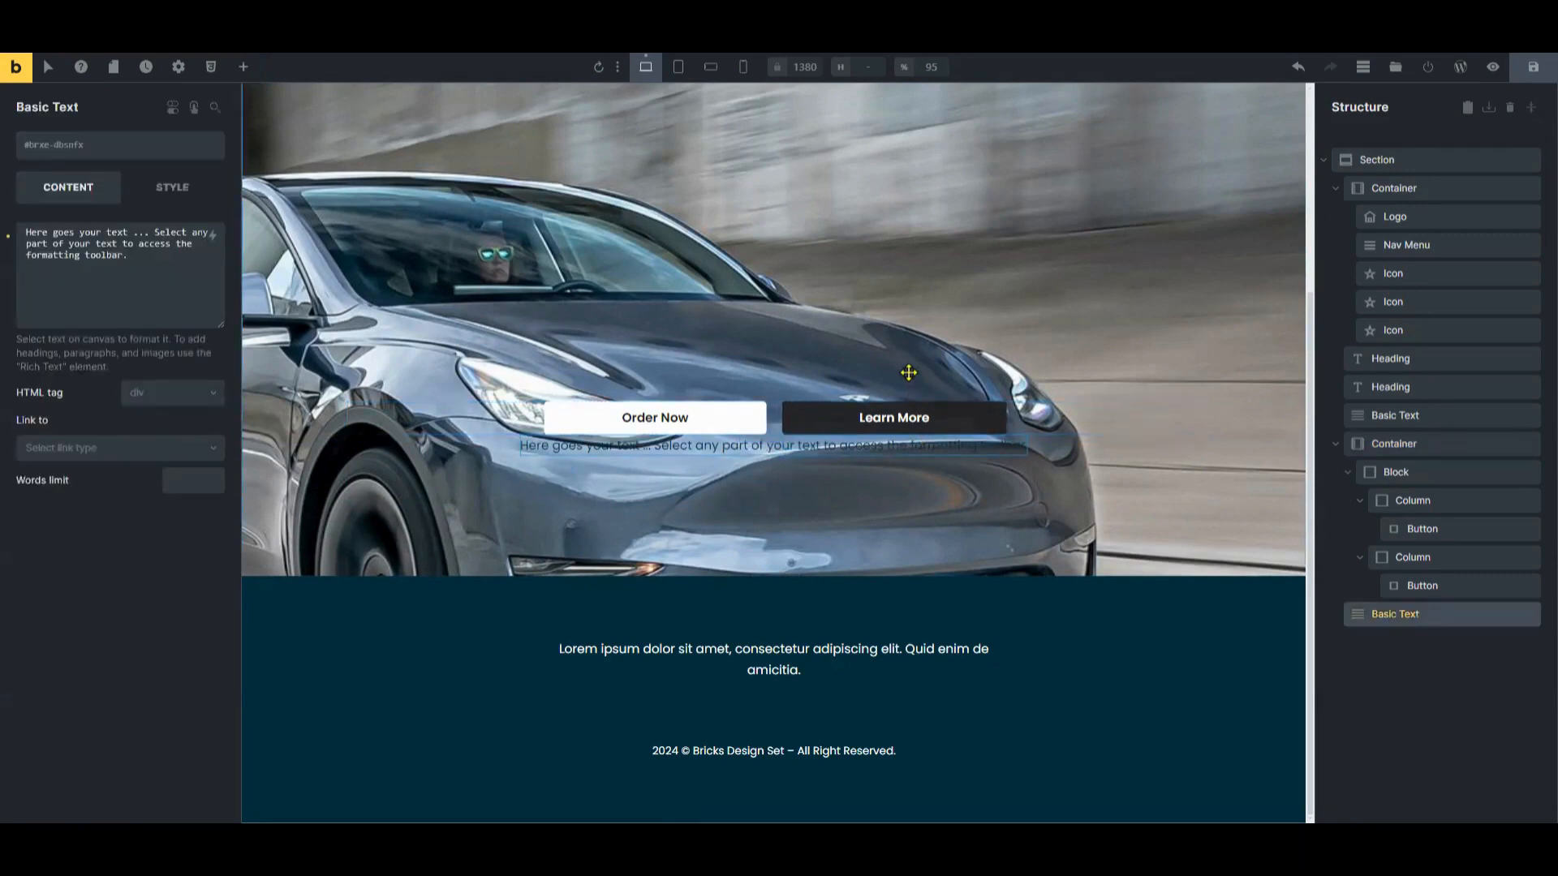
left_click(1492, 67)
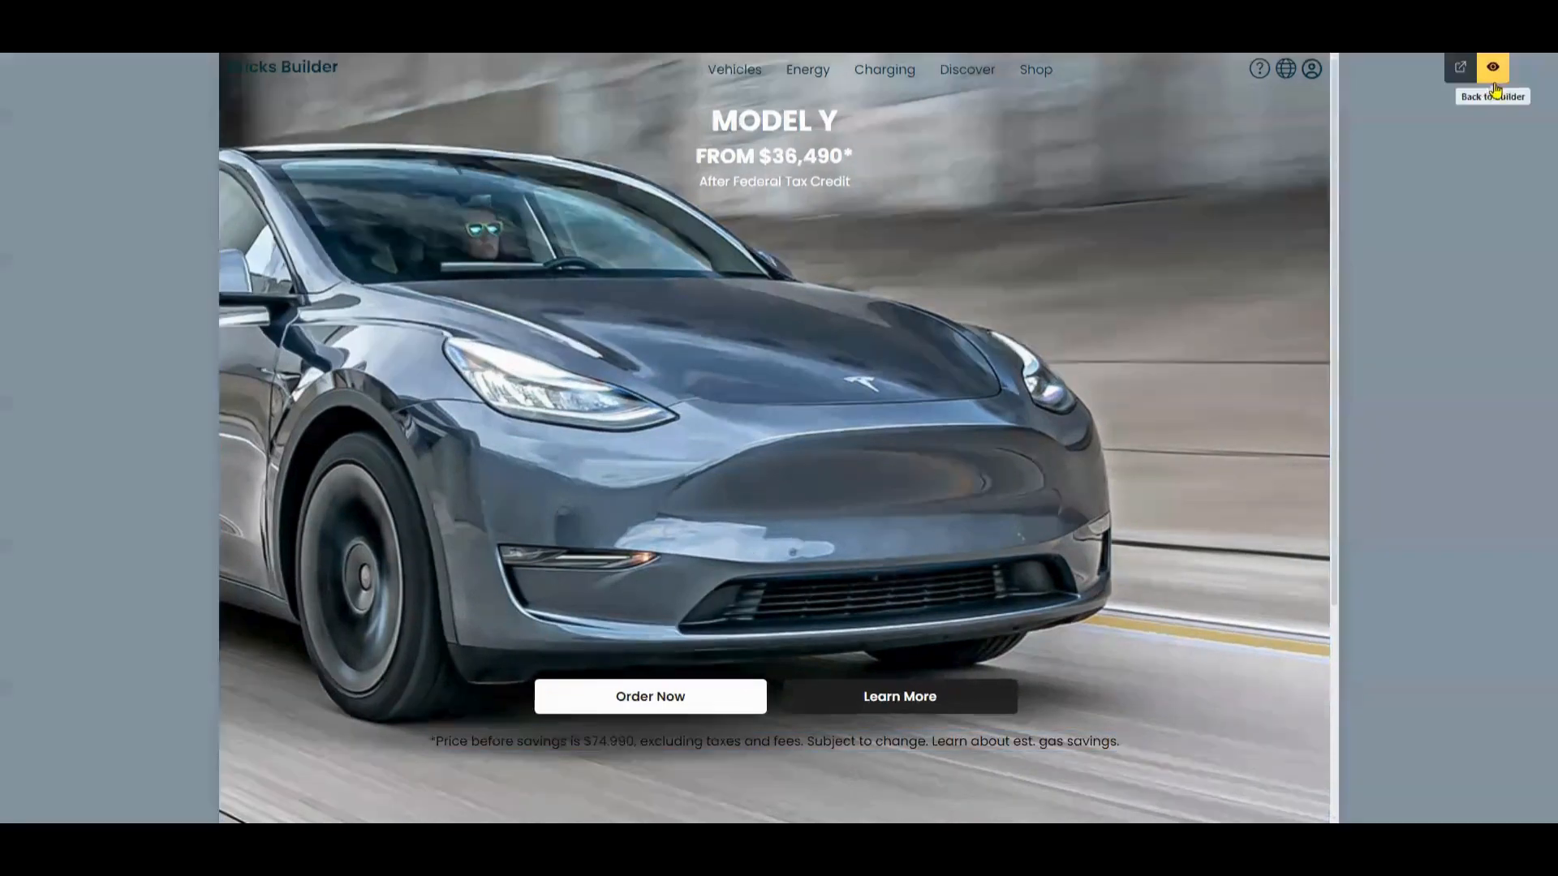
- Open the live page in a new tab to view the finished Model Y hero section
left_click(1493, 67)
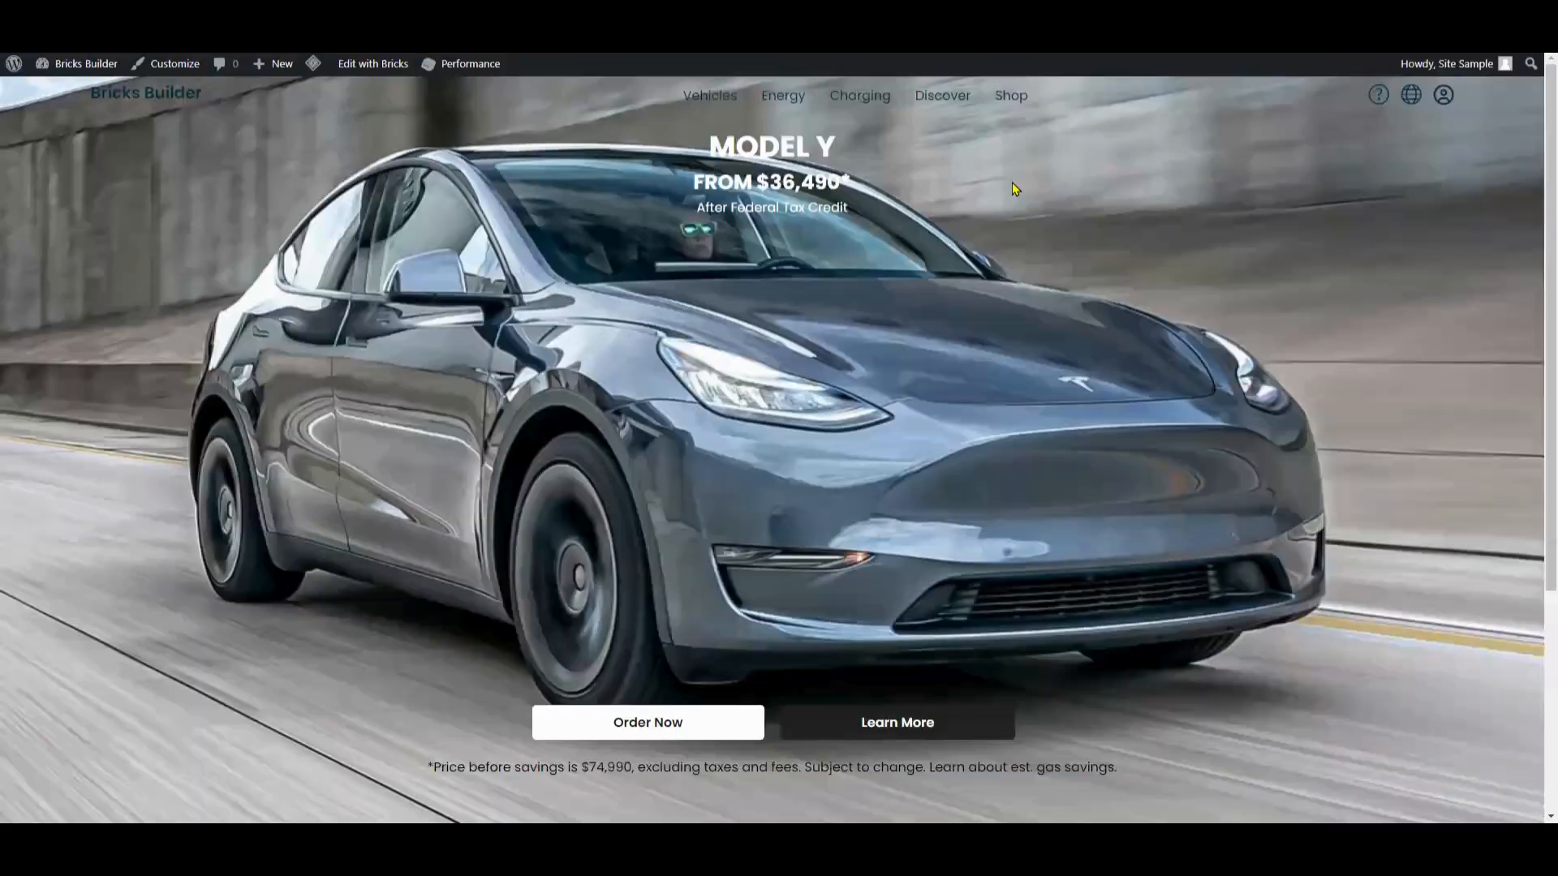
mouse_move(1290, 116)
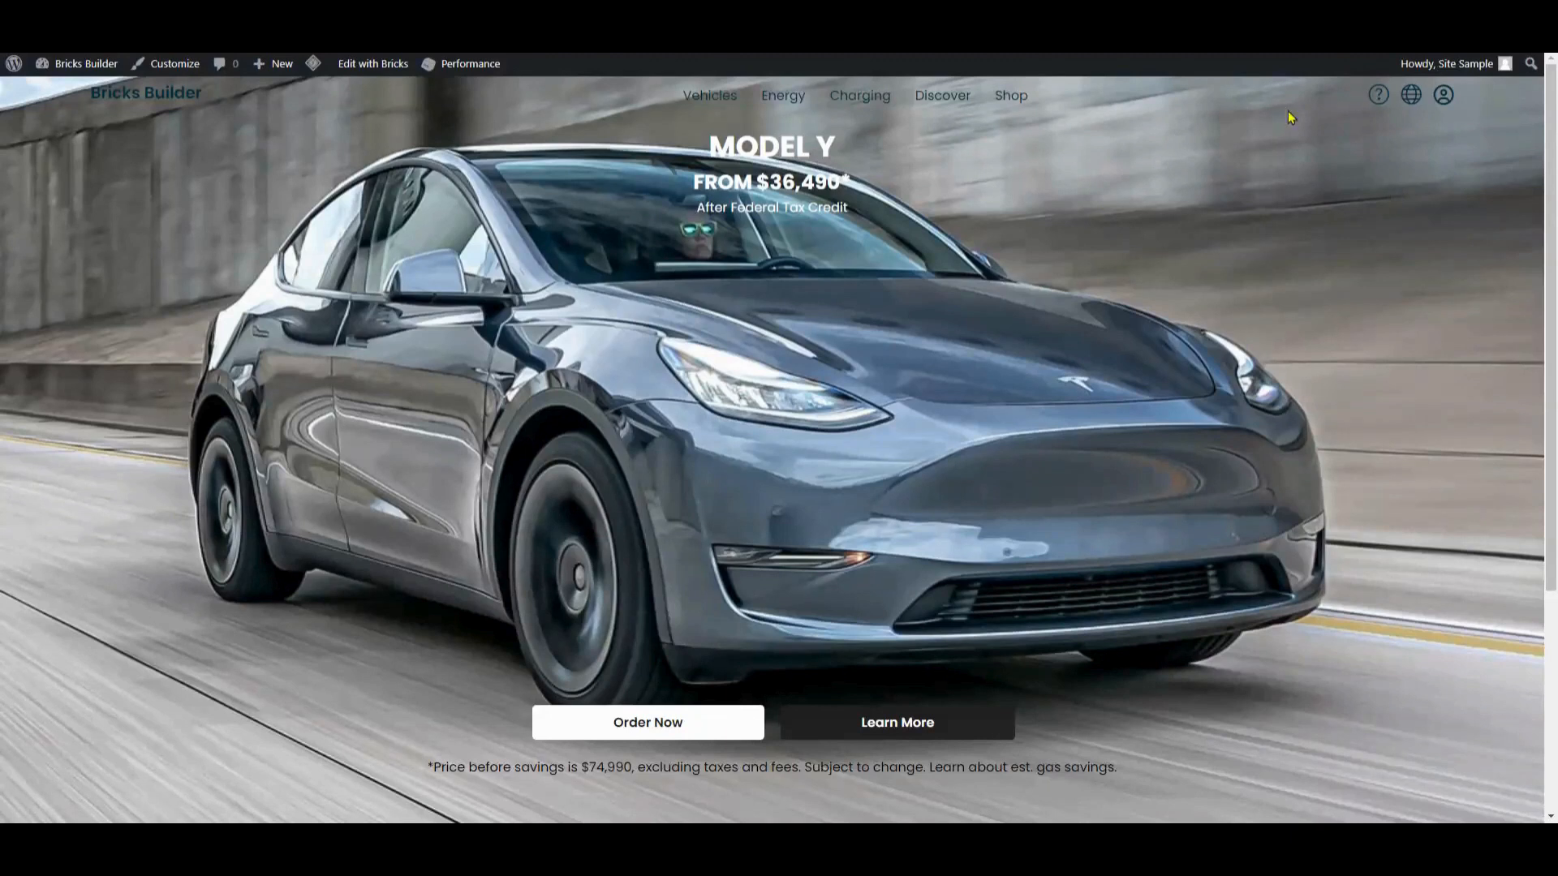
mouse_move(1050, 643)
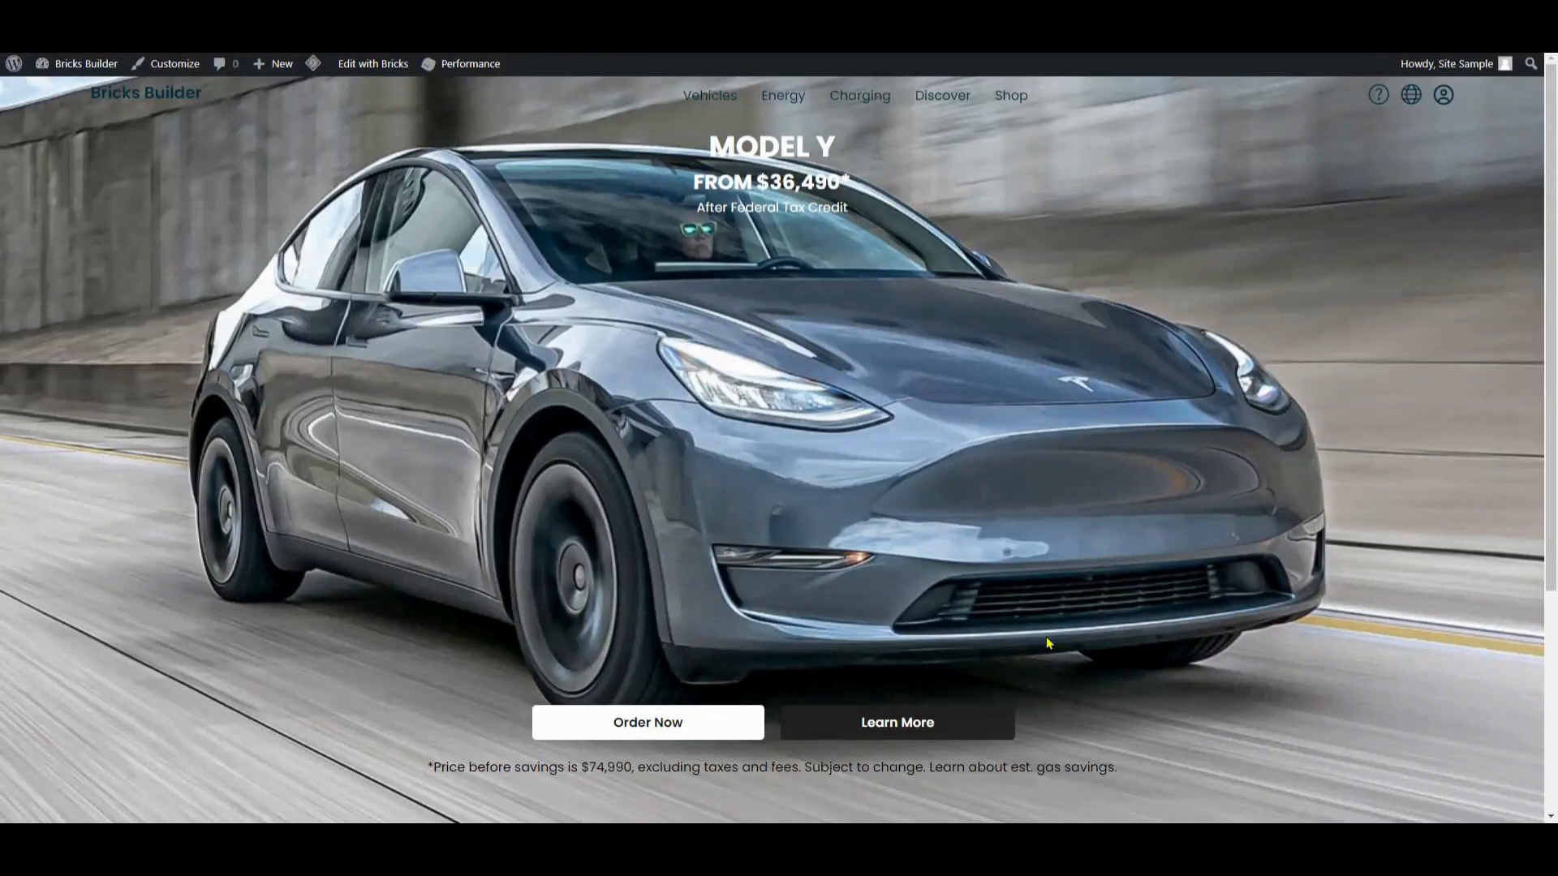
mouse_move(1012, 415)
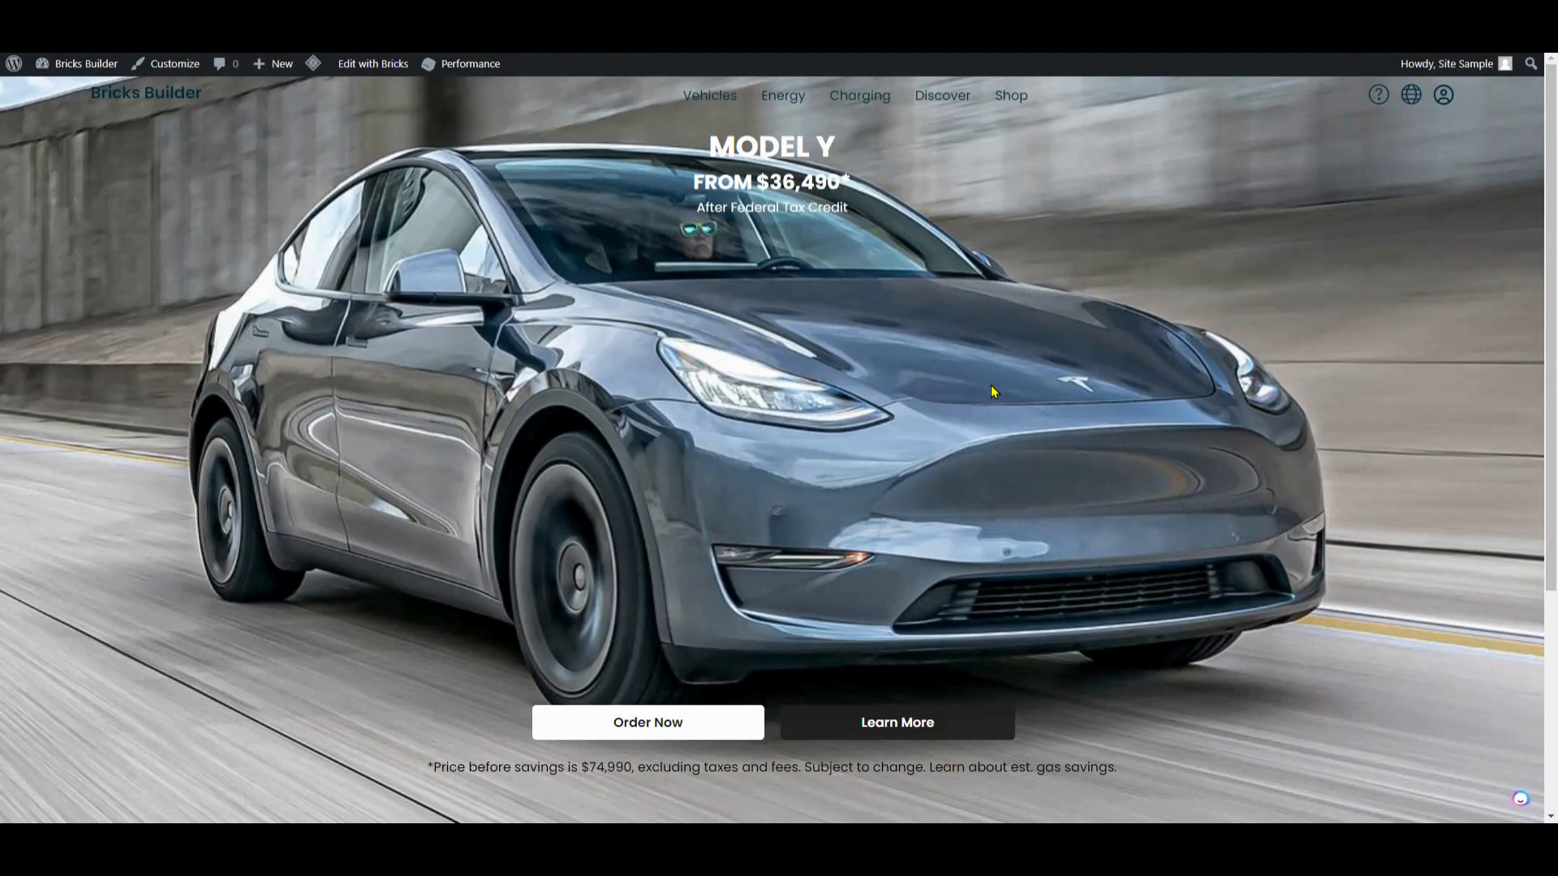
mouse_move(997, 386)
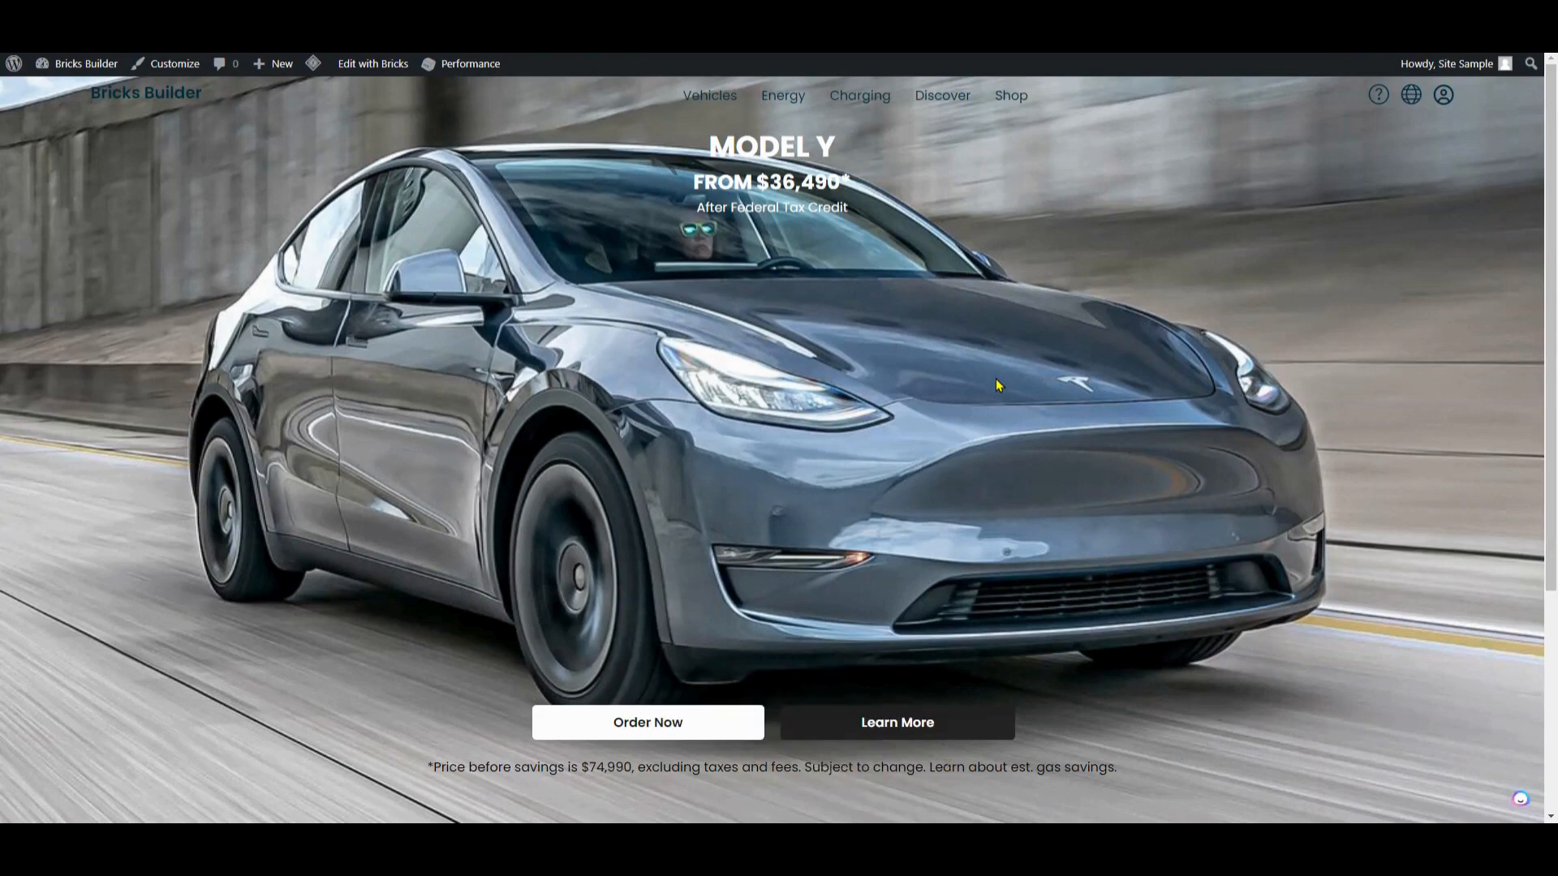
mouse_move(990, 391)
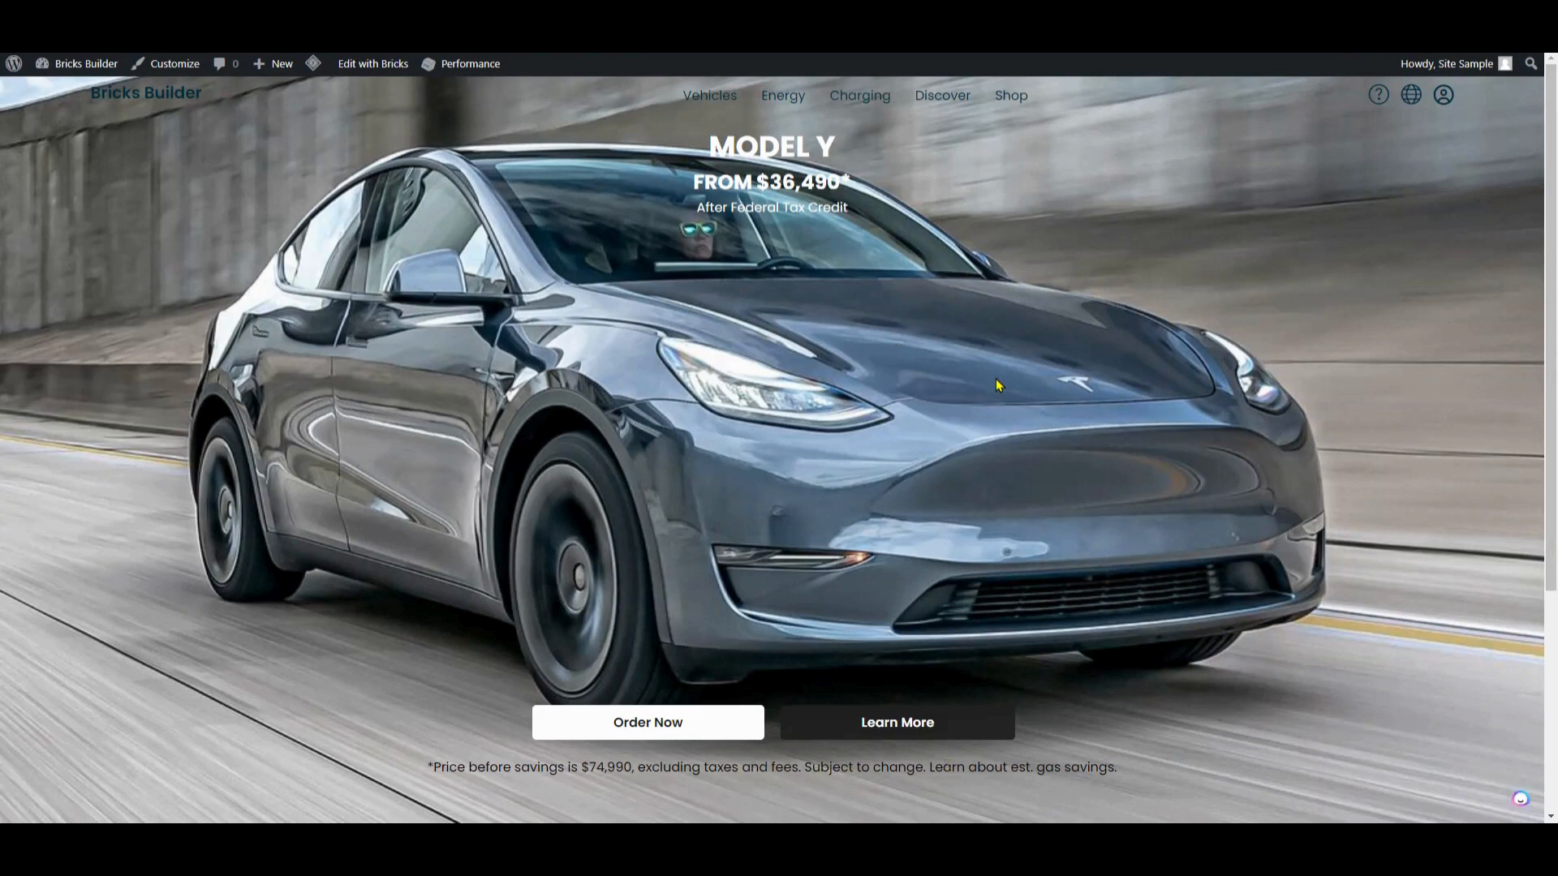
mouse_move(991, 392)
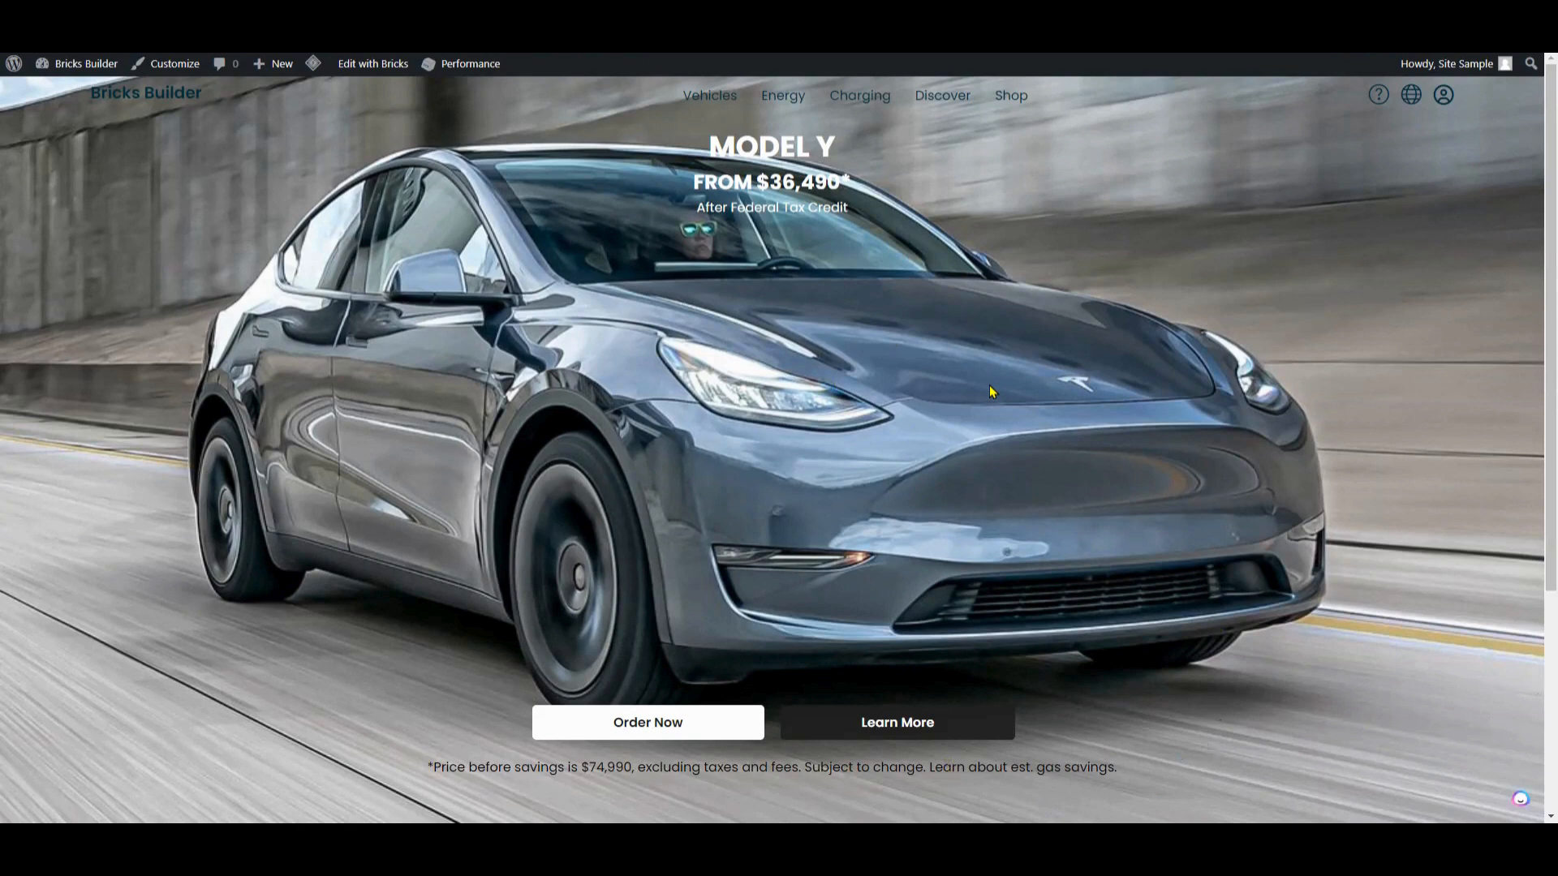